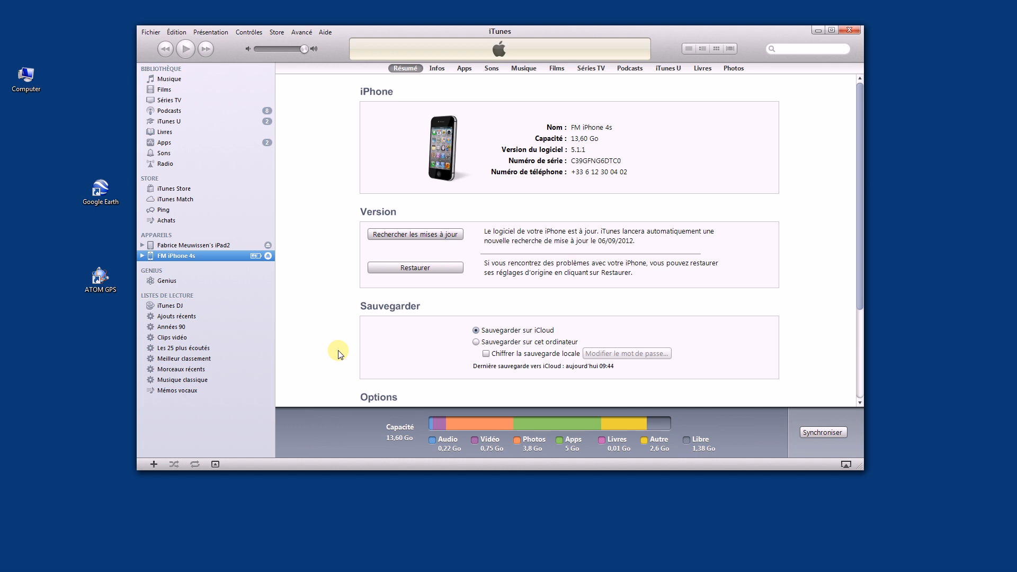
{"action": "mouse_move", "coordinate": [314, 310]}
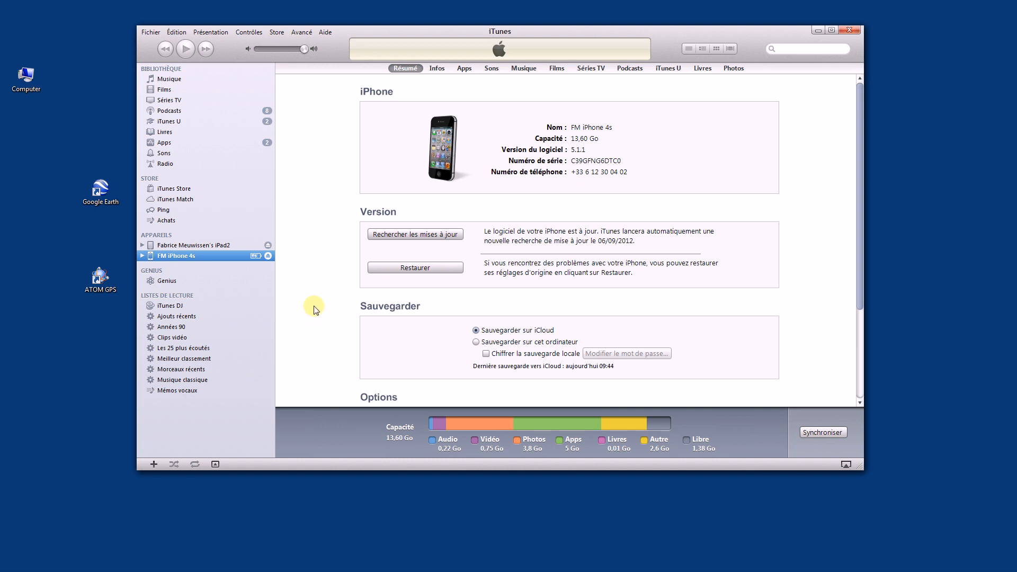
{"action": "mouse_move", "coordinate": [317, 301]}
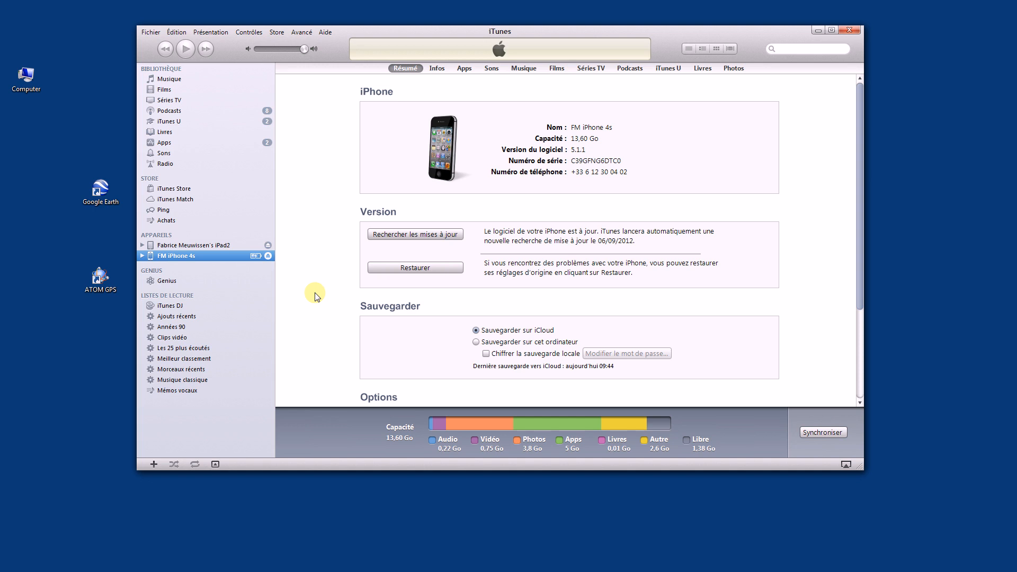
{"action": "mouse_move", "coordinate": [426, 178]}
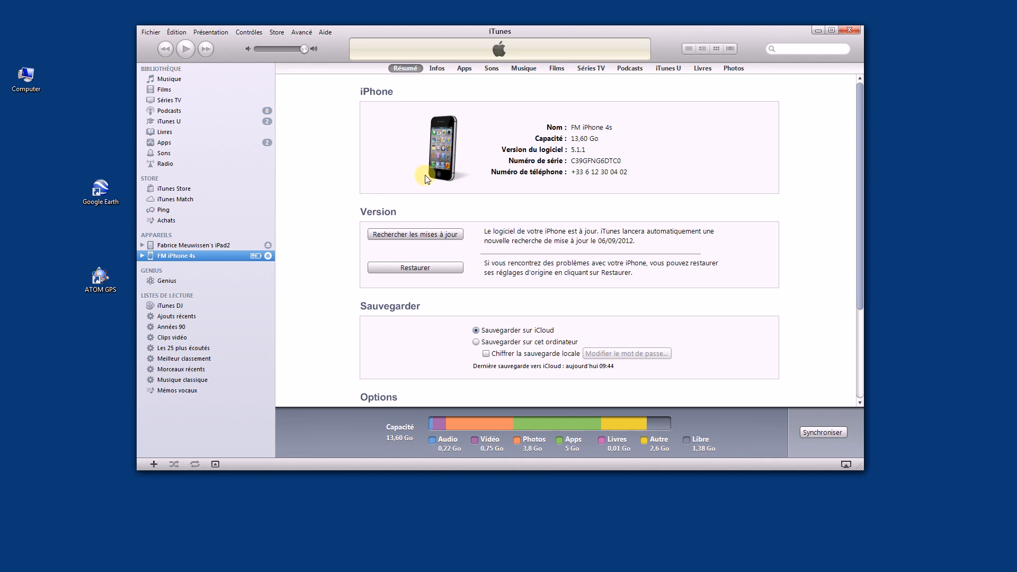
{"action": "mouse_move", "coordinate": [467, 129]}
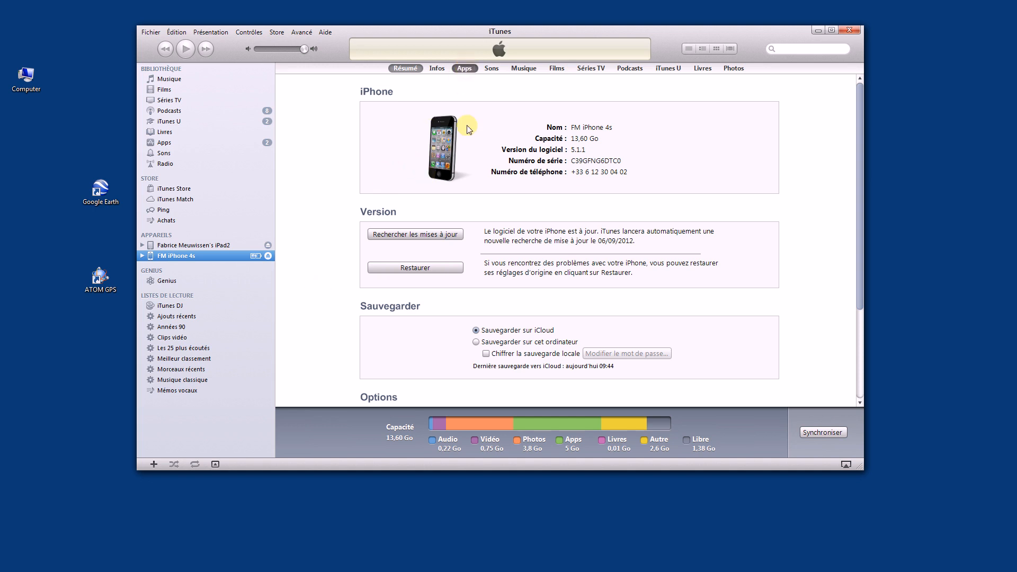
{"action": "mouse_move", "coordinate": [478, 199]}
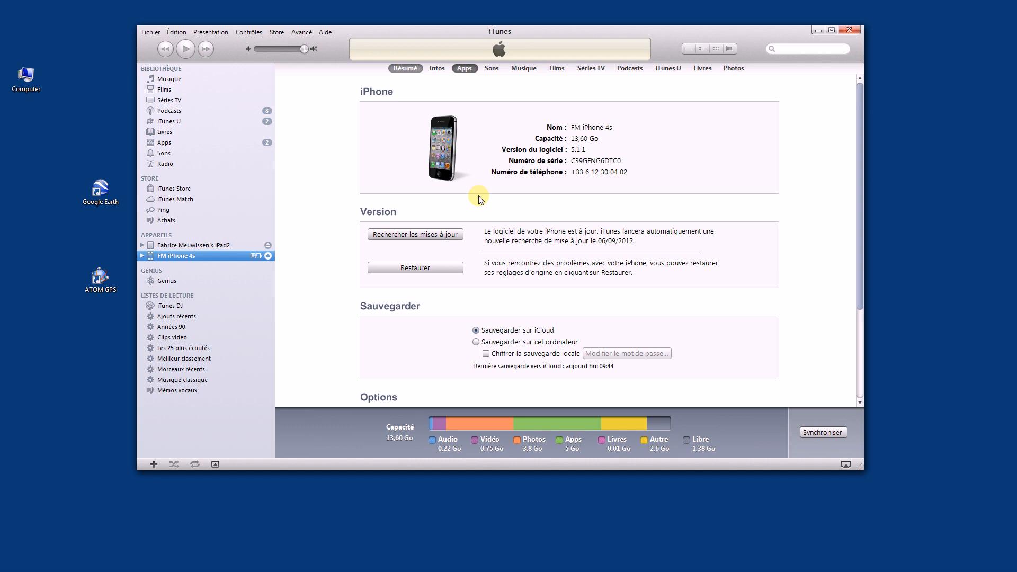
- Show the iPhone 4s Apps page and scroll down to File Sharing and GPS Stone
{"action": "left_click", "coordinate": [464, 68]}
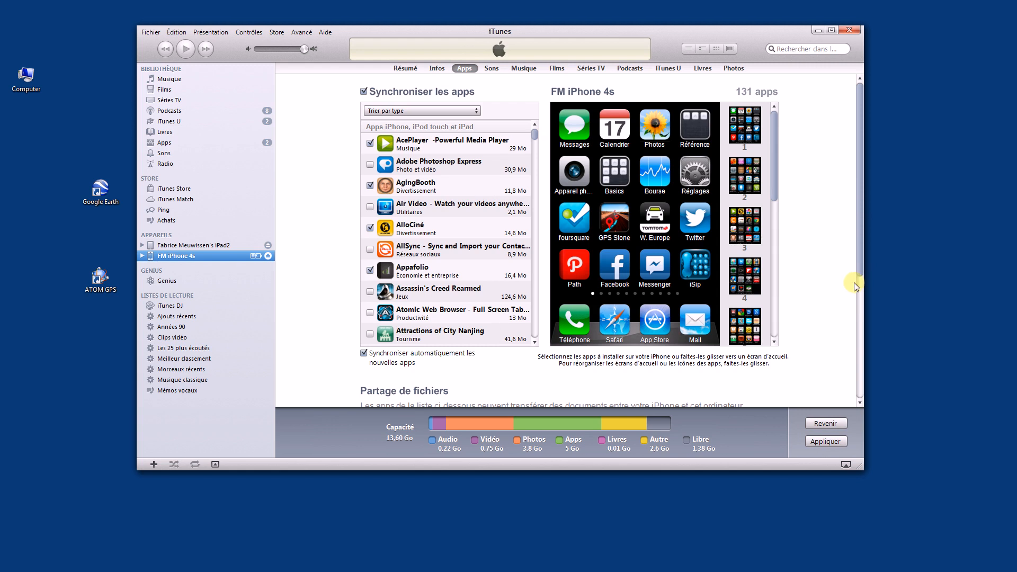
{"action": "scroll", "scroll_direction": "down", "scroll_amount": 3}
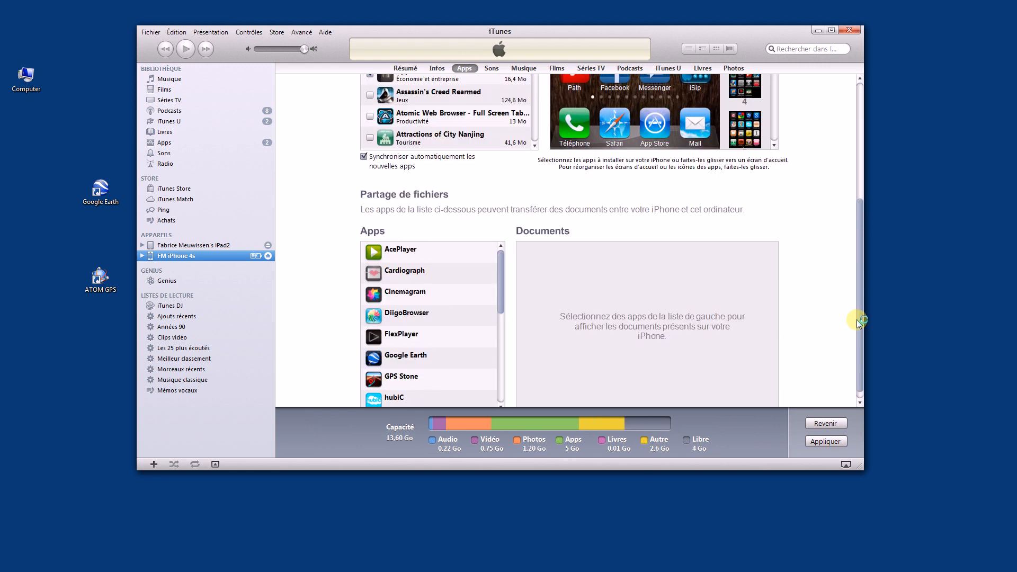
{"action": "scroll", "scroll_direction": "up", "scroll_amount": 3}
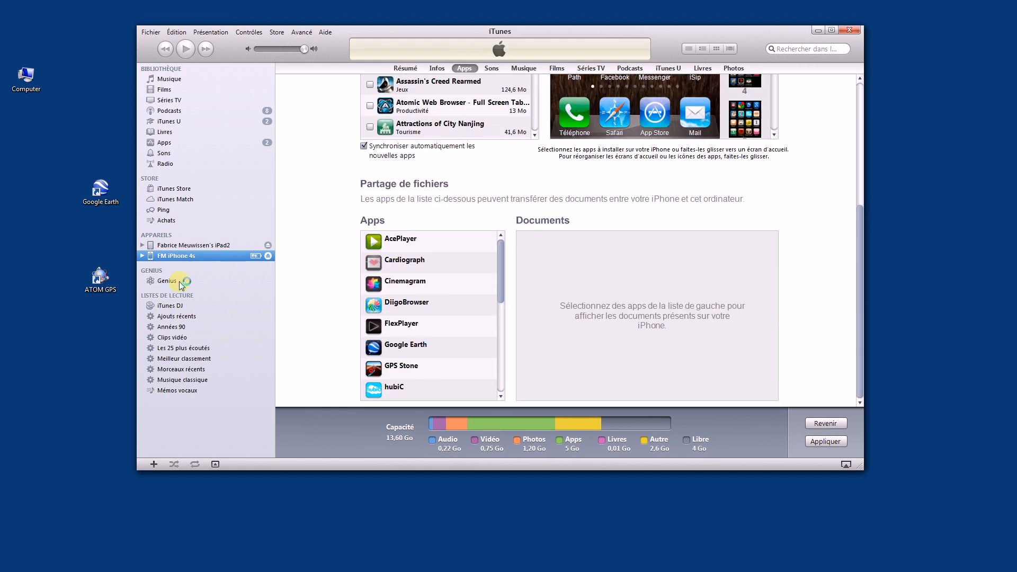
{"action": "mouse_move", "coordinate": [228, 121]}
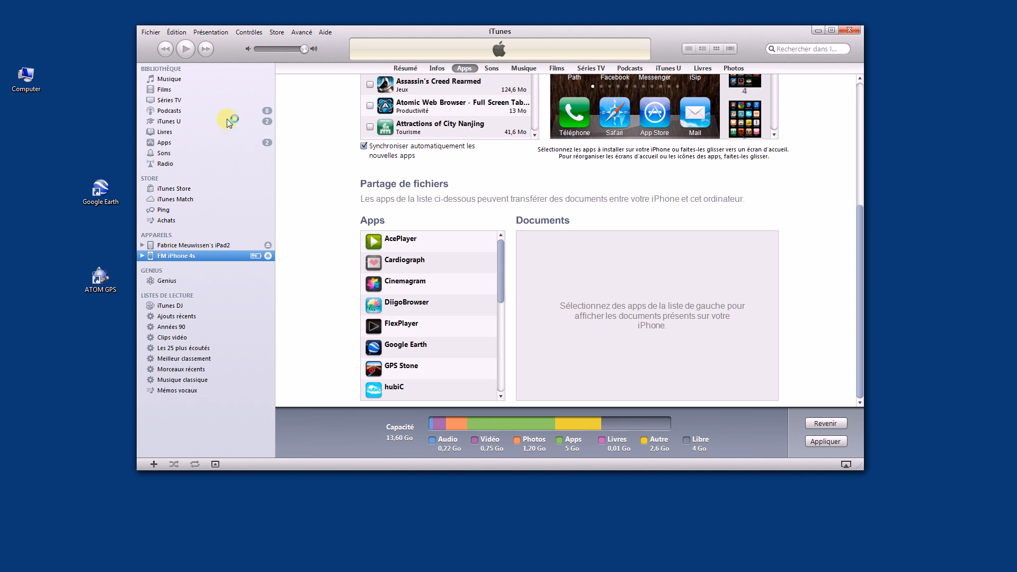
{"action": "mouse_move", "coordinate": [392, 128]}
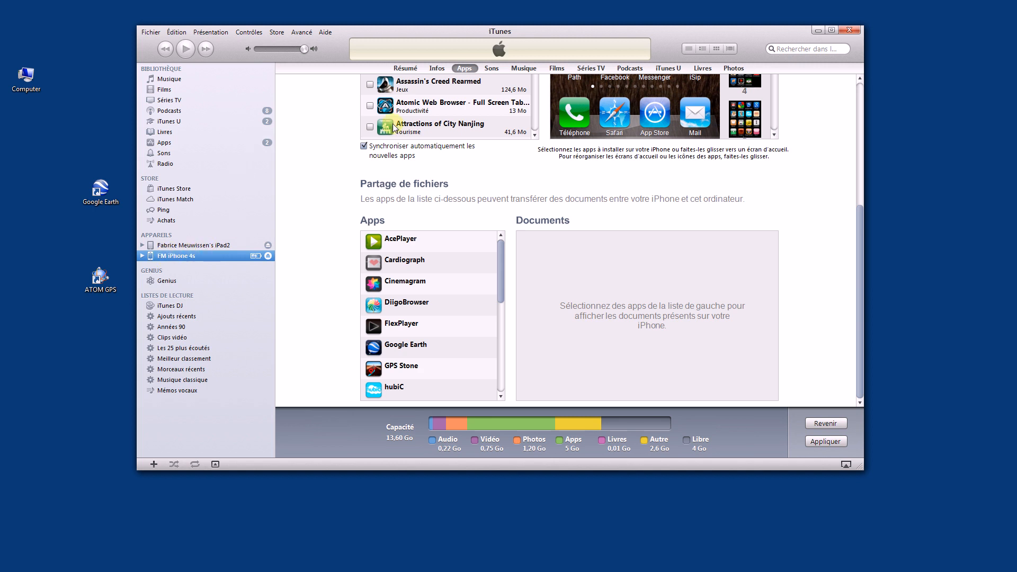
{"action": "mouse_move", "coordinate": [464, 68]}
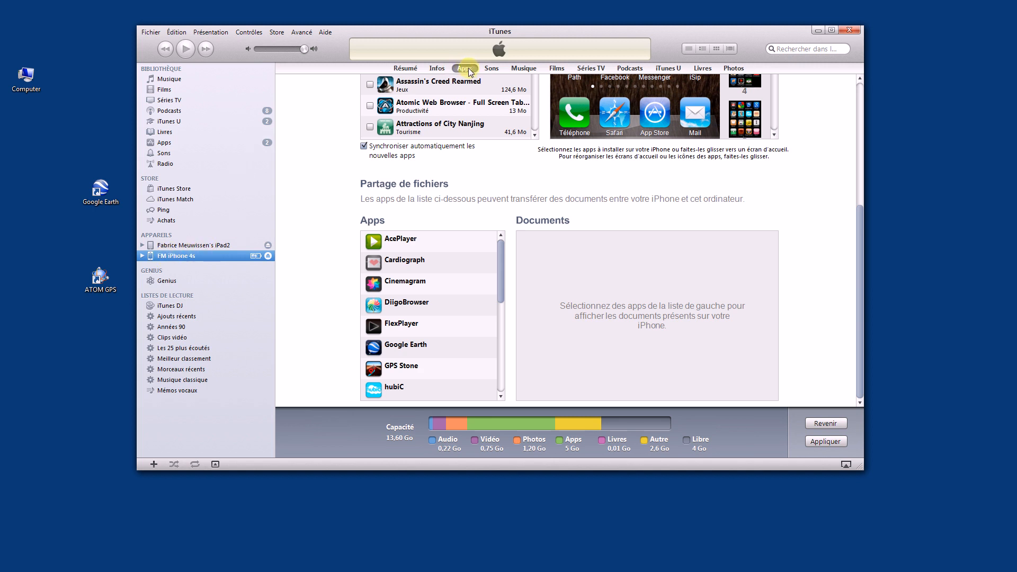
{"action": "scroll", "scroll_direction": "down", "scroll_amount": 3}
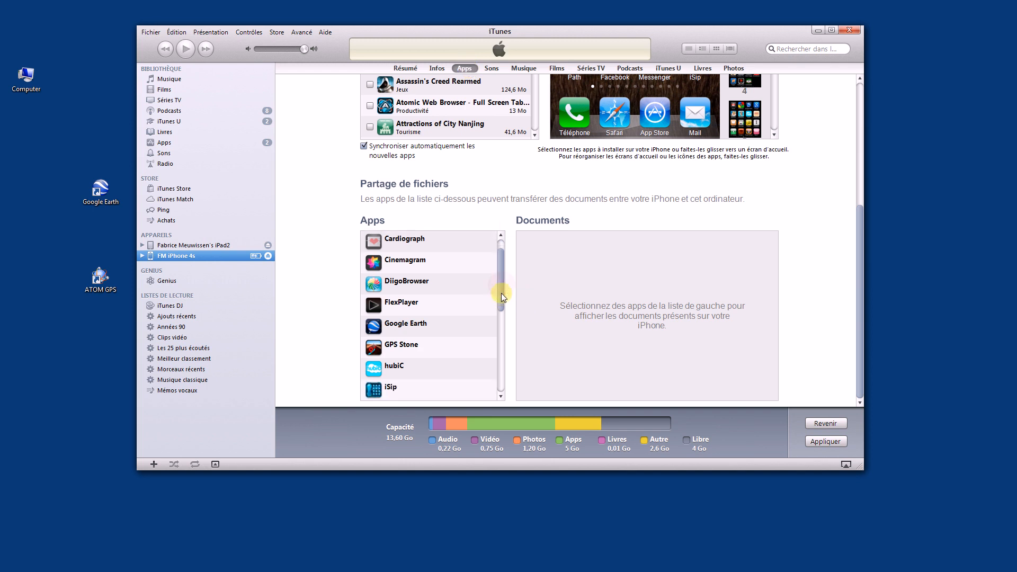
{"action": "scroll", "scroll_direction": "down", "scroll_amount": 3}
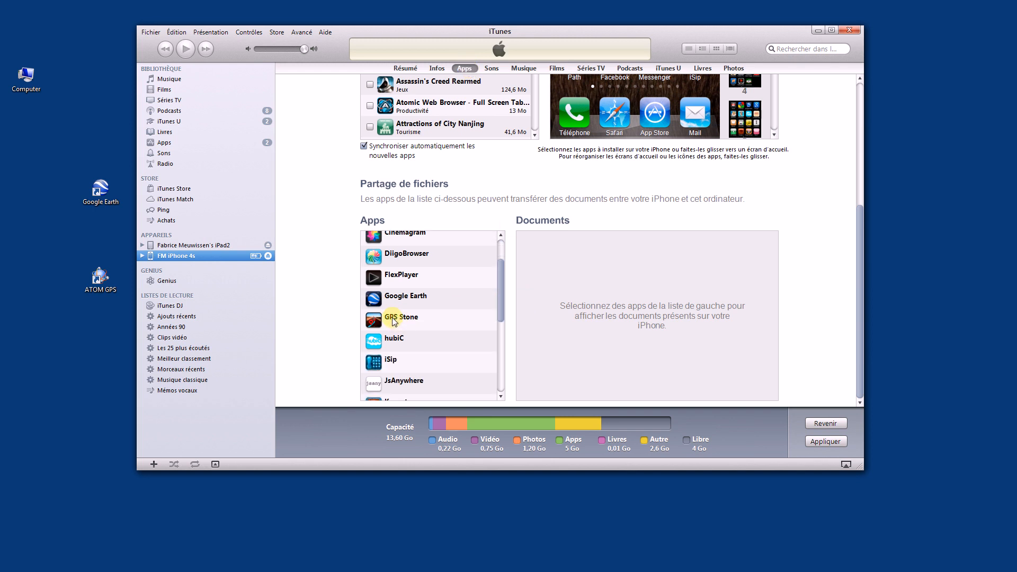
- Select GPS Stone under File Sharing and pick Recording #10.gpx from its documents
{"action": "left_click", "coordinate": [401, 318]}
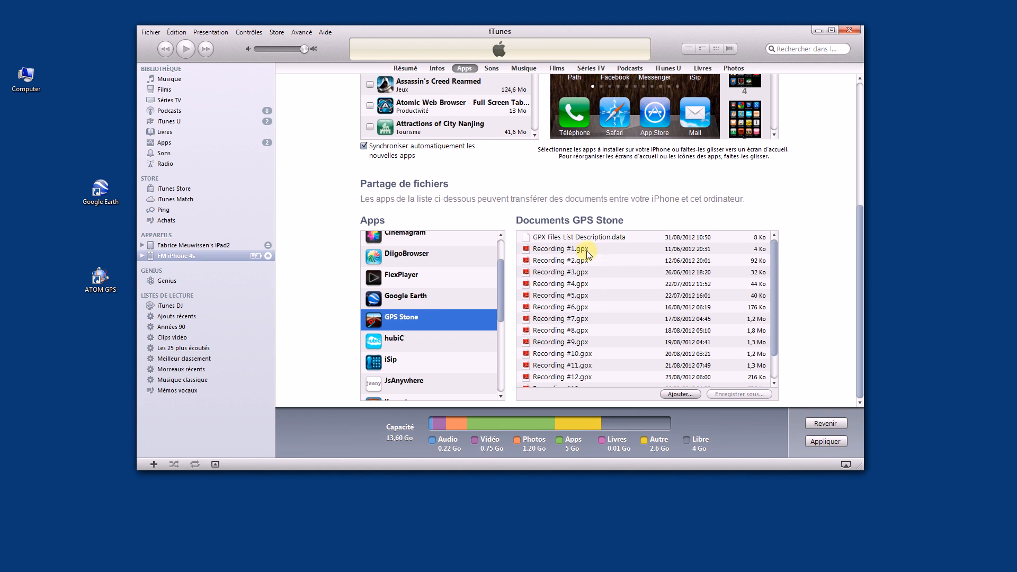
{"action": "mouse_move", "coordinate": [696, 263]}
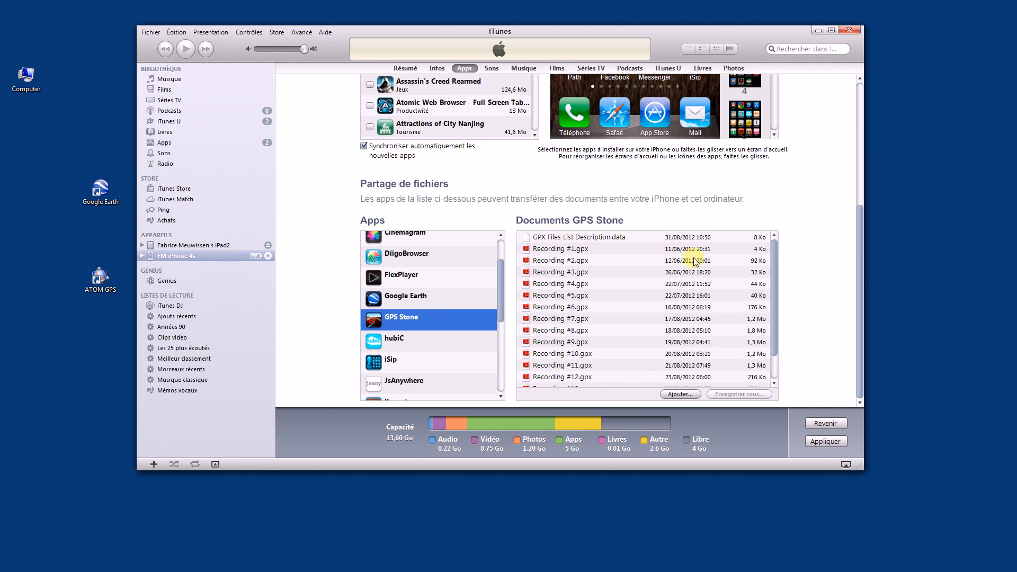
{"action": "mouse_move", "coordinate": [681, 280]}
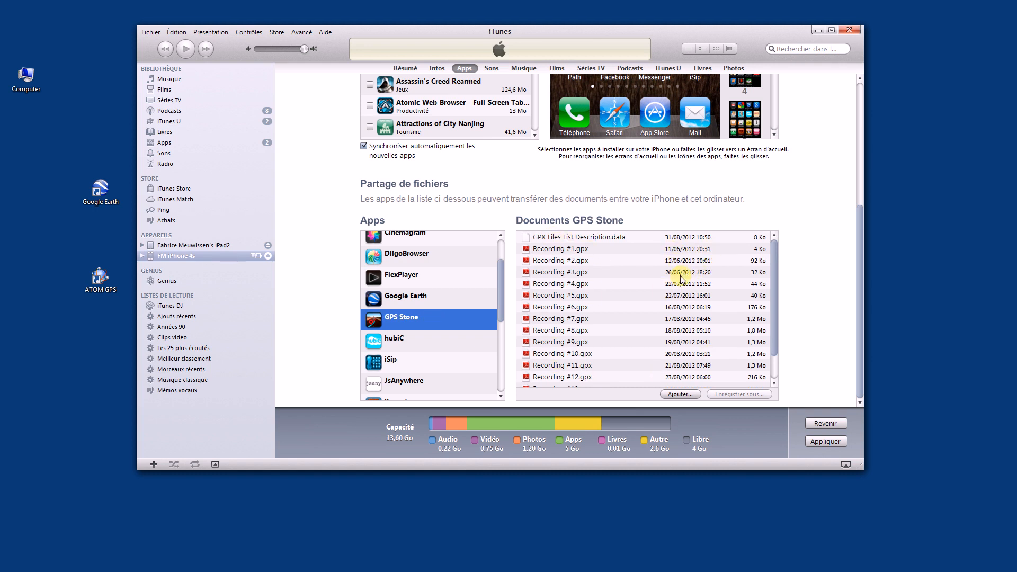
{"action": "mouse_move", "coordinate": [774, 349]}
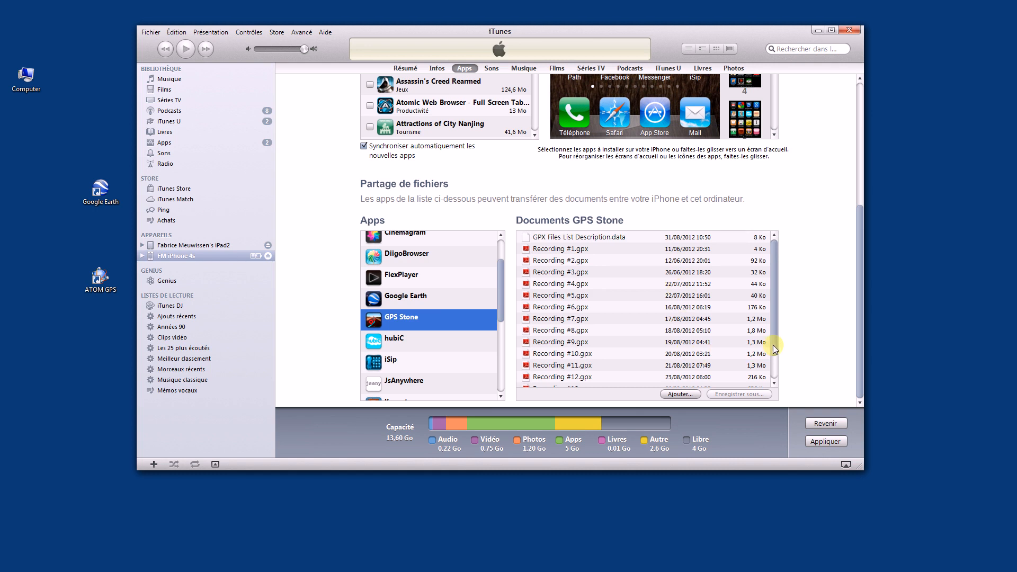
{"action": "scroll", "scroll_direction": "down", "scroll_amount": 3}
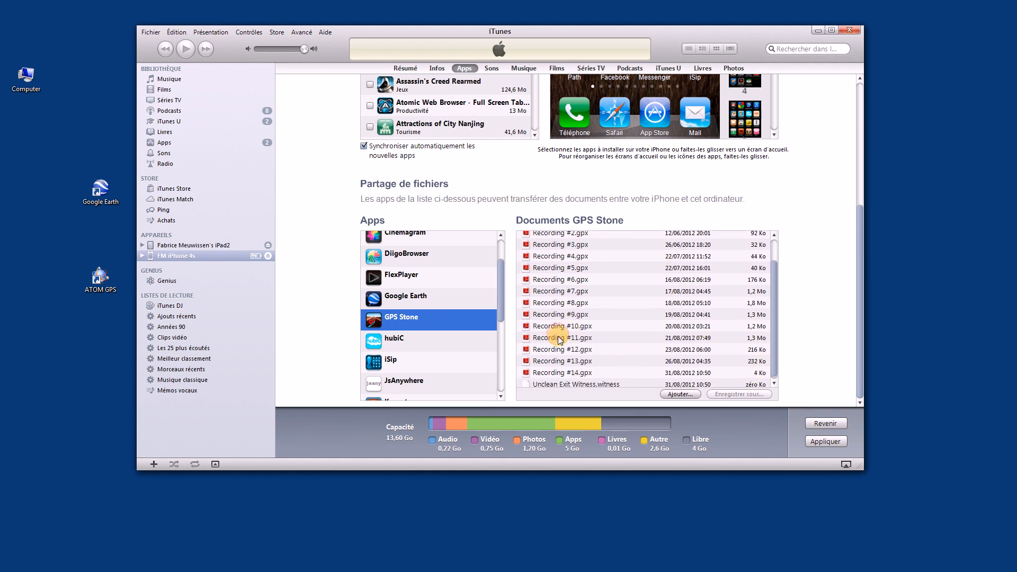
{"action": "double_click", "coordinate": [559, 338]}
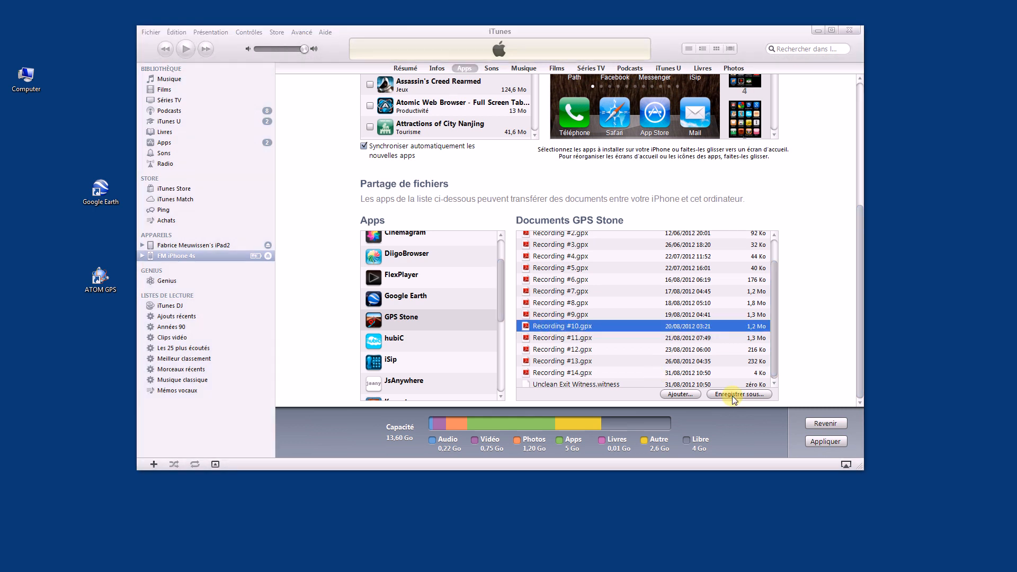
- Save Recording #10.gpx into the 2012 - YellowStone-SFO Gps tracking folder
{"action": "left_click", "coordinate": [739, 393]}
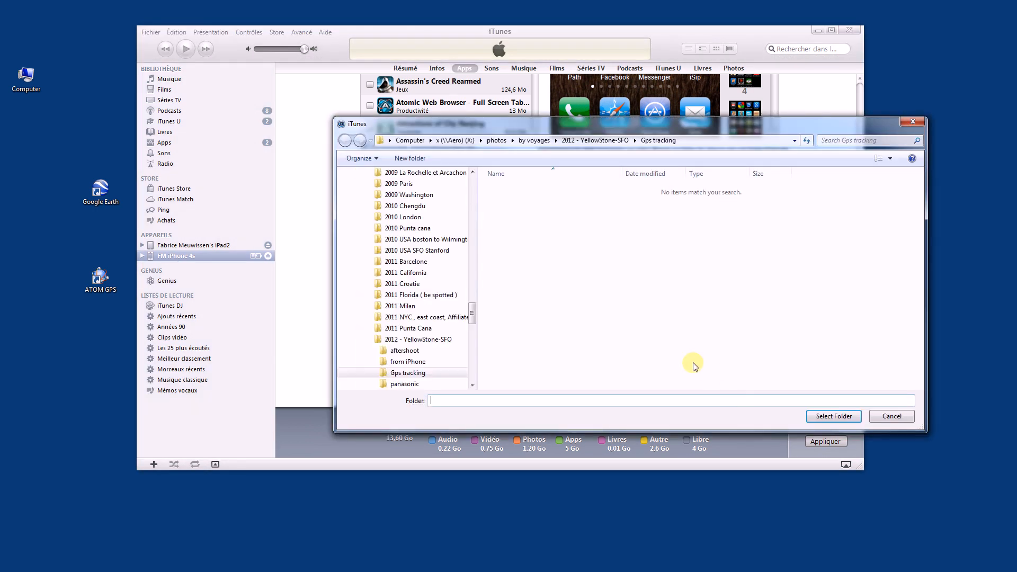
{"action": "mouse_move", "coordinate": [620, 177]}
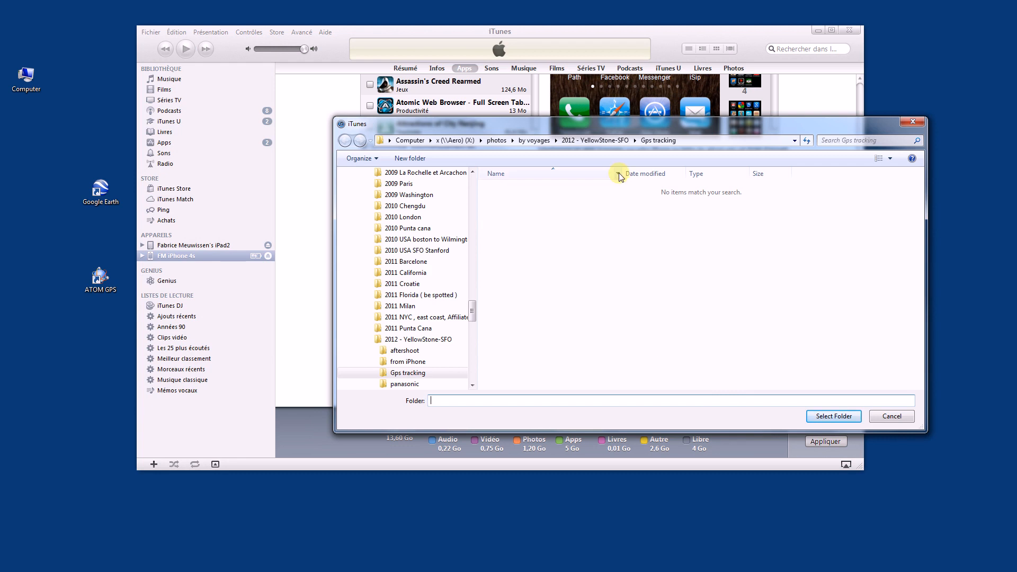
{"action": "mouse_move", "coordinate": [661, 127]}
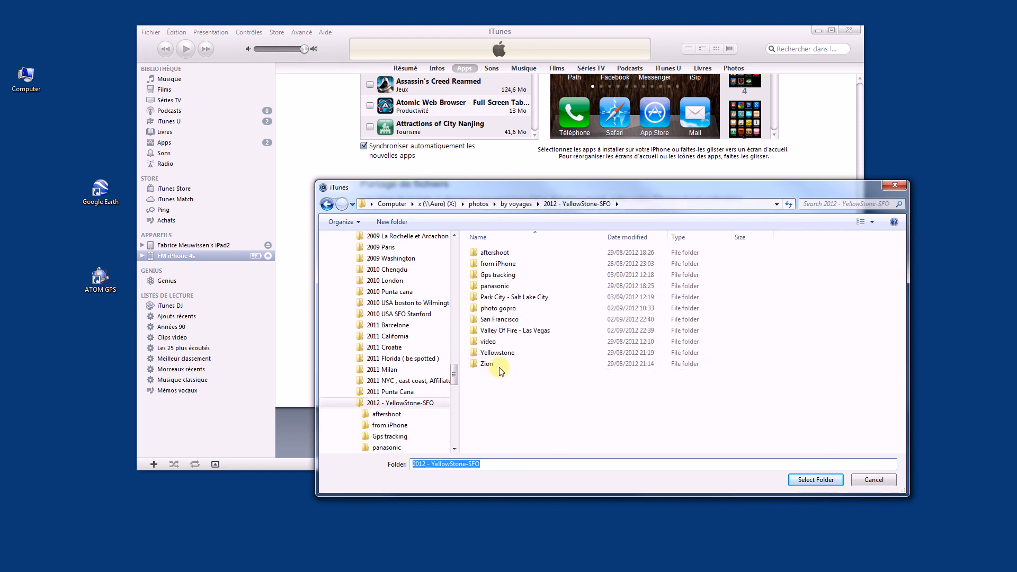
{"action": "left_click", "coordinate": [498, 275]}
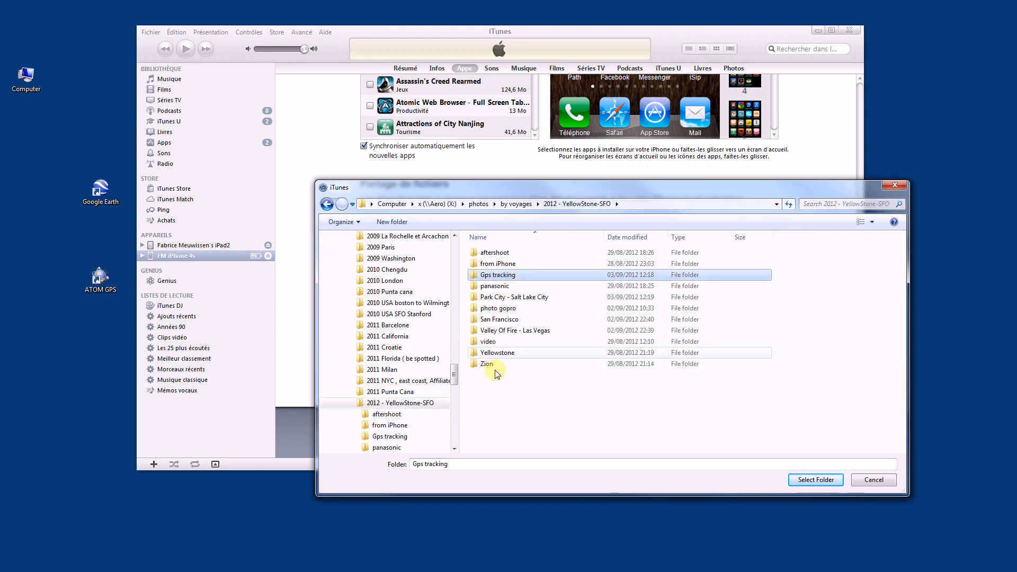
{"action": "mouse_move", "coordinate": [783, 461]}
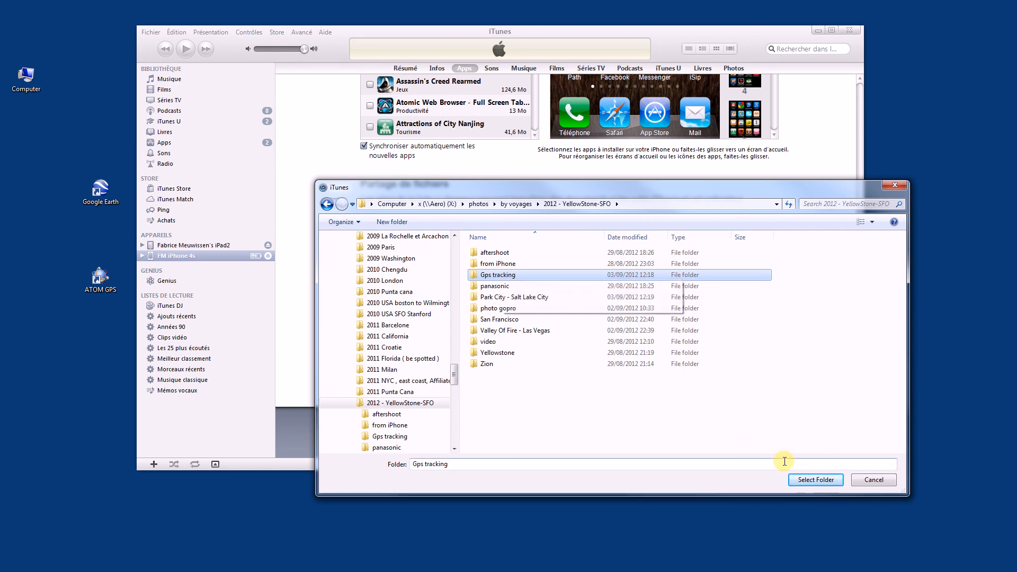
{"action": "left_click", "coordinate": [815, 480]}
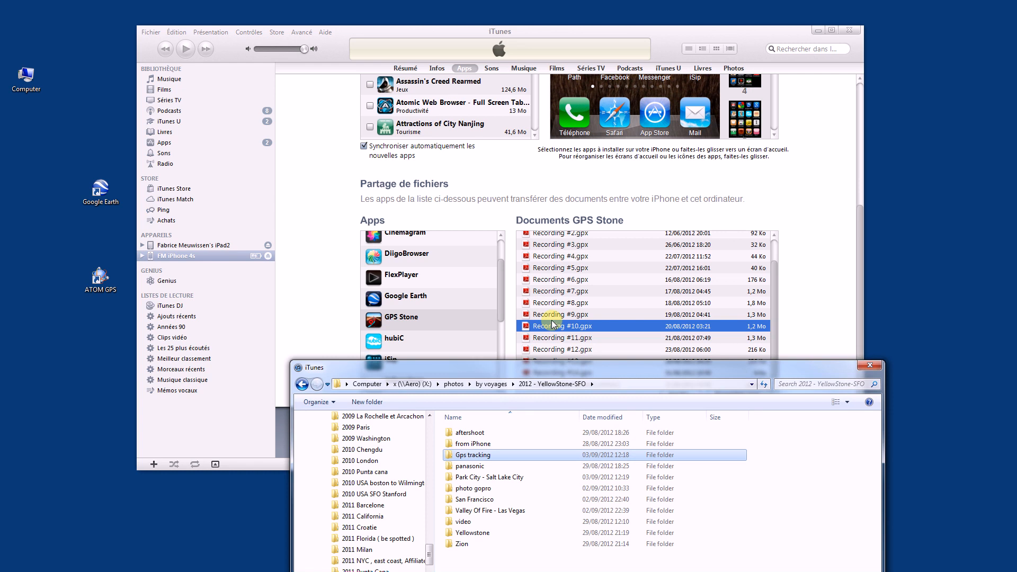
{"action": "mouse_move", "coordinate": [555, 376]}
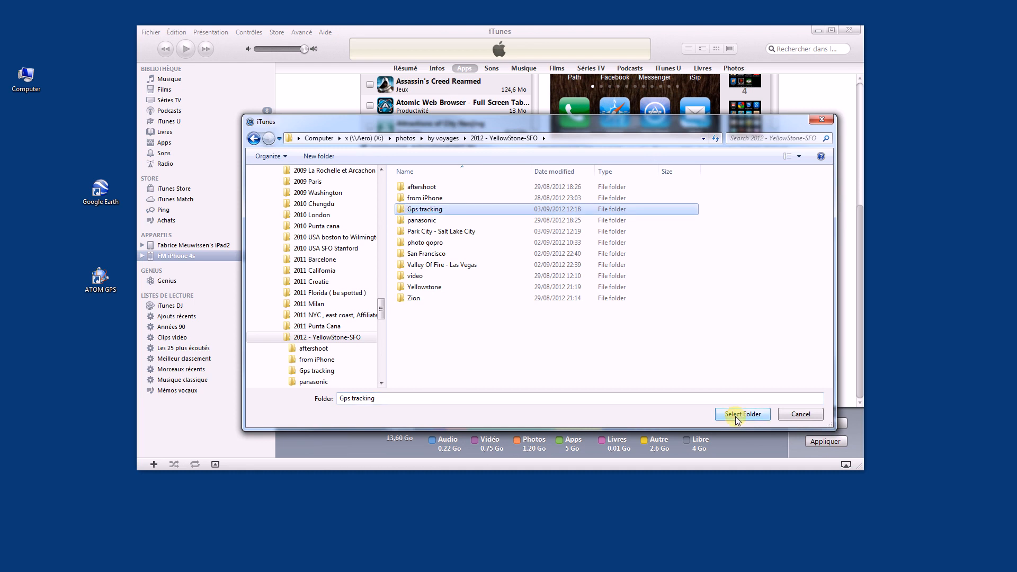
{"action": "left_click", "coordinate": [743, 414]}
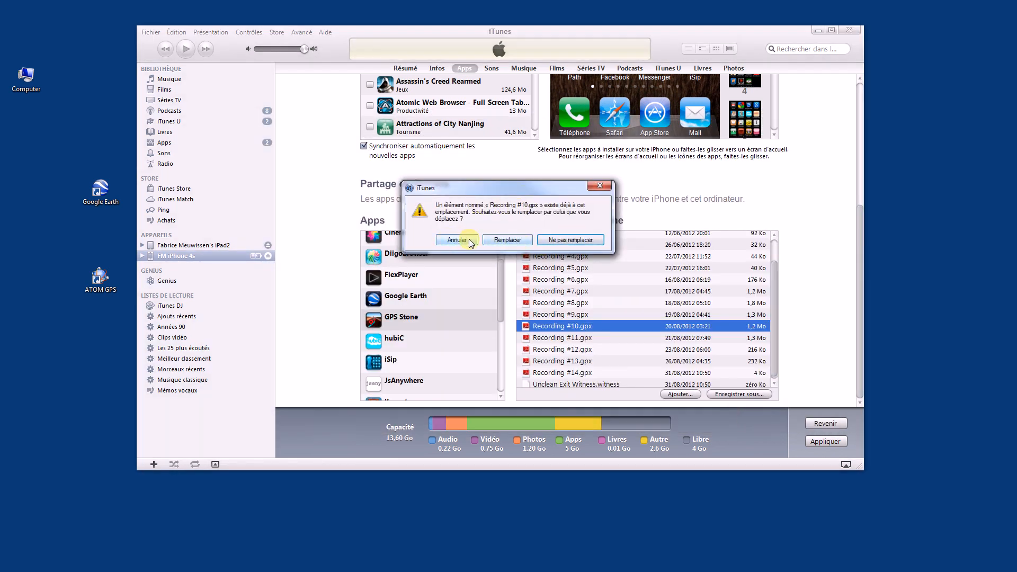
- Cancel replacing the existing Recording #10.gpx
{"action": "left_click", "coordinate": [457, 240]}
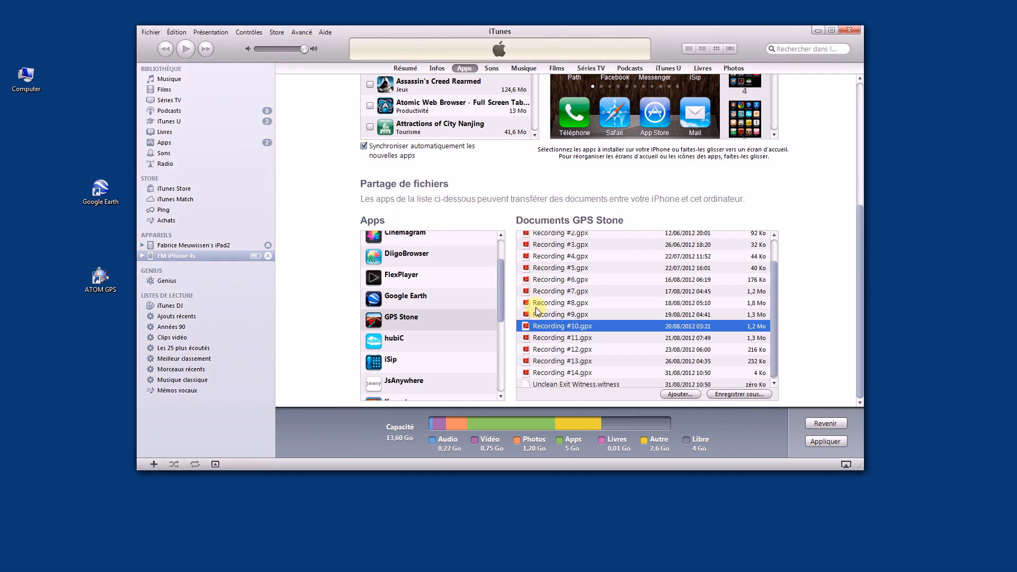
{"action": "mouse_move", "coordinate": [560, 275]}
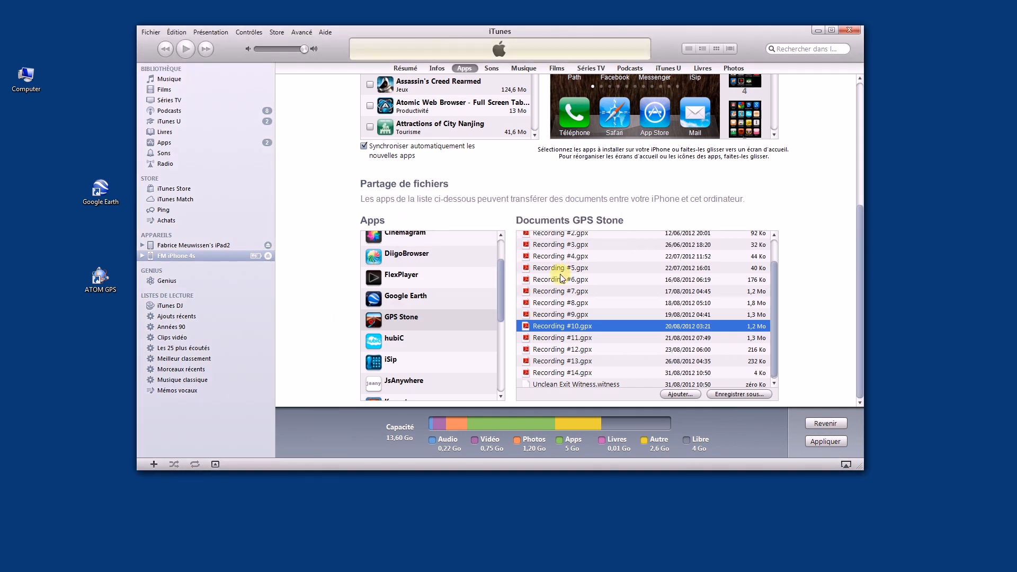
{"action": "mouse_move", "coordinate": [564, 362]}
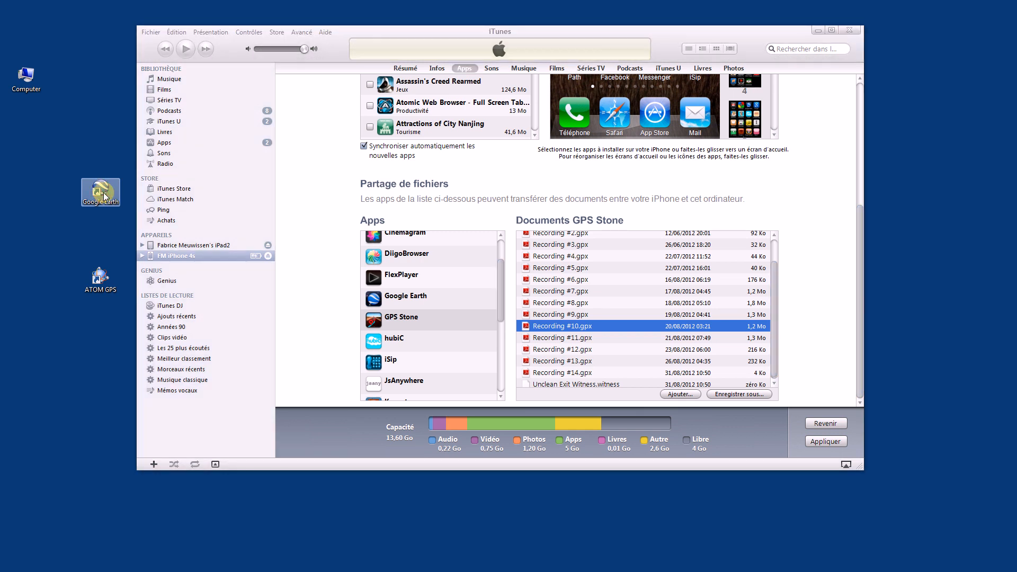
- Launch Google Earth and bring up its File > Open dialog
{"action": "double_click", "coordinate": [100, 188]}
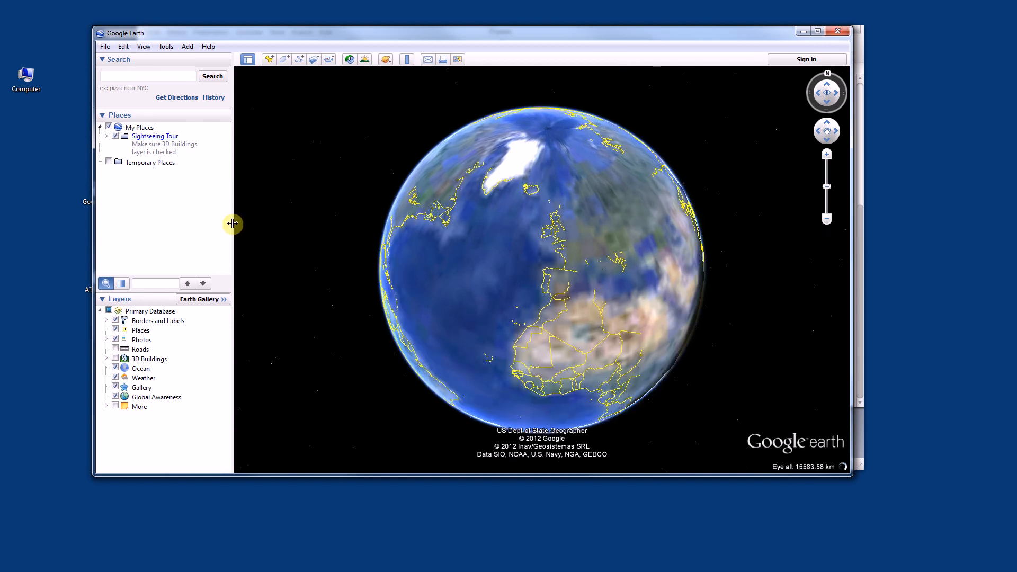
{"action": "left_click", "coordinate": [104, 46]}
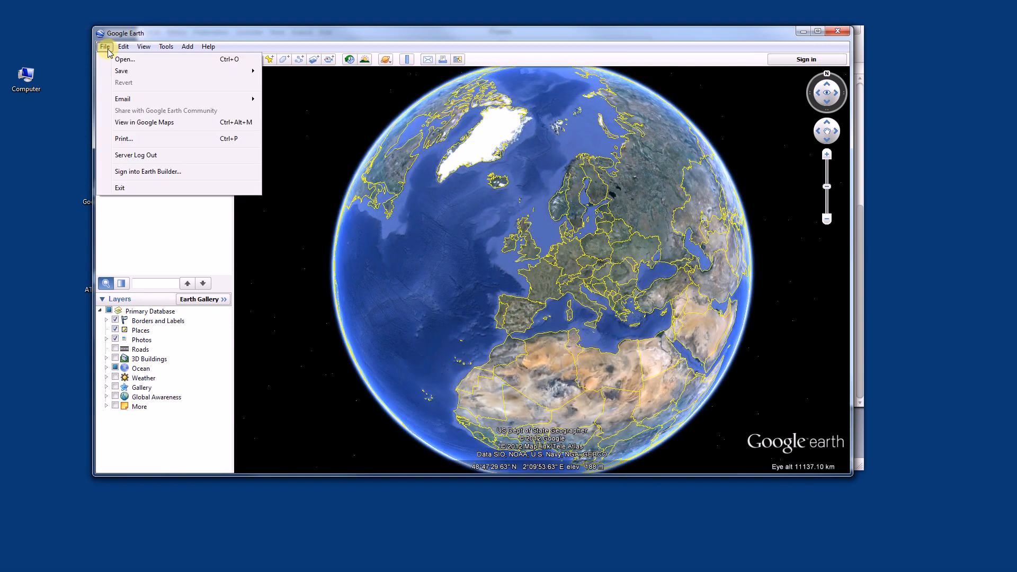
{"action": "left_click", "coordinate": [124, 59]}
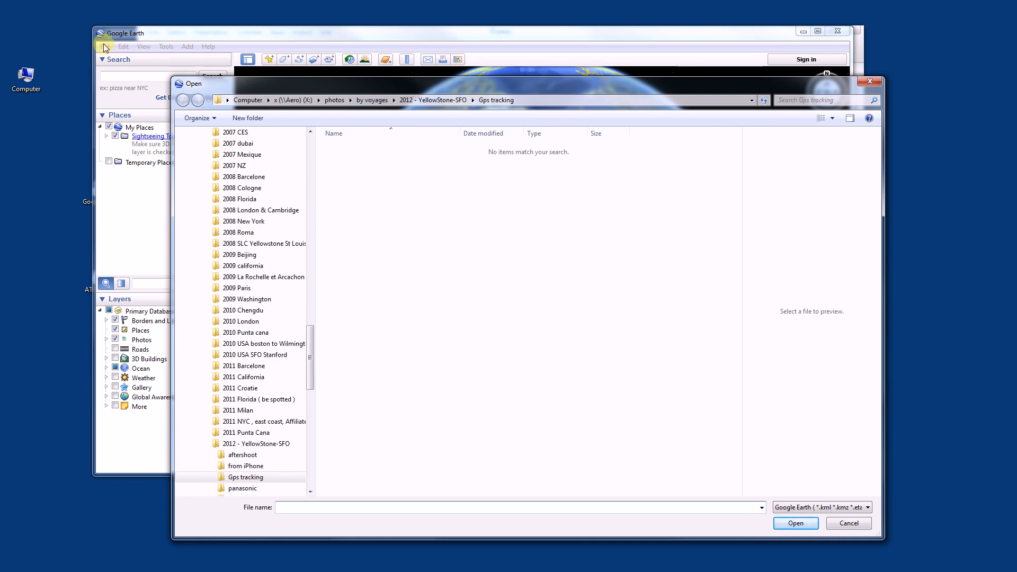
- Filter the Open dialog to Gps files and open Recording #8.gpx
{"action": "left_click", "coordinate": [245, 477]}
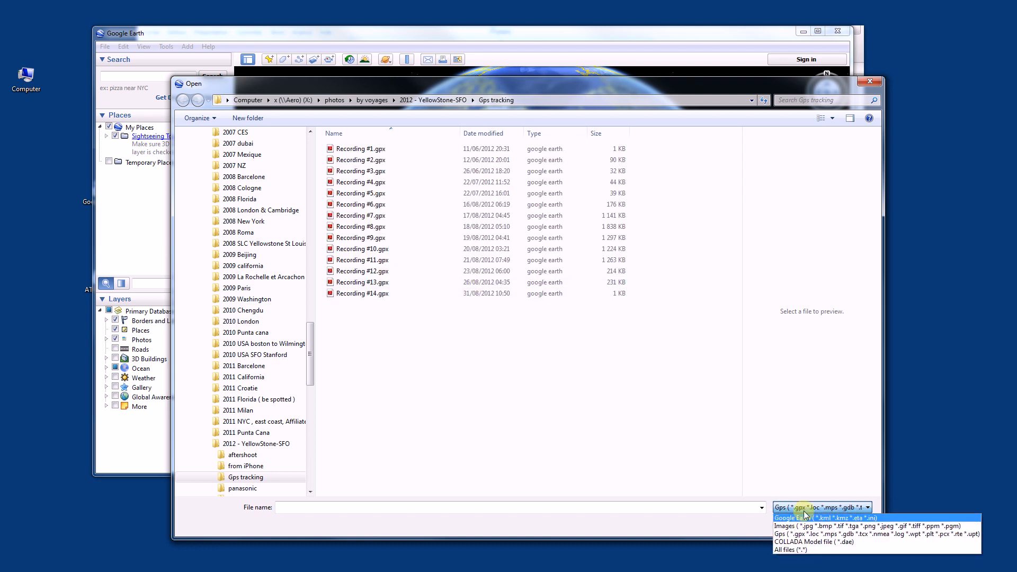
{"action": "left_click", "coordinate": [821, 508]}
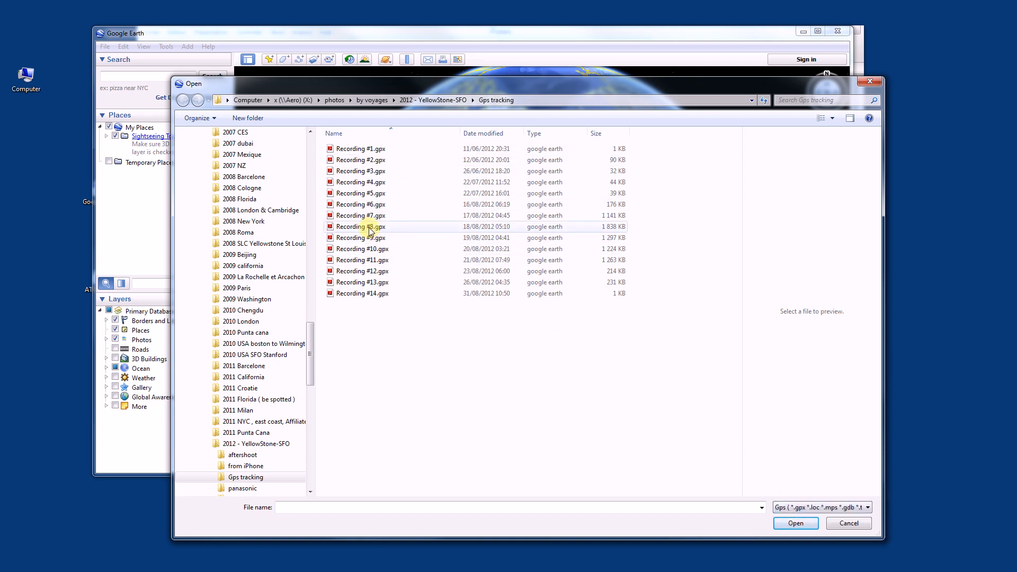
{"action": "mouse_move", "coordinate": [360, 216]}
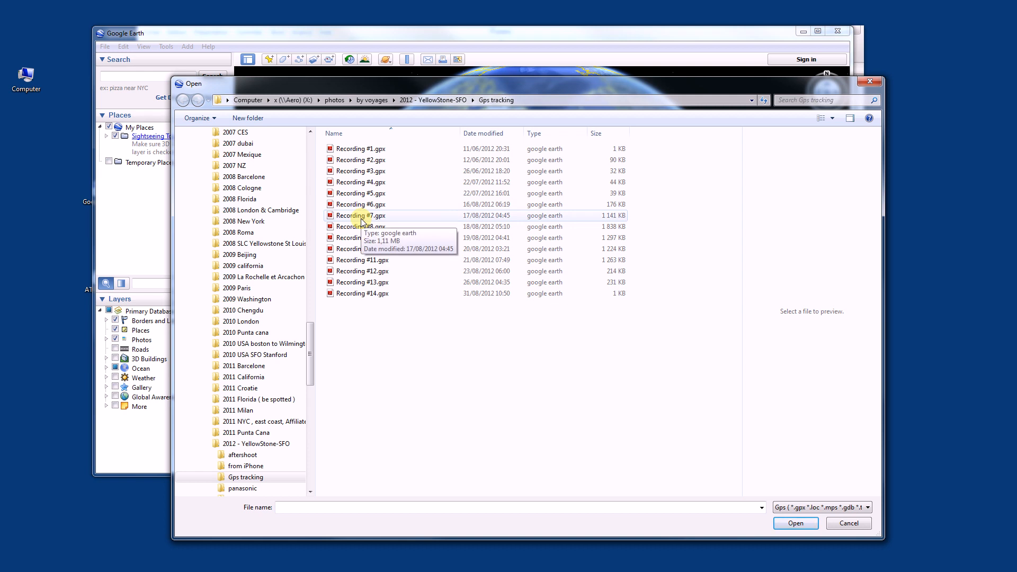
{"action": "mouse_move", "coordinate": [356, 226]}
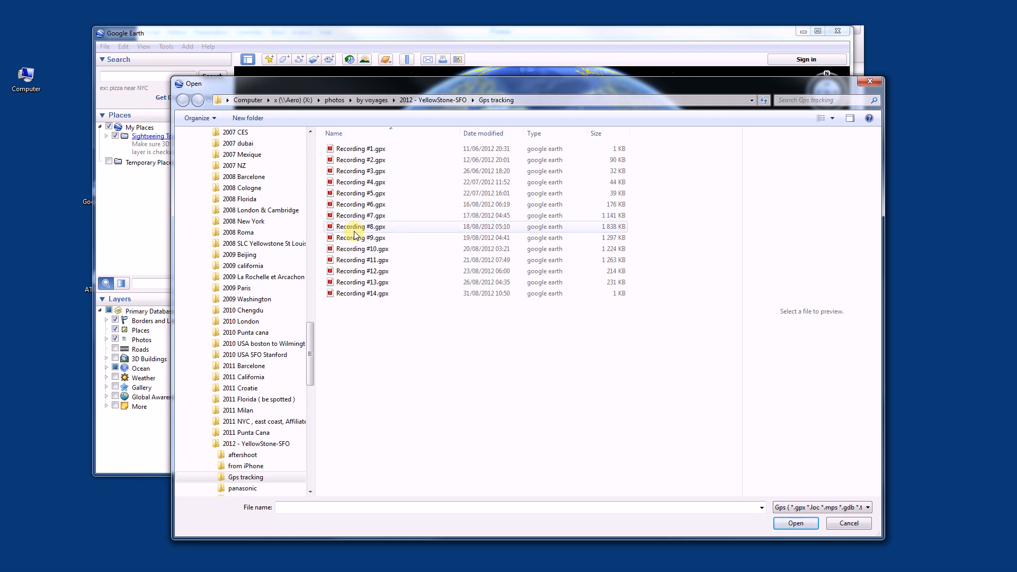
{"action": "left_click", "coordinate": [361, 227]}
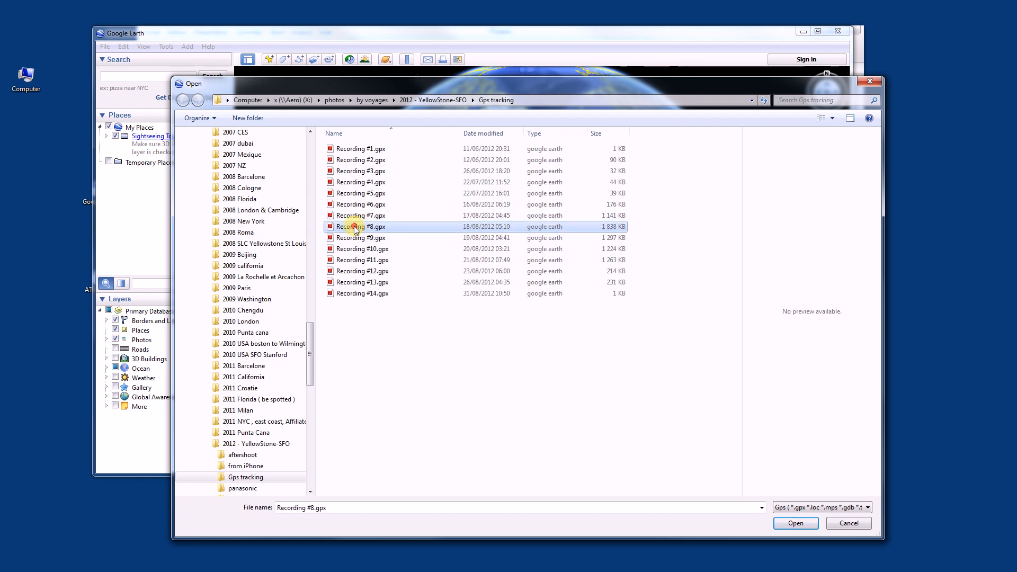
{"action": "left_click", "coordinate": [795, 523]}
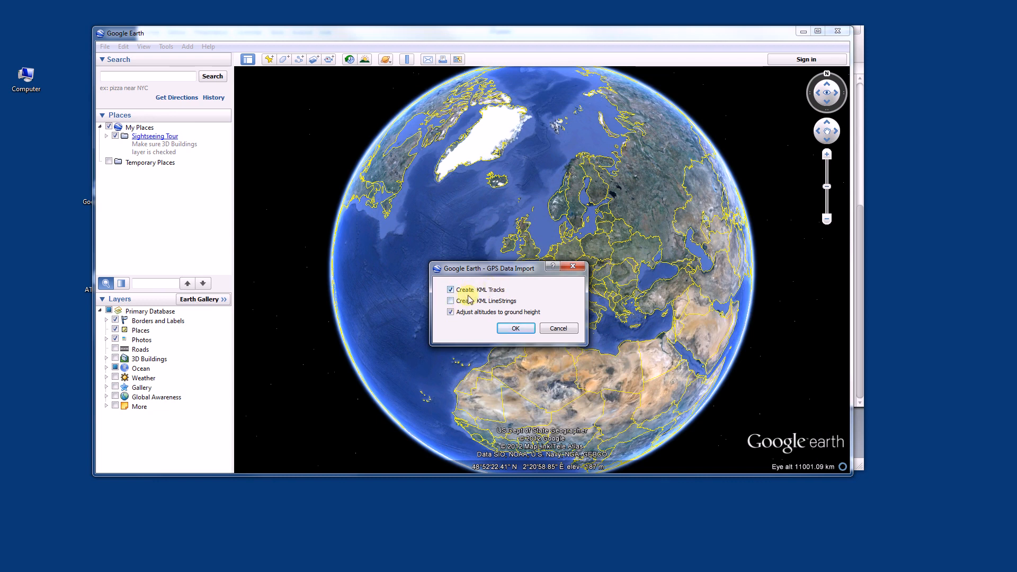
{"action": "mouse_move", "coordinate": [516, 329]}
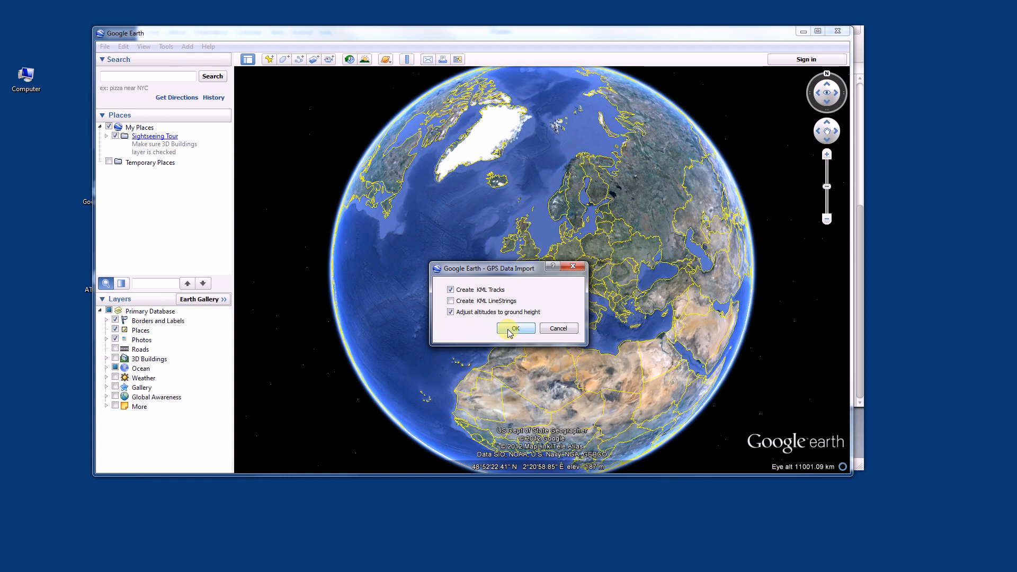
- Confirm the GPS data import as tracks and enlarge the Google Earth window
{"action": "left_click", "coordinate": [515, 327]}
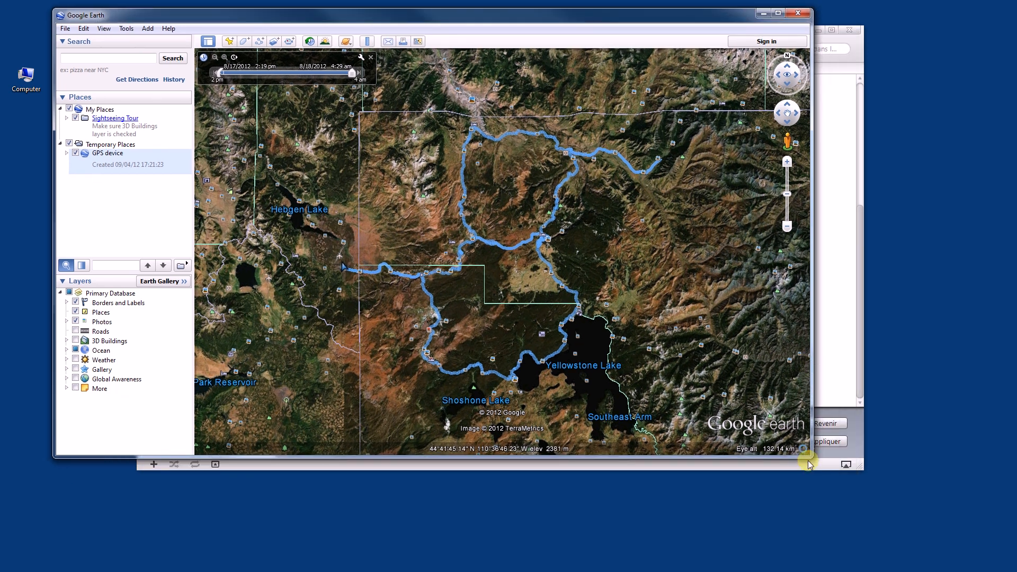
{"action": "left_click", "coordinate": [777, 12]}
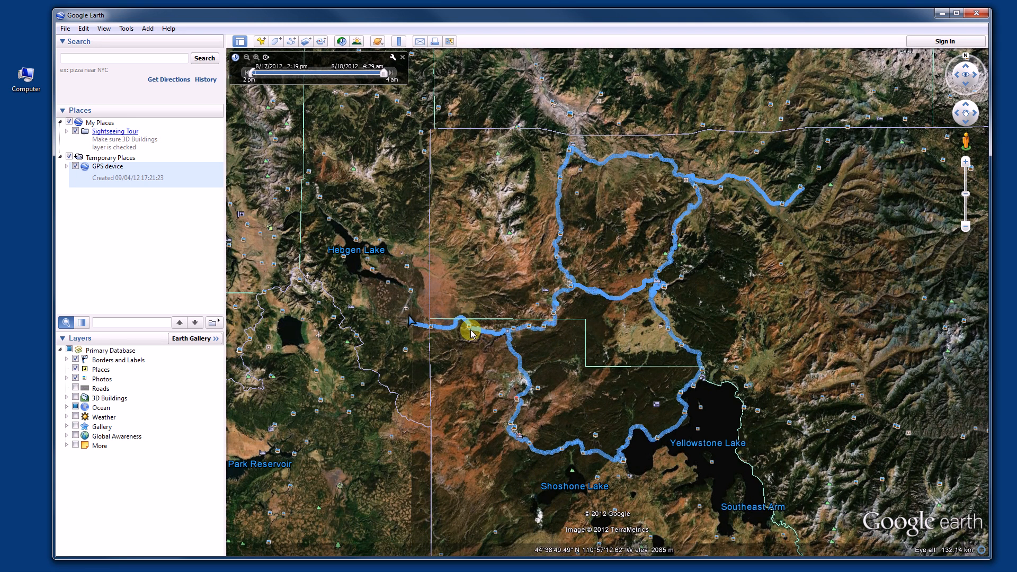
{"action": "mouse_move", "coordinate": [468, 333]}
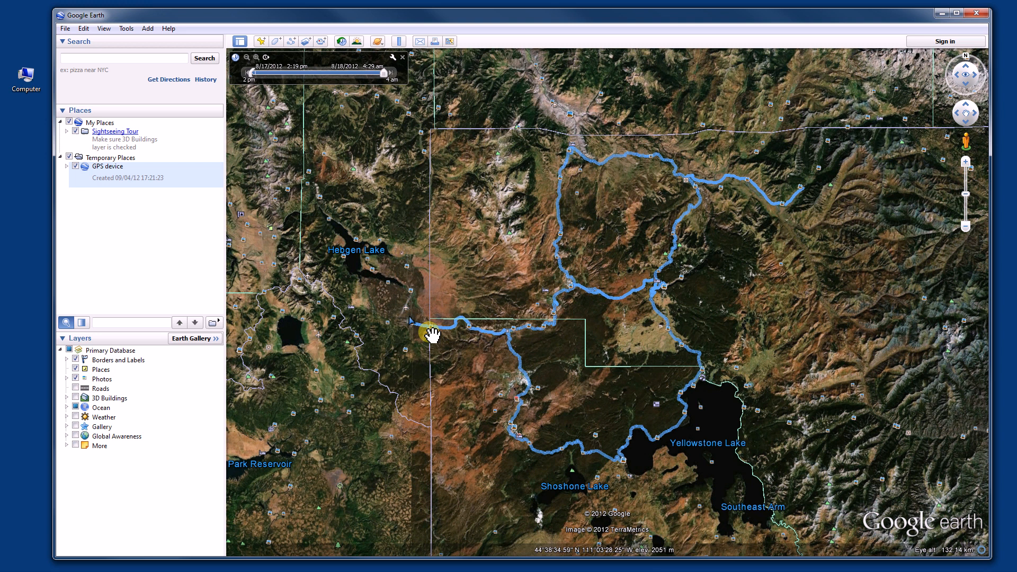
{"action": "mouse_move", "coordinate": [466, 339]}
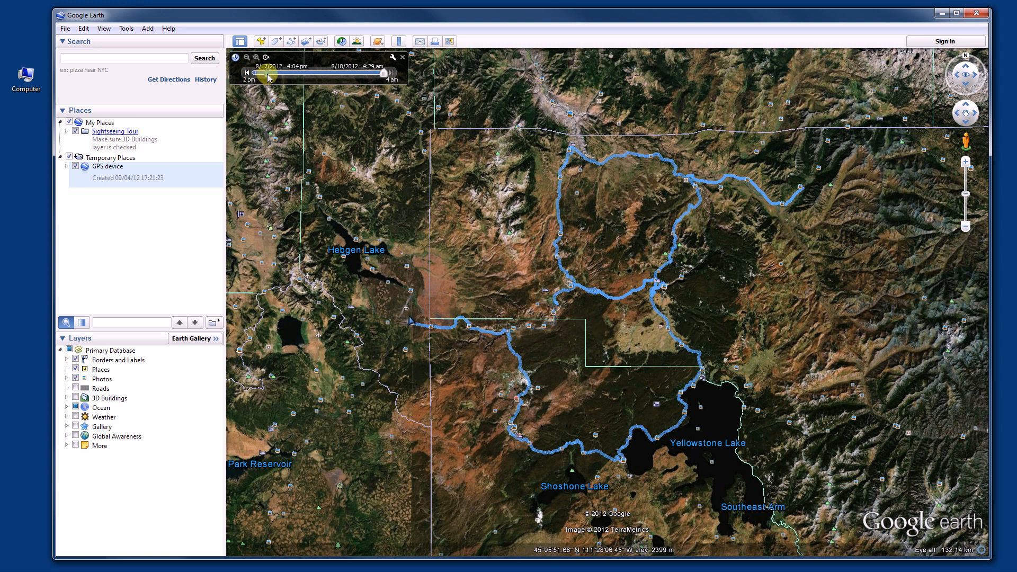
- Replay the Yellowstone track with the time slider and animation, then restore the full range
{"action": "left_click_drag", "start_coordinate": [274, 74], "coordinate": [321, 79]}
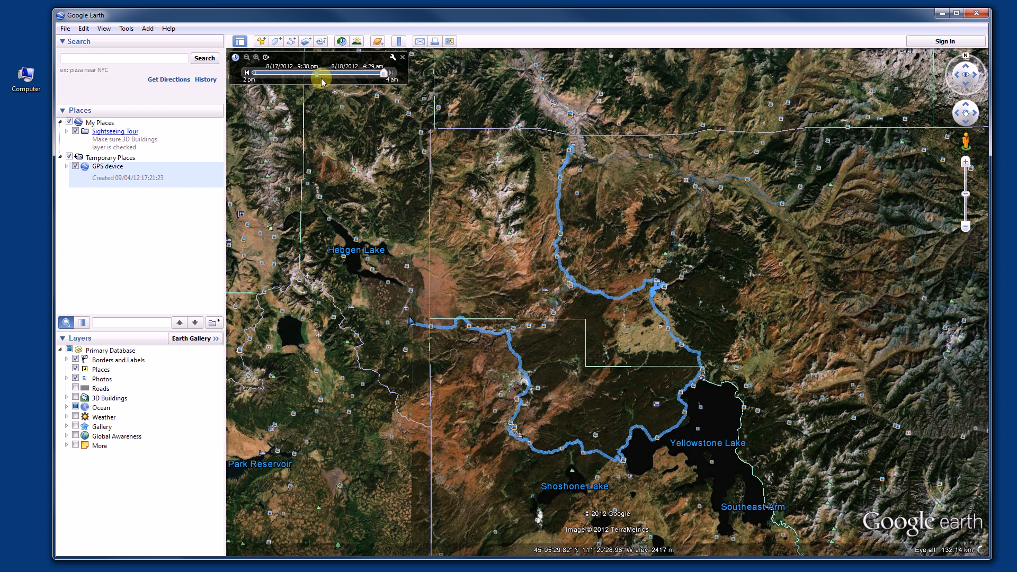
{"action": "left_click_drag", "start_coordinate": [323, 79], "coordinate": [344, 79]}
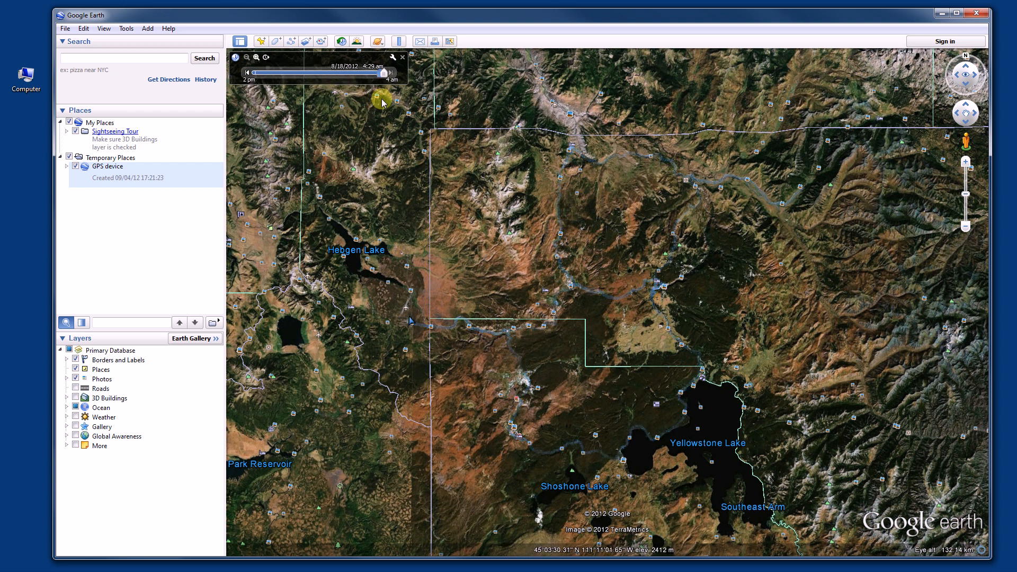
{"action": "left_click_drag", "start_coordinate": [383, 73], "coordinate": [256, 72]}
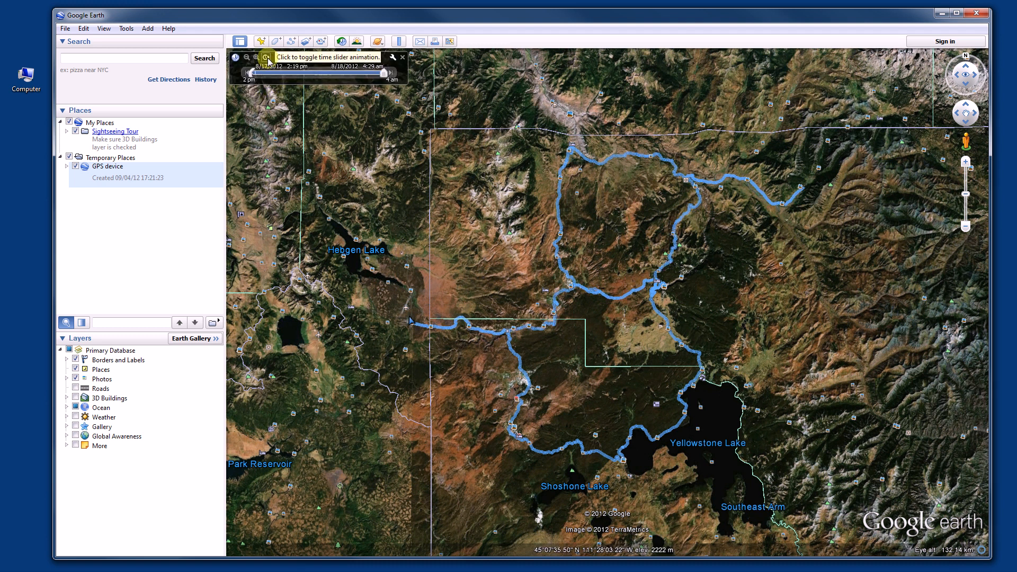
{"action": "left_click", "coordinate": [267, 58]}
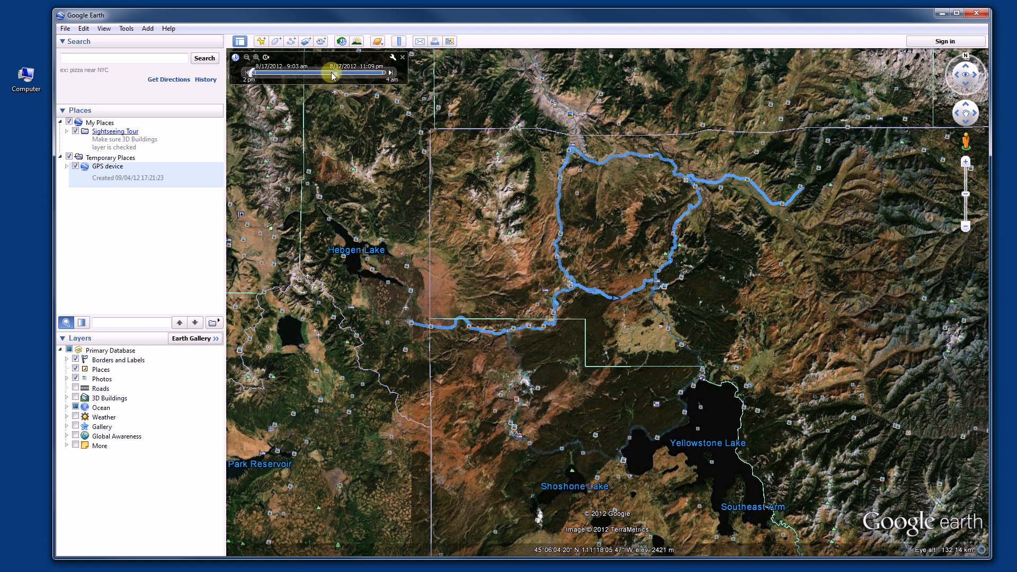
{"action": "left_click_drag", "start_coordinate": [331, 76], "coordinate": [370, 80]}
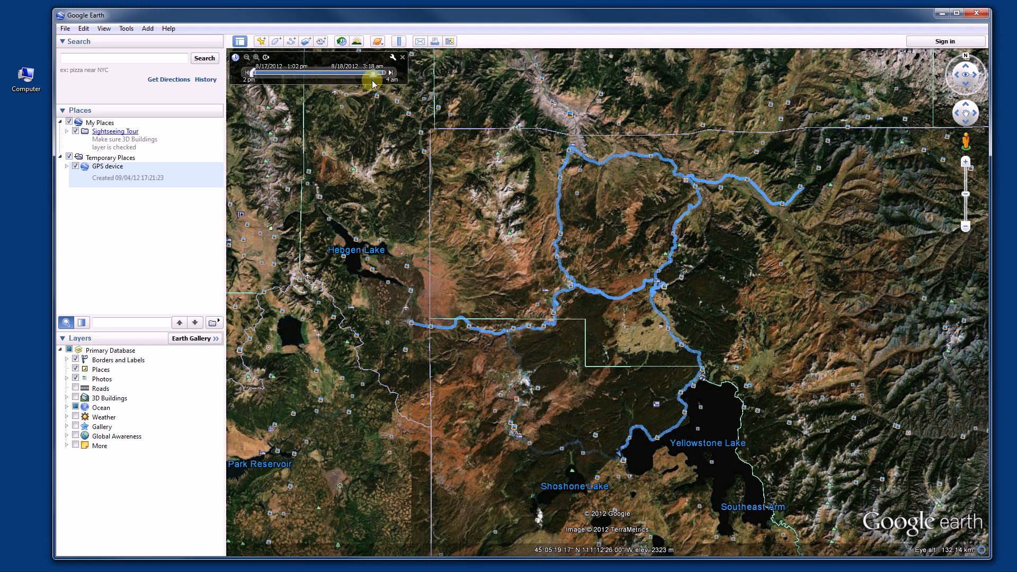
{"action": "left_click_drag", "start_coordinate": [368, 83], "coordinate": [364, 85]}
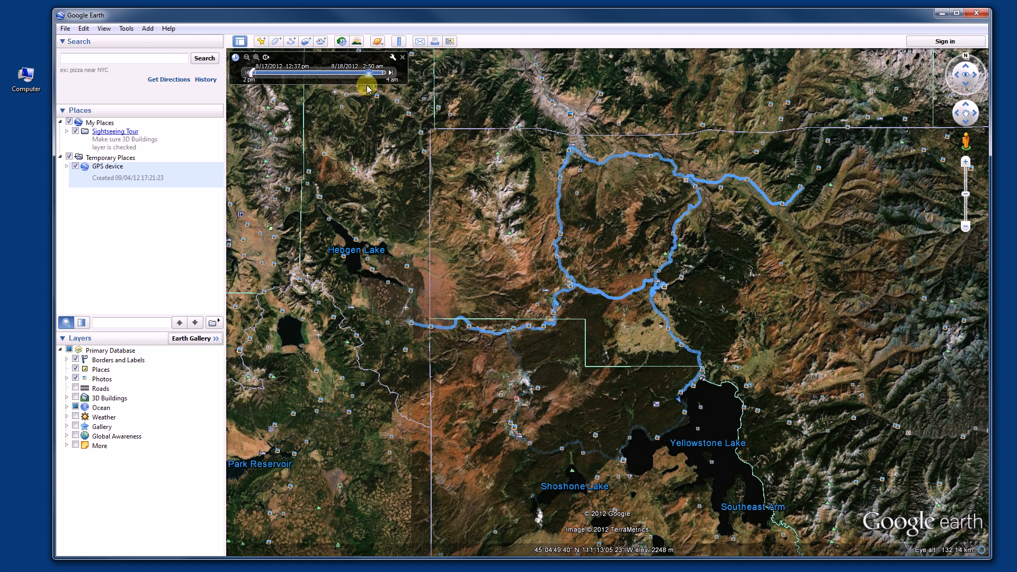
{"action": "left_click_drag", "start_coordinate": [361, 79], "coordinate": [378, 79]}
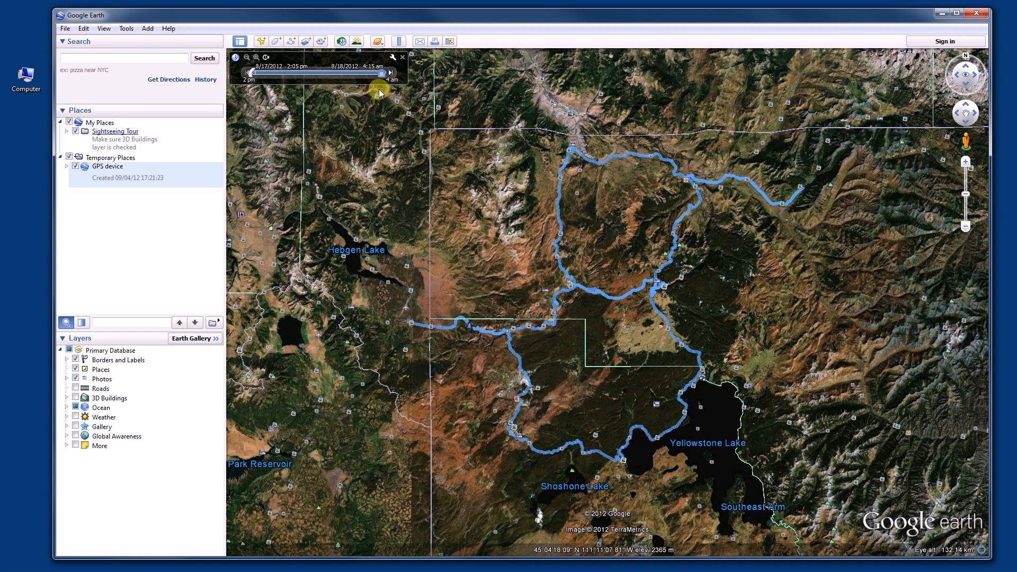
{"action": "left_click_drag", "start_coordinate": [379, 72], "coordinate": [373, 72]}
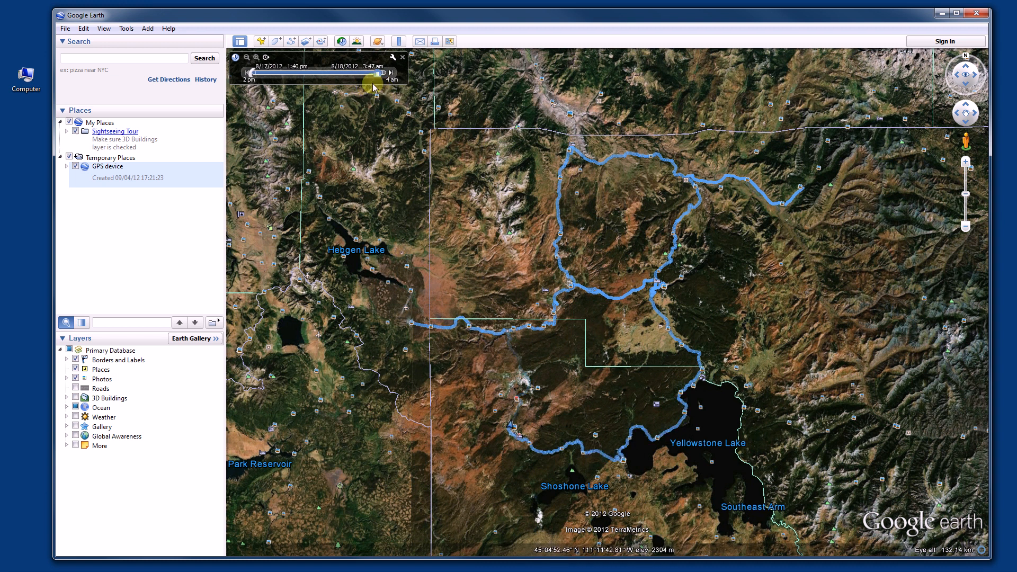
{"action": "left_click_drag", "start_coordinate": [354, 73], "coordinate": [347, 72]}
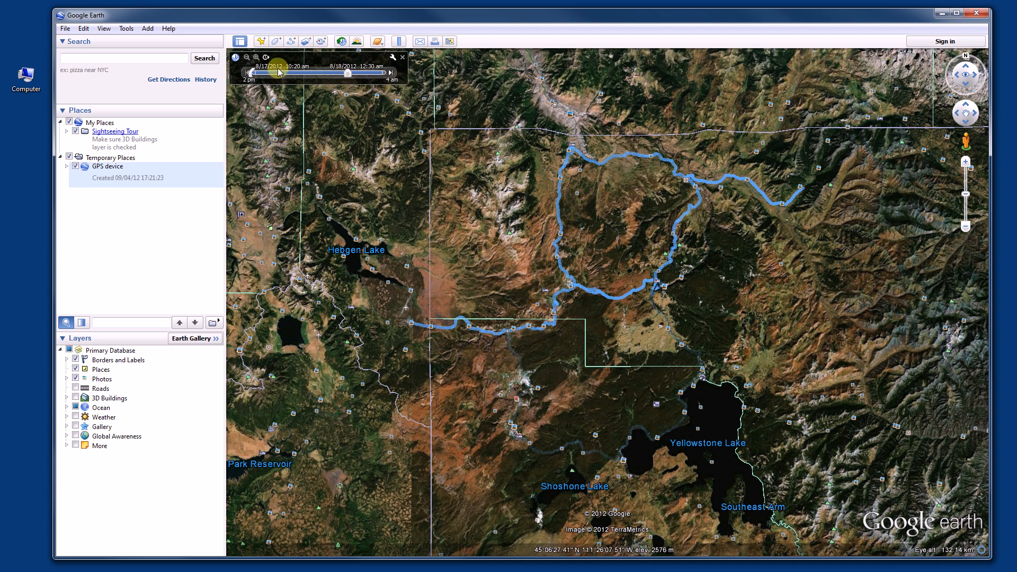
{"action": "left_click_drag", "start_coordinate": [344, 73], "coordinate": [318, 73]}
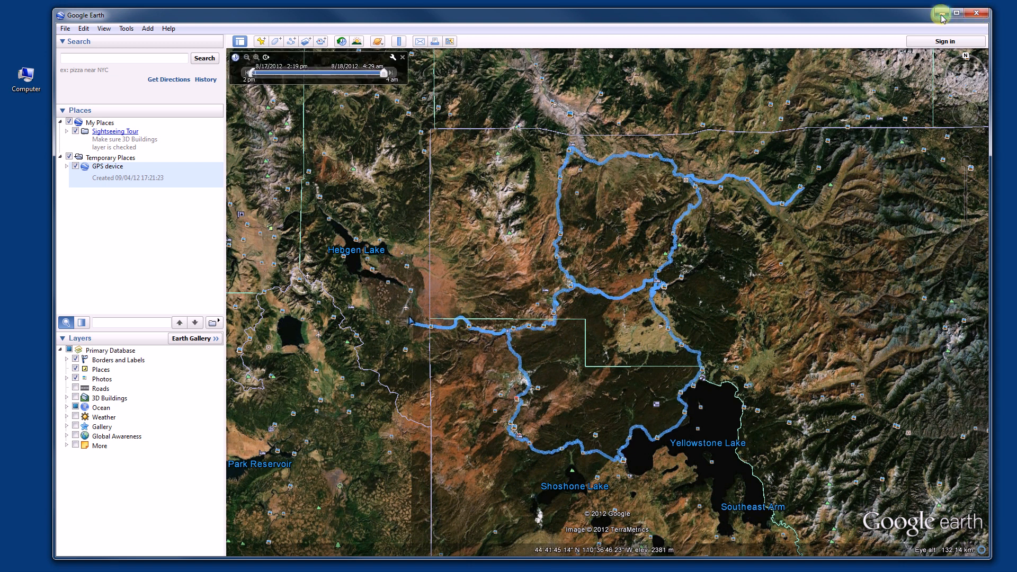
{"action": "mouse_move", "coordinate": [941, 12]}
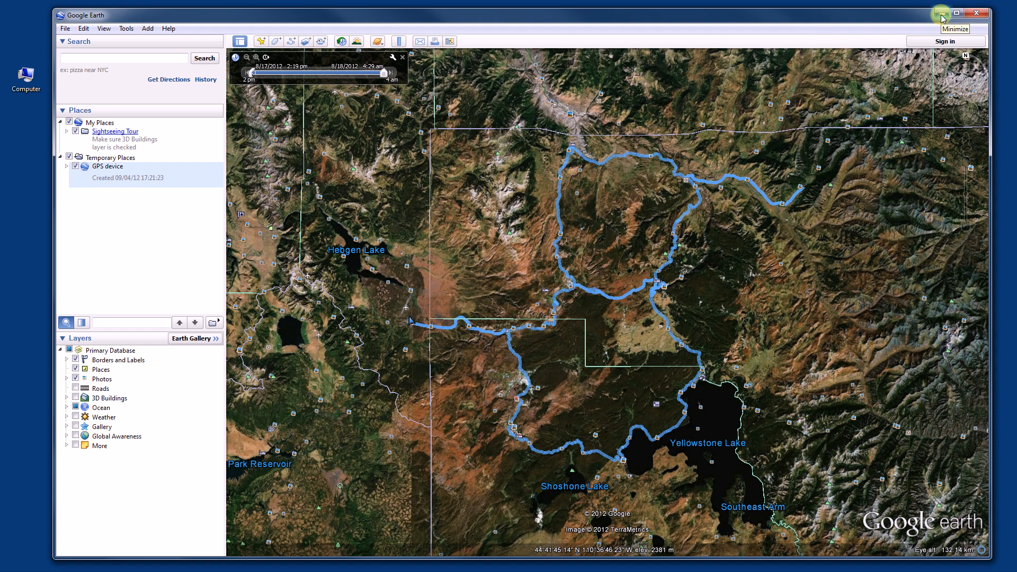
{"action": "mouse_move", "coordinate": [942, 18]}
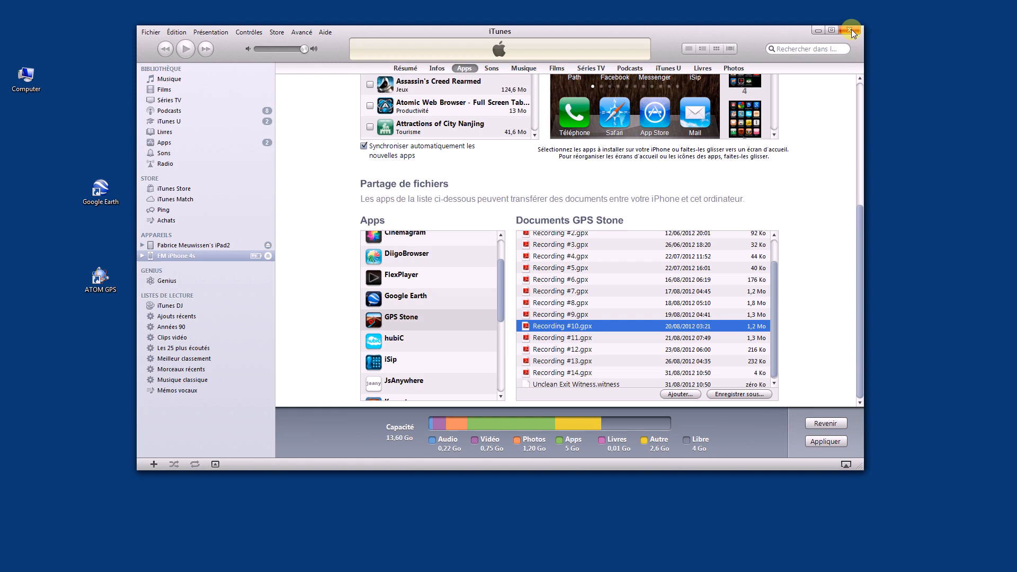
- Minimize iTunes and launch ATOM GPS from its desktop icon
{"action": "left_click", "coordinate": [850, 30]}
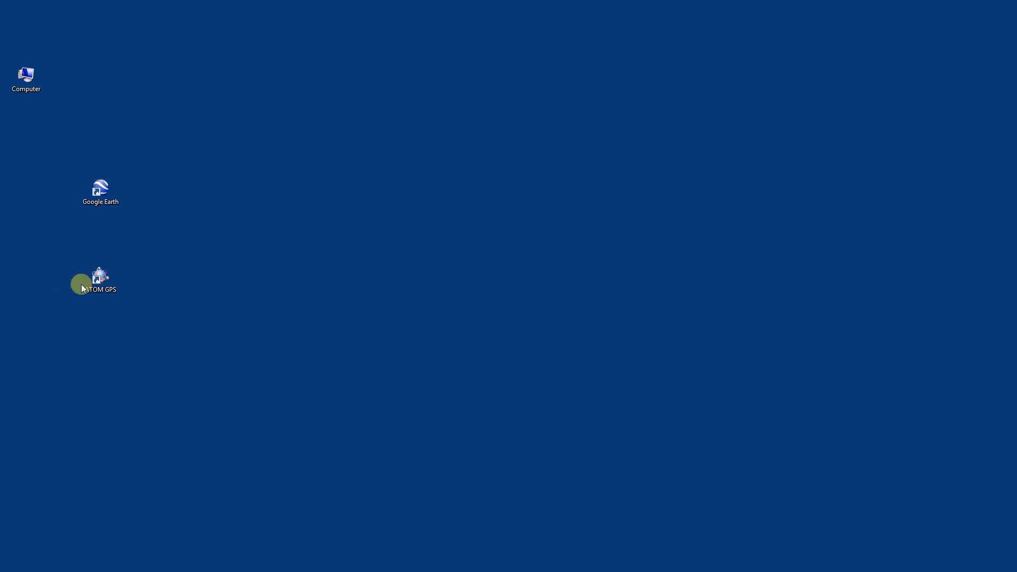
{"action": "left_click", "coordinate": [101, 276]}
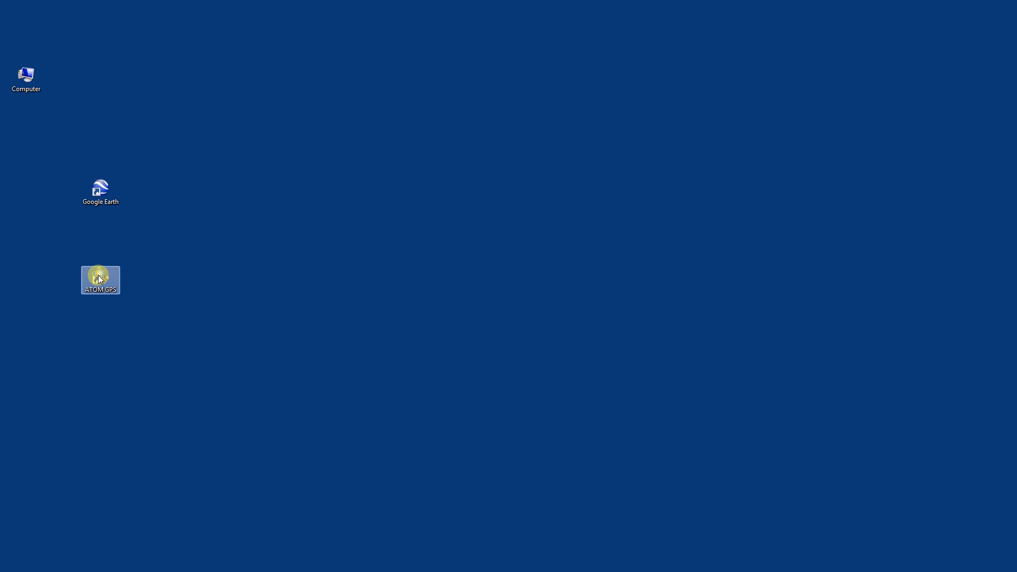
{"action": "double_click", "coordinate": [100, 279]}
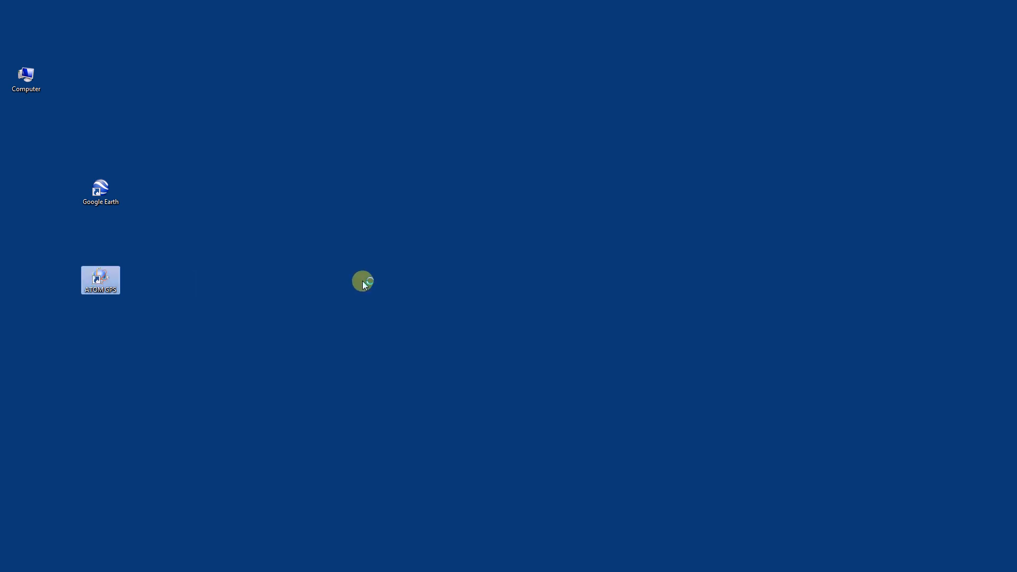
{"action": "double_click", "coordinate": [100, 279]}
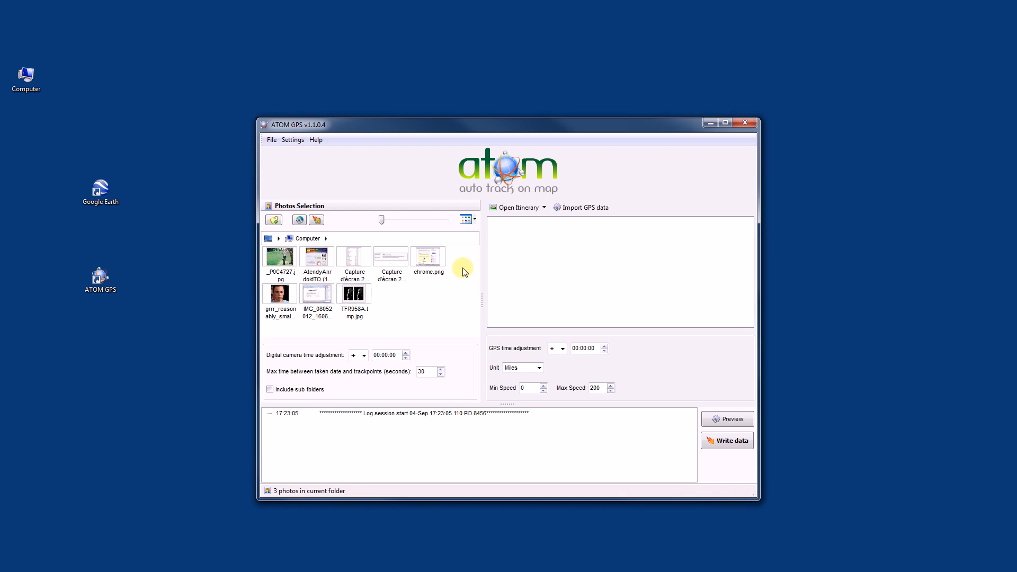
{"action": "mouse_move", "coordinate": [496, 241]}
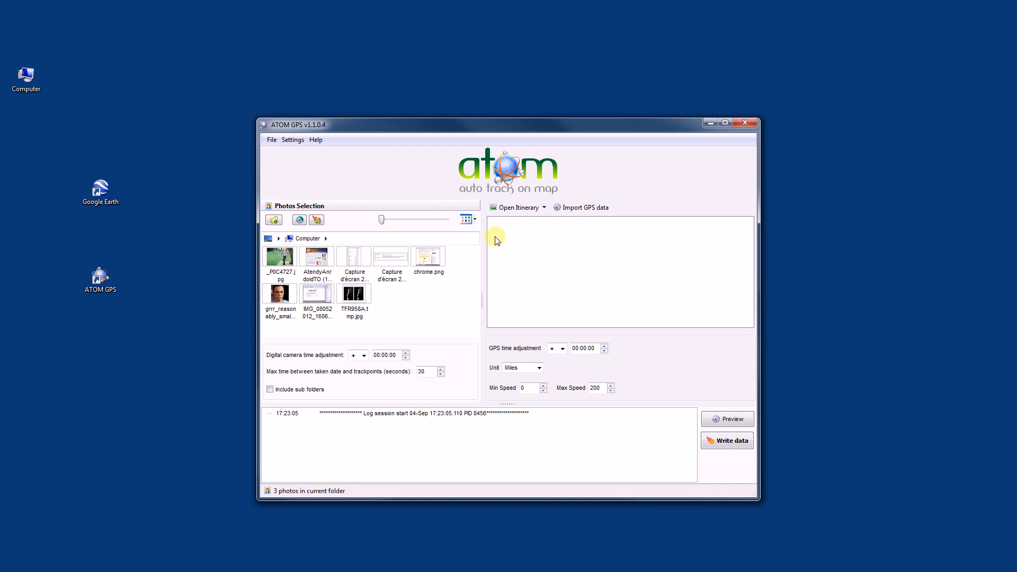
{"action": "mouse_move", "coordinate": [359, 133]}
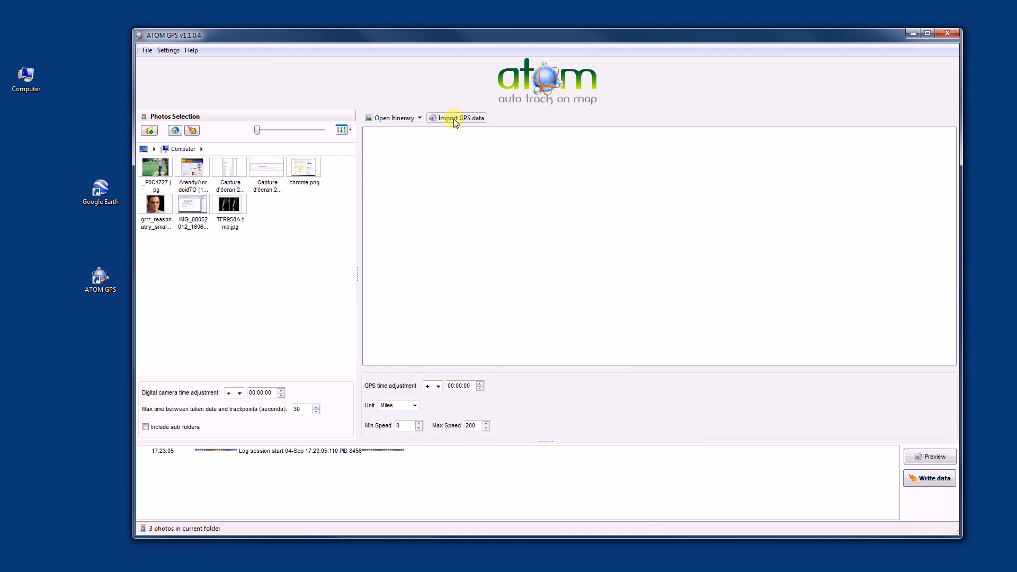
{"action": "mouse_move", "coordinate": [458, 123]}
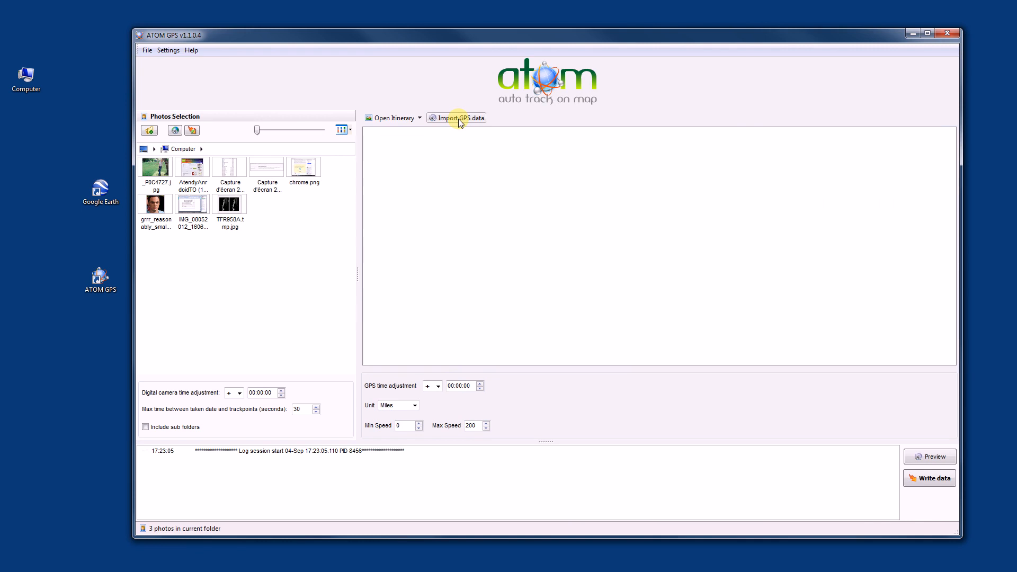
{"action": "mouse_move", "coordinate": [422, 121]}
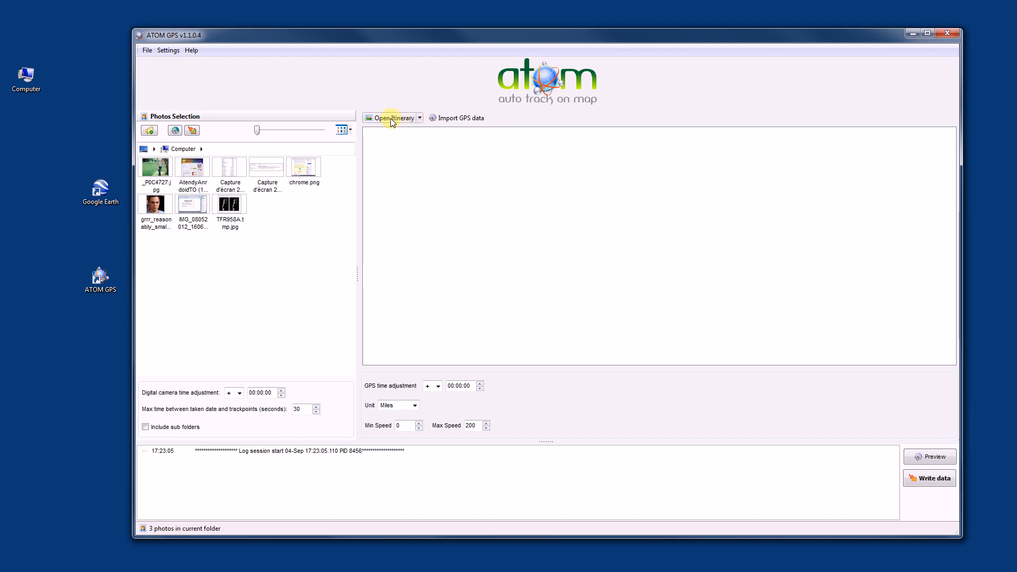
- Browse to the Gps tracking folder to open a GPX itinerary
{"action": "left_click", "coordinate": [390, 118]}
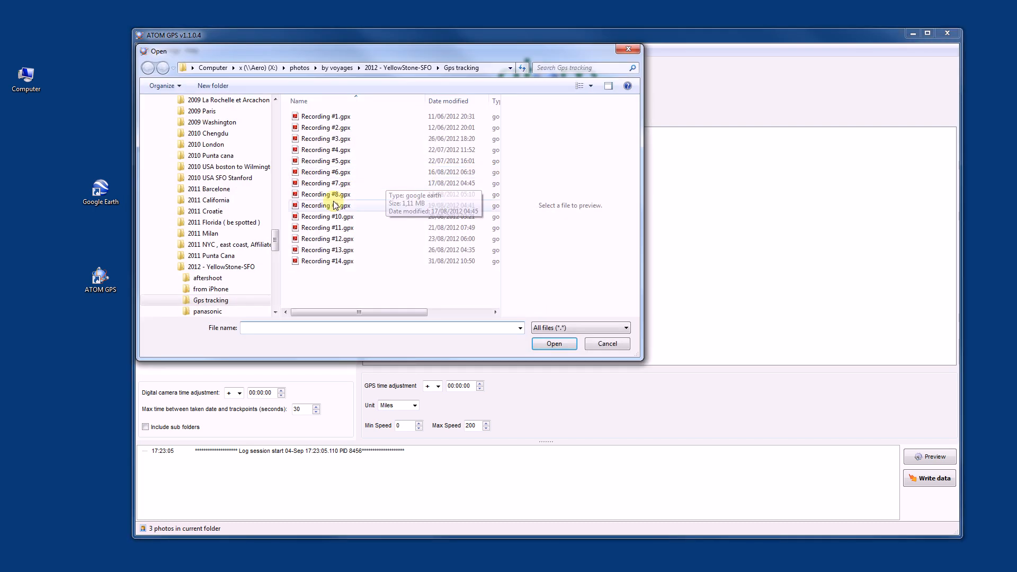
- Import Recording #8.gpx, listing Trip N°1 from 17/08/2012 (398.6 km)
{"action": "left_click", "coordinate": [326, 194]}
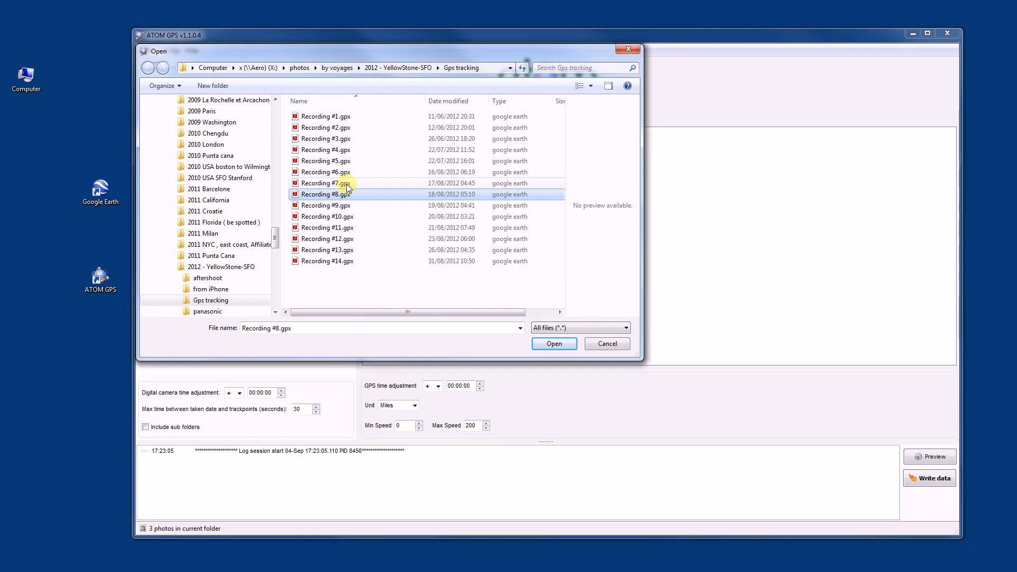
{"action": "left_click", "coordinate": [553, 343]}
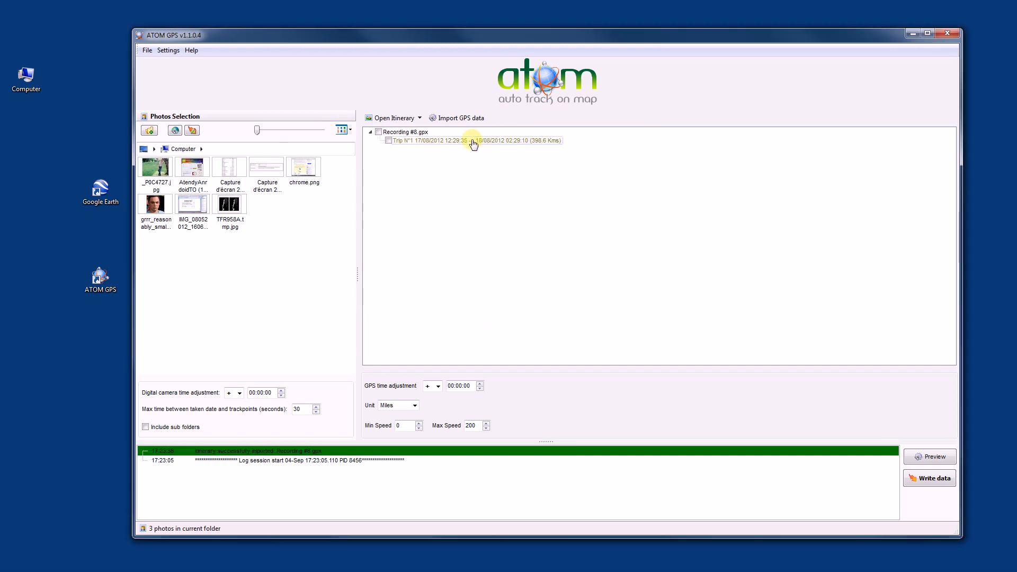
{"action": "mouse_move", "coordinate": [424, 144]}
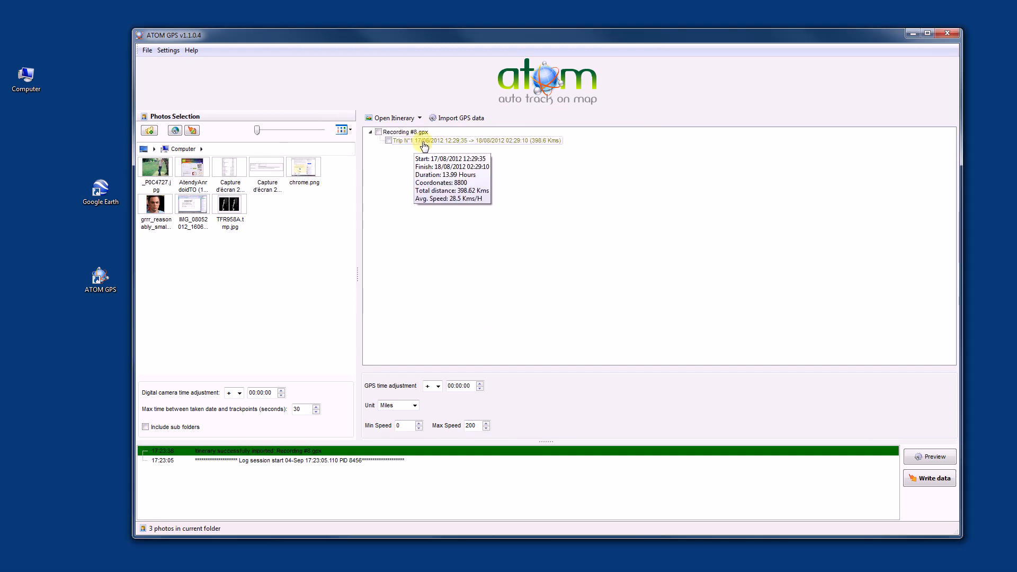
{"action": "mouse_move", "coordinate": [425, 142]}
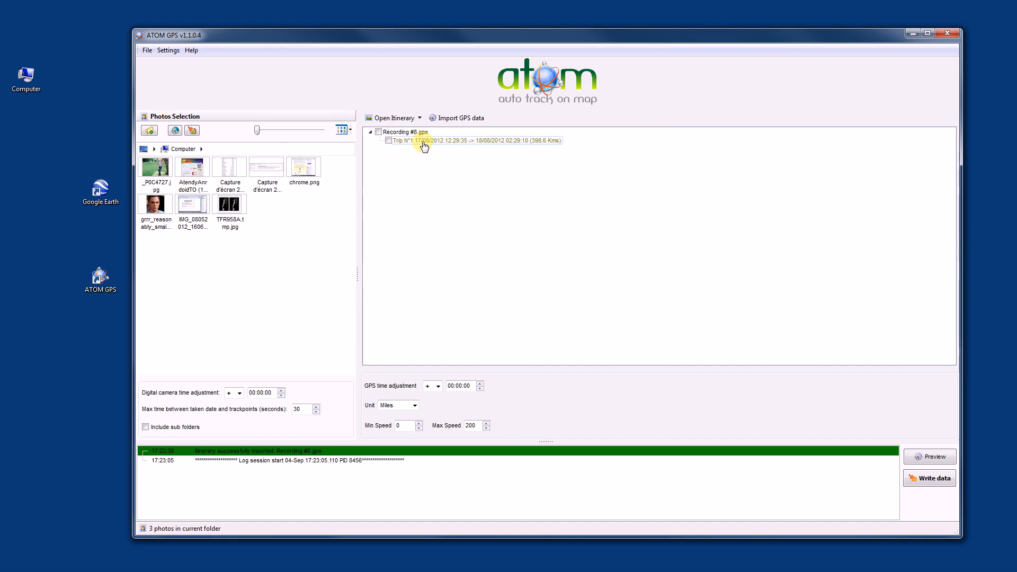
{"action": "mouse_move", "coordinate": [435, 140]}
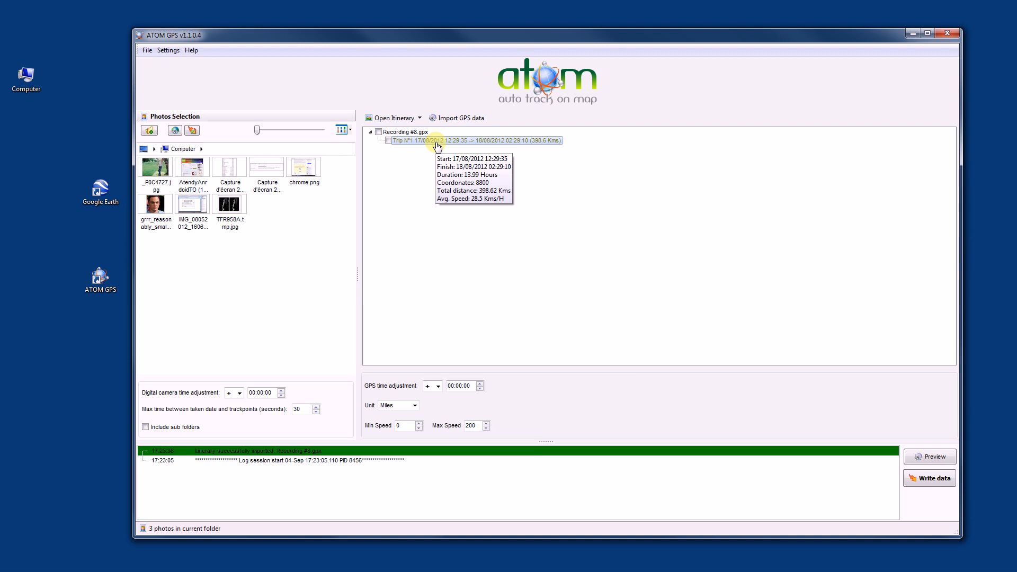
{"action": "mouse_move", "coordinate": [422, 144]}
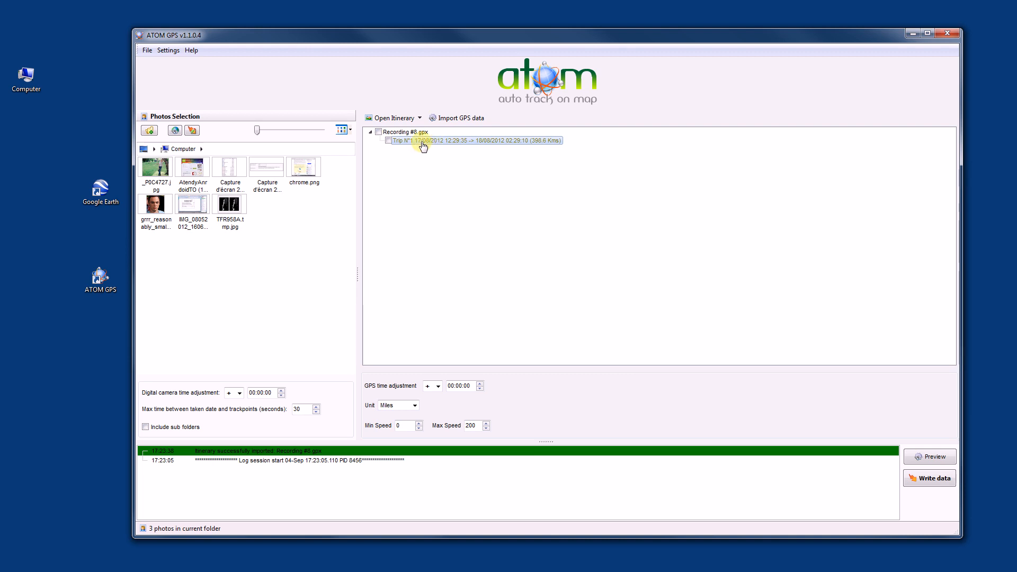
{"action": "mouse_move", "coordinate": [548, 145]}
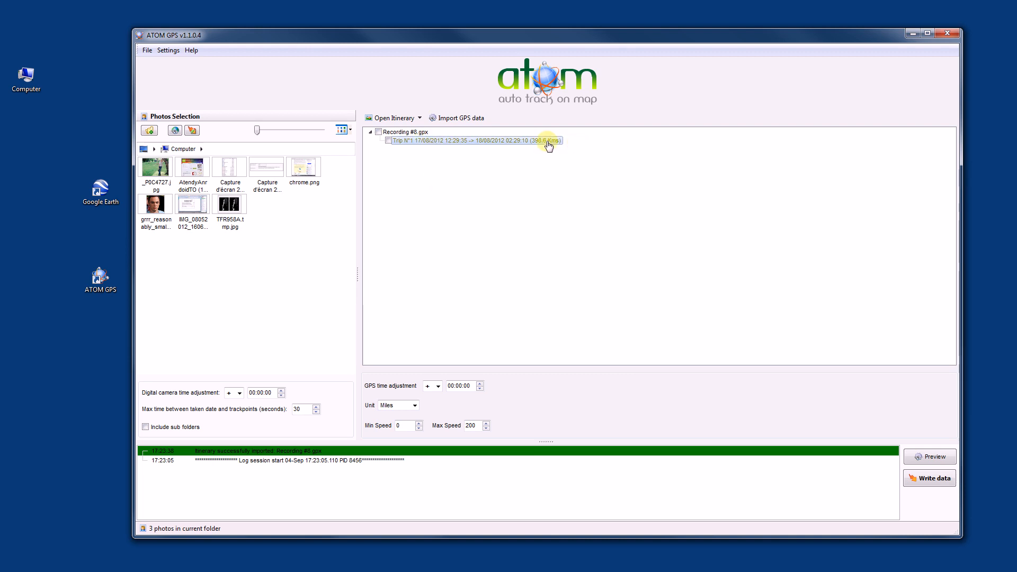
{"action": "mouse_move", "coordinate": [440, 146]}
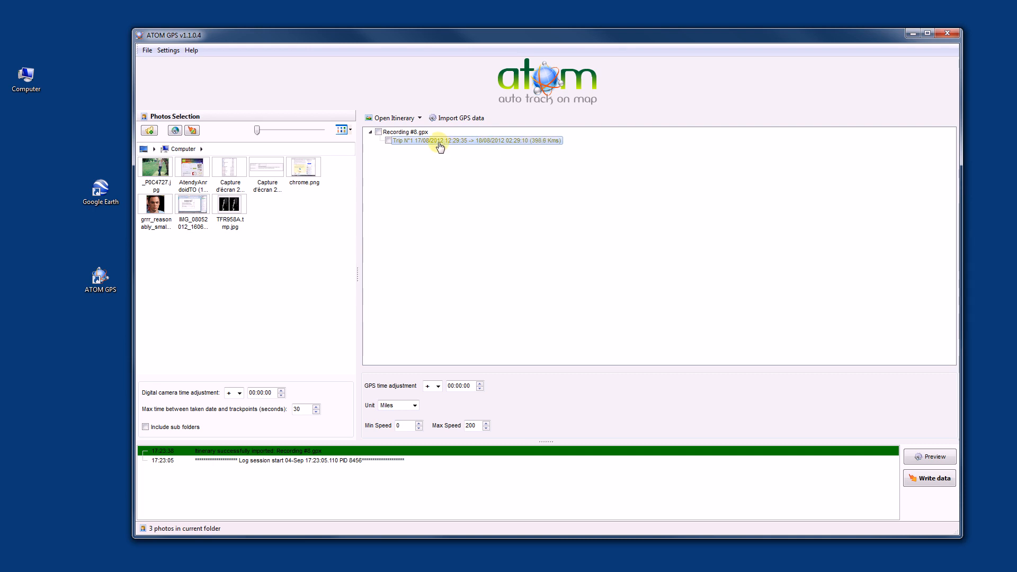
{"action": "double_click", "coordinate": [474, 140]}
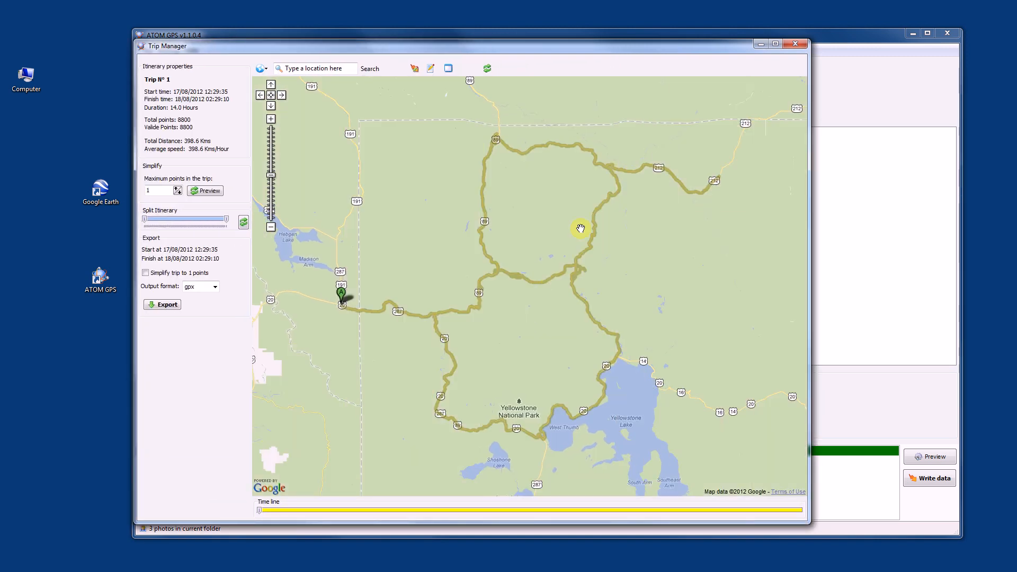
{"action": "mouse_move", "coordinate": [349, 319]}
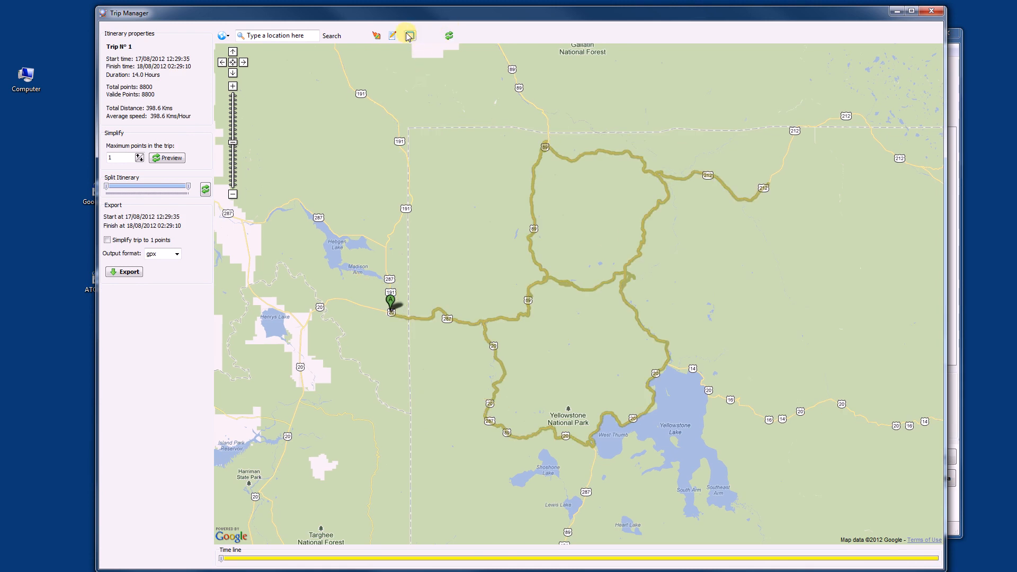
{"action": "mouse_move", "coordinate": [394, 36]}
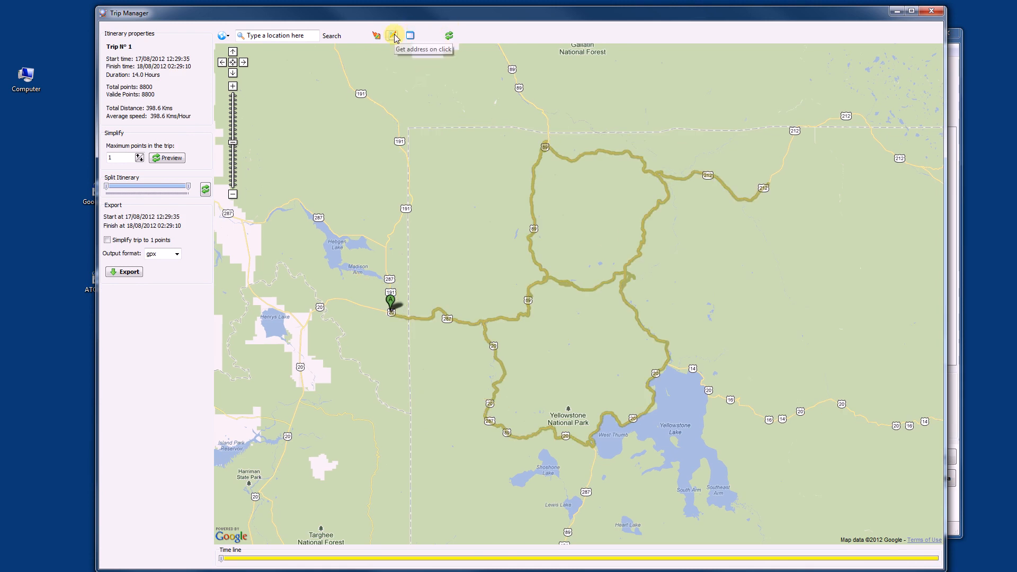
{"action": "mouse_move", "coordinate": [379, 38]}
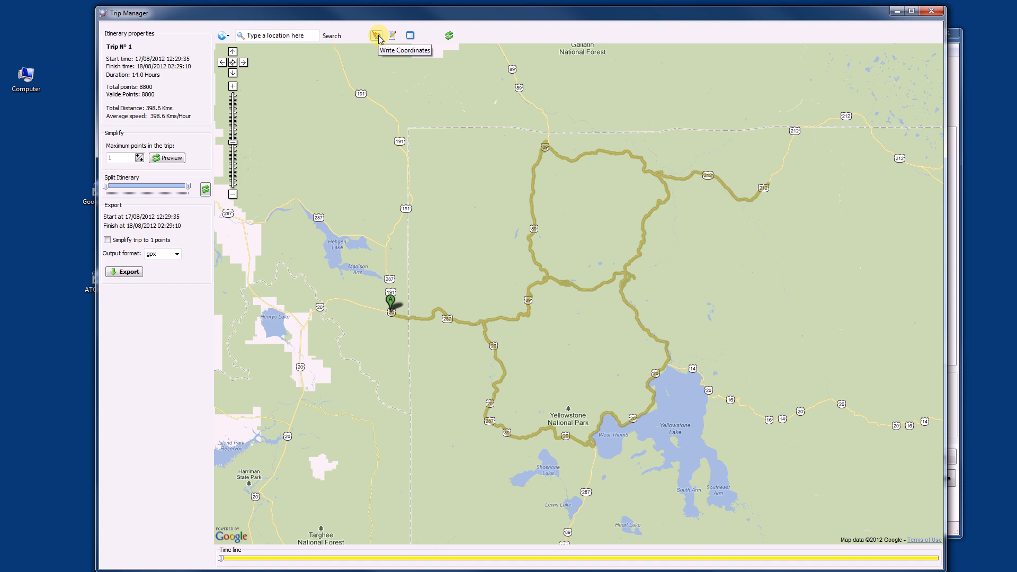
- View the Yellowstone route in Hybrid, return to Street map, and inspect the start marker
{"action": "left_click", "coordinate": [223, 35]}
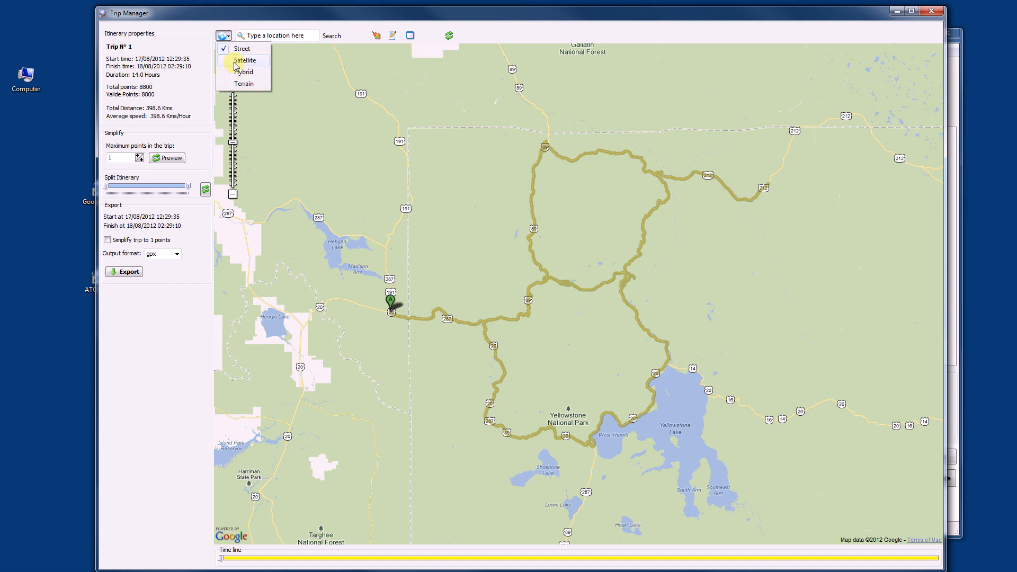
{"action": "left_click", "coordinate": [245, 60]}
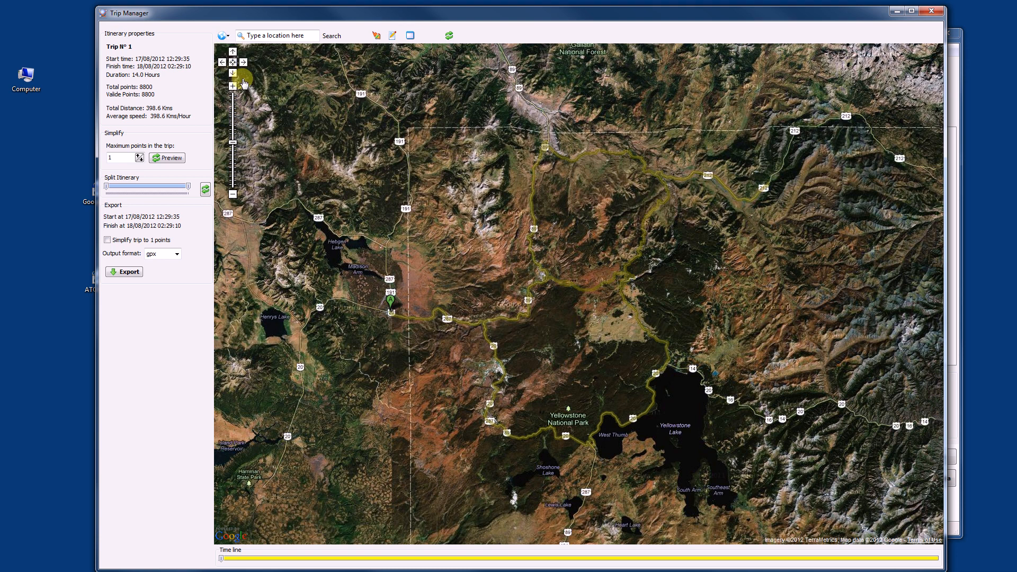
{"action": "left_click", "coordinate": [224, 35]}
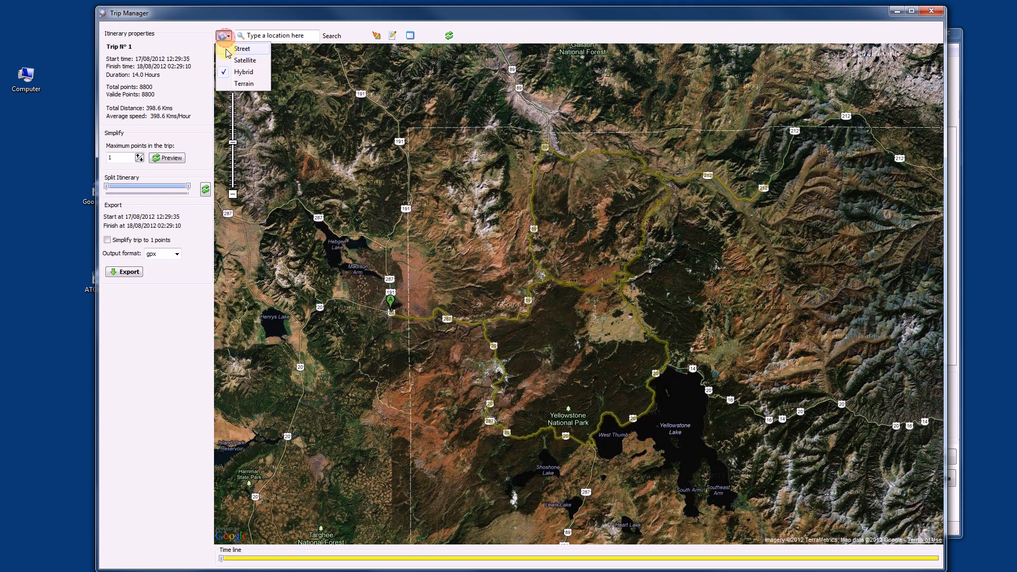
{"action": "left_click", "coordinate": [242, 48]}
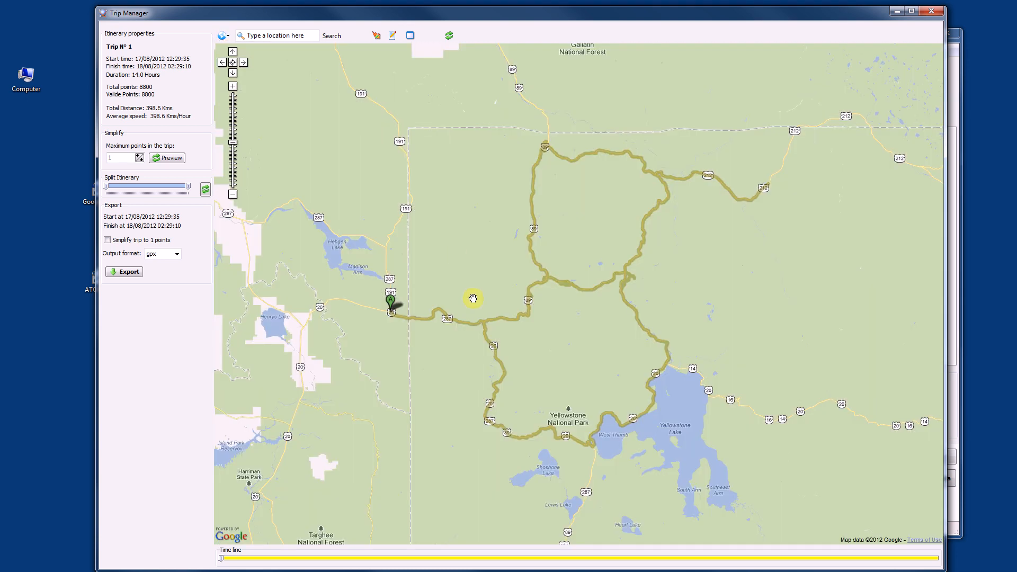
{"action": "mouse_move", "coordinate": [391, 314]}
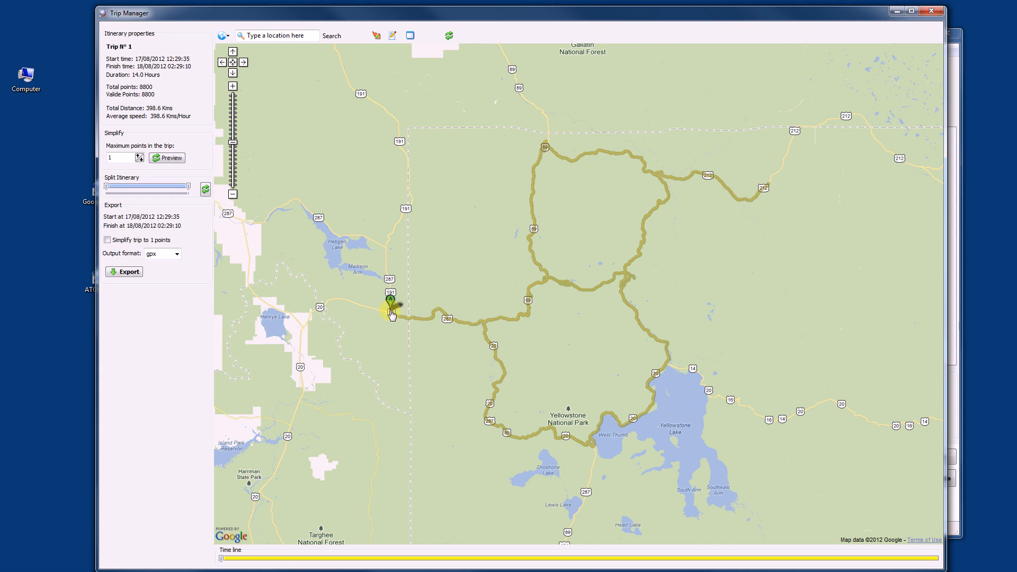
{"action": "left_click", "coordinate": [223, 560]}
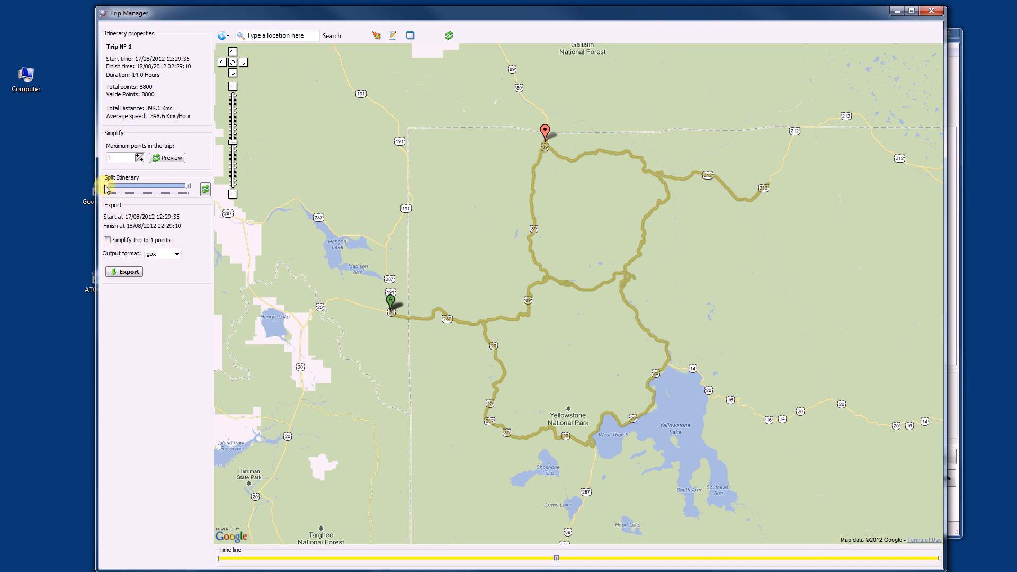
{"action": "mouse_move", "coordinate": [526, 150]}
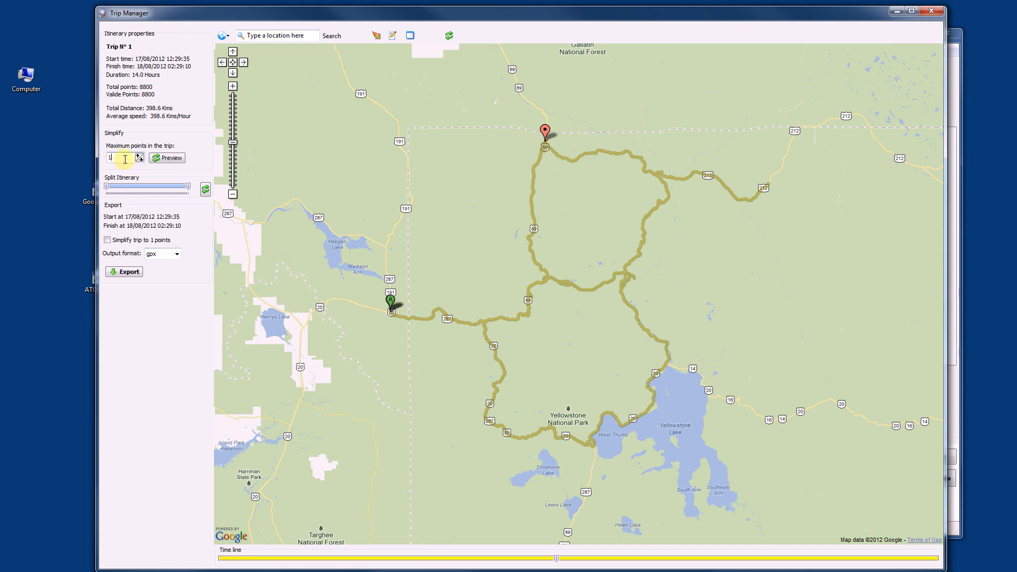
- Set Maximum points in the trip to 1000 and keep gpx as the output format
{"action": "type", "text": "000"}
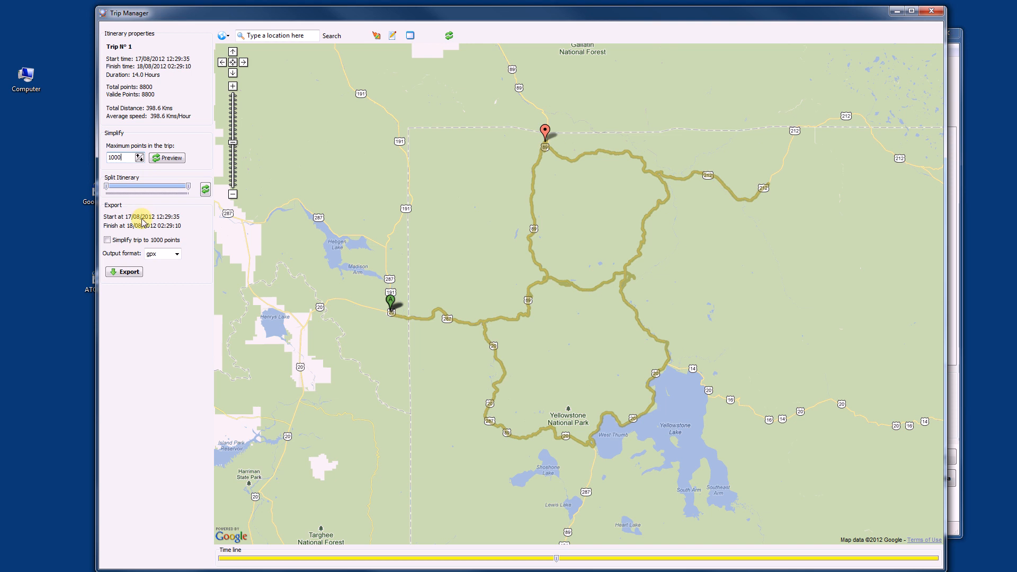
{"action": "left_click", "coordinate": [176, 254]}
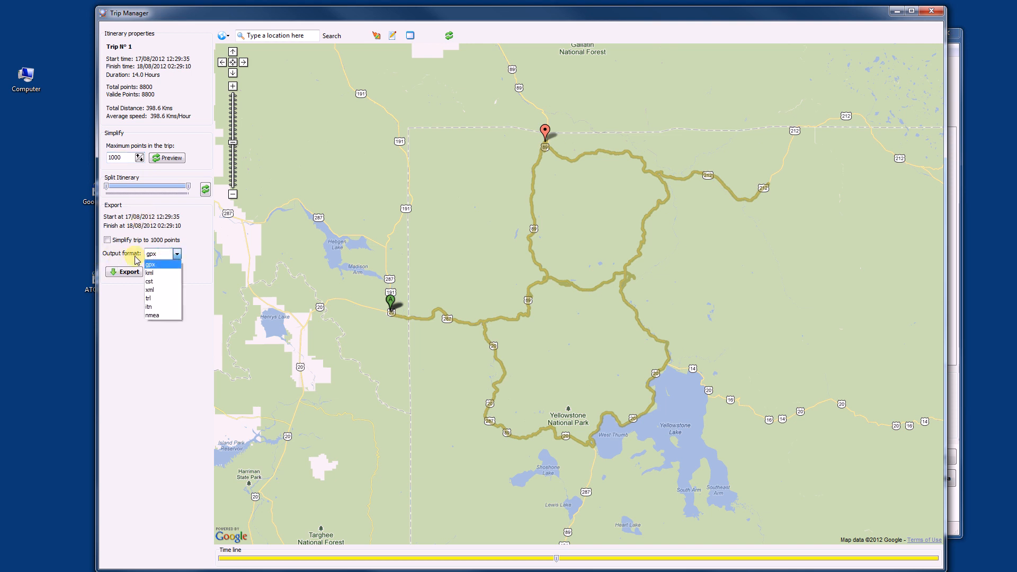
{"action": "left_click", "coordinate": [150, 264]}
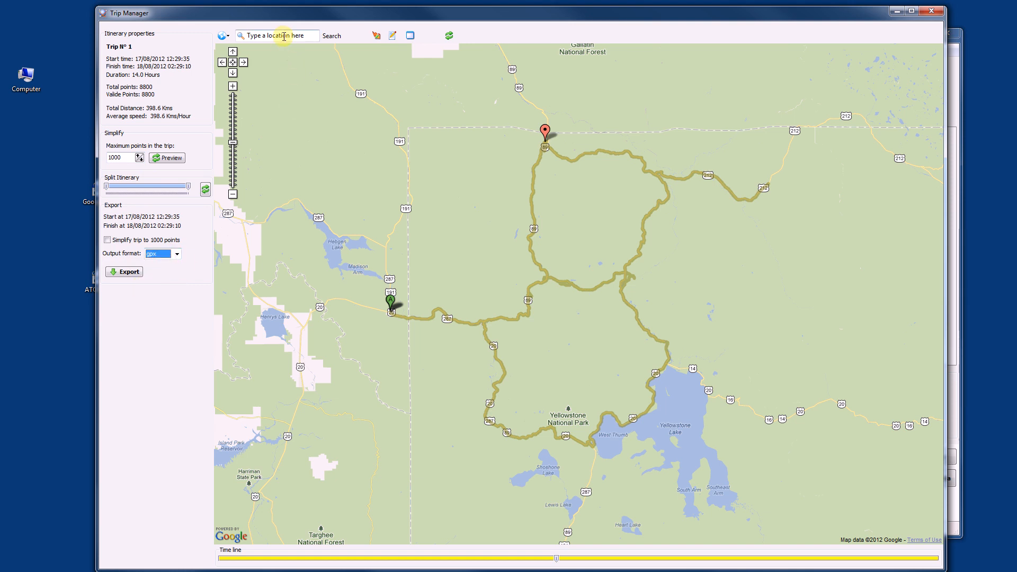
- Search the map for 'mammoth' and zoom out around the Mammoth, AZ result
{"action": "type", "text": "mo"}
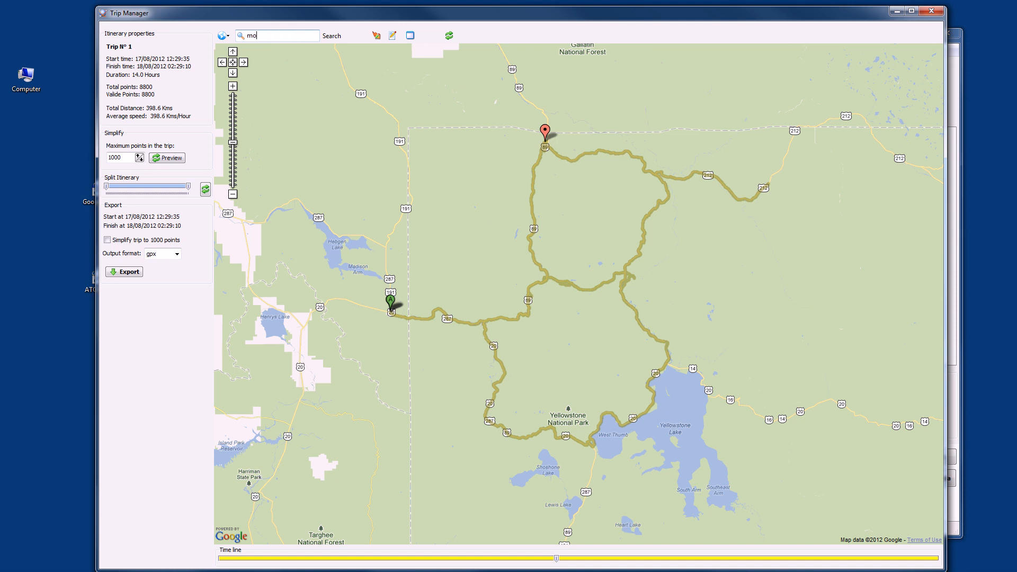
{"action": "type", "text": "mammoth"}
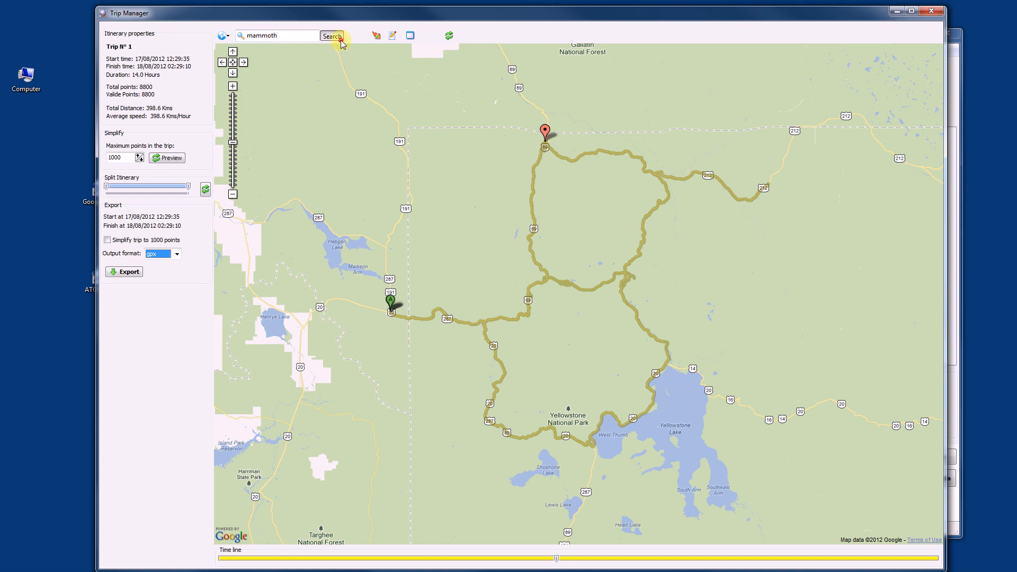
{"action": "left_click", "coordinate": [332, 35]}
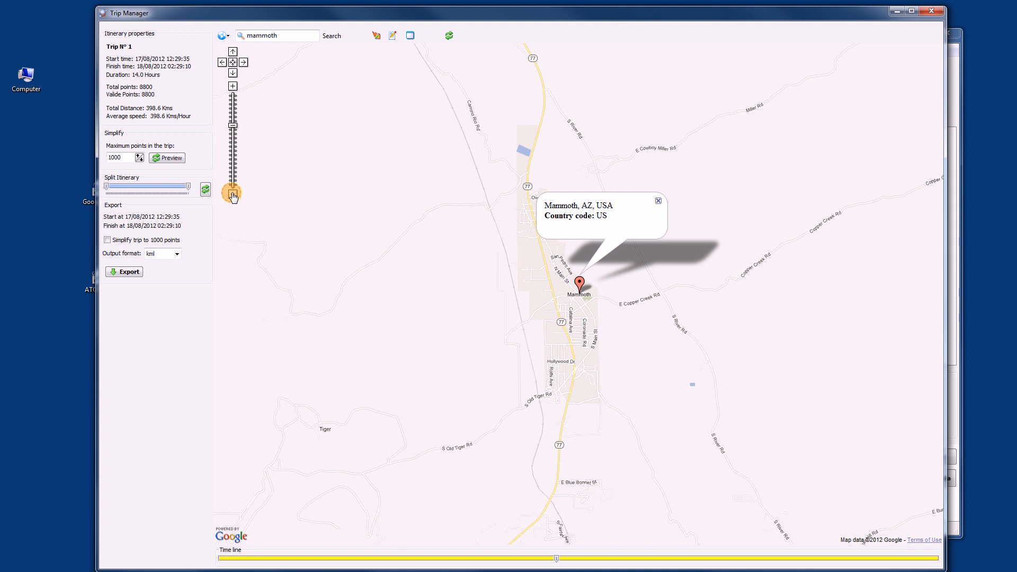
{"action": "left_click", "coordinate": [232, 194]}
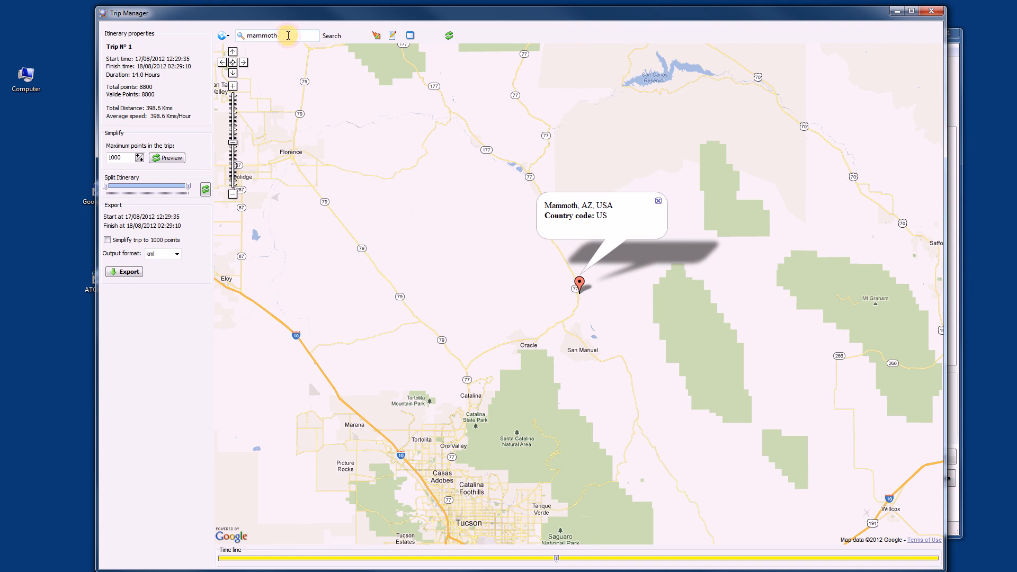
- Search 'mammoth spring yellowstone', dismiss the script error, and zoom out to the whole country
{"action": "type", "text": "s^riog"}
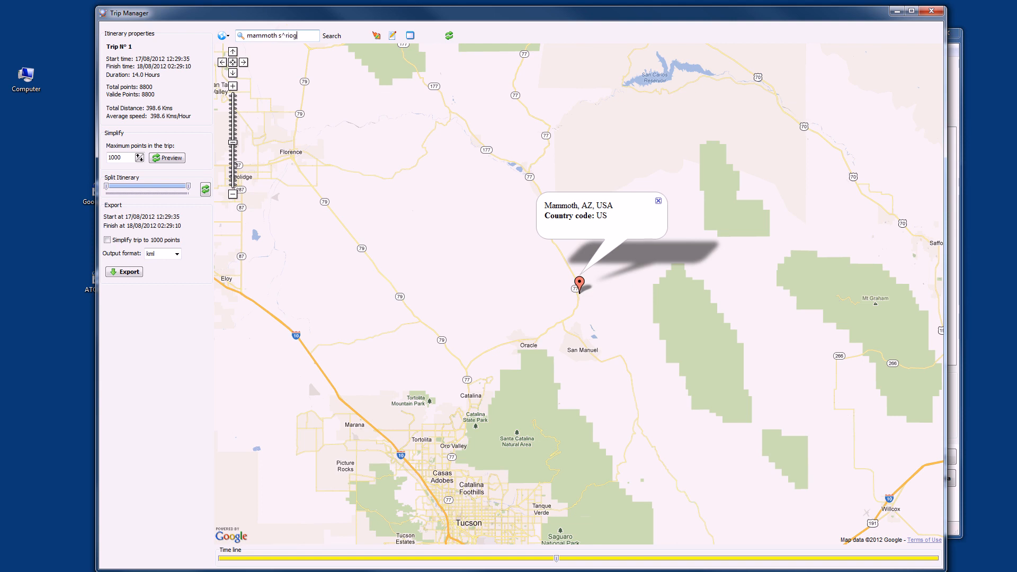
{"action": "key", "text": "Backspace"}
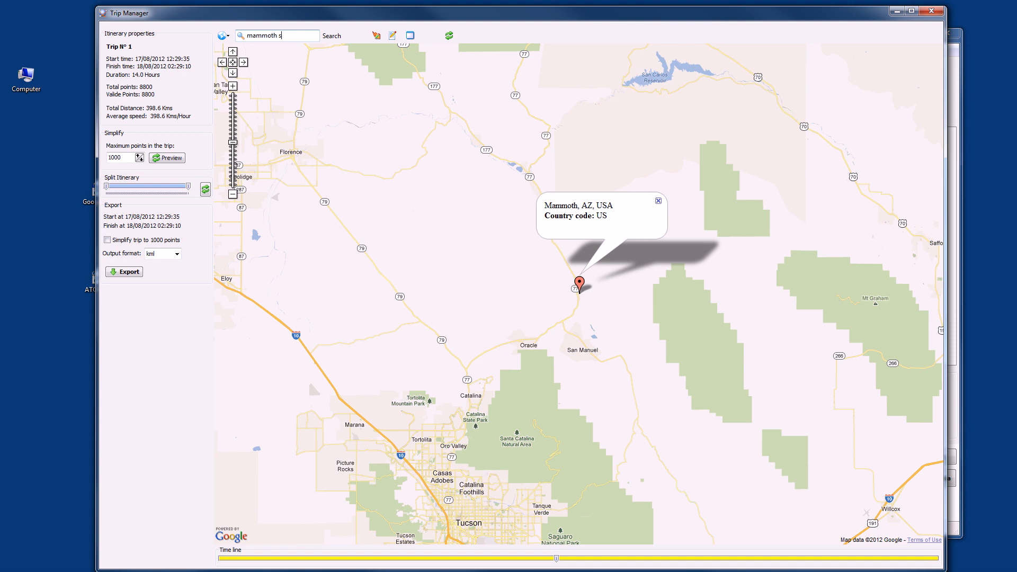
{"action": "type", "text": "pr"}
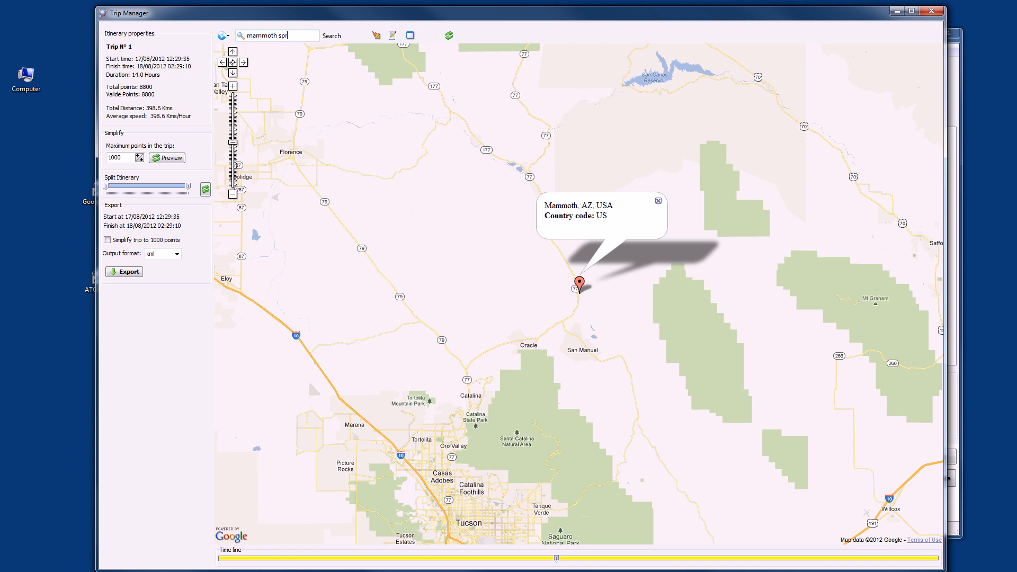
{"action": "type", "text": "ing yellows"}
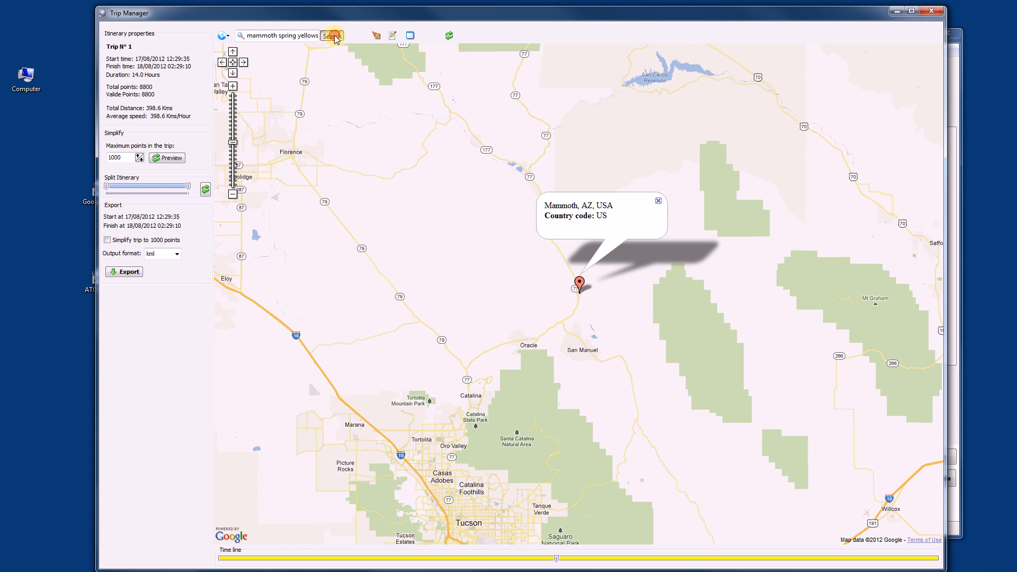
{"action": "left_click", "coordinate": [333, 35]}
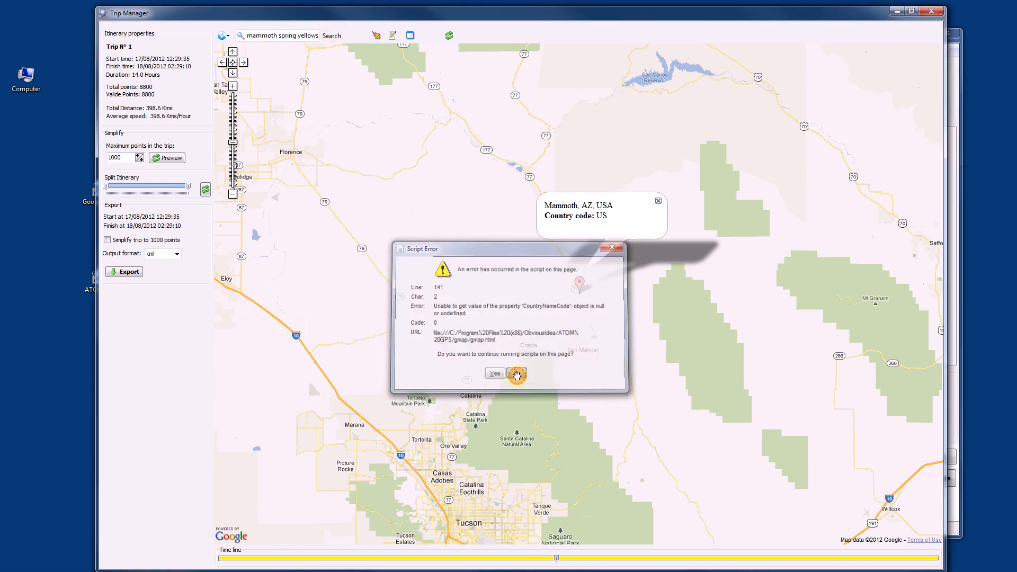
{"action": "left_click", "coordinate": [494, 373]}
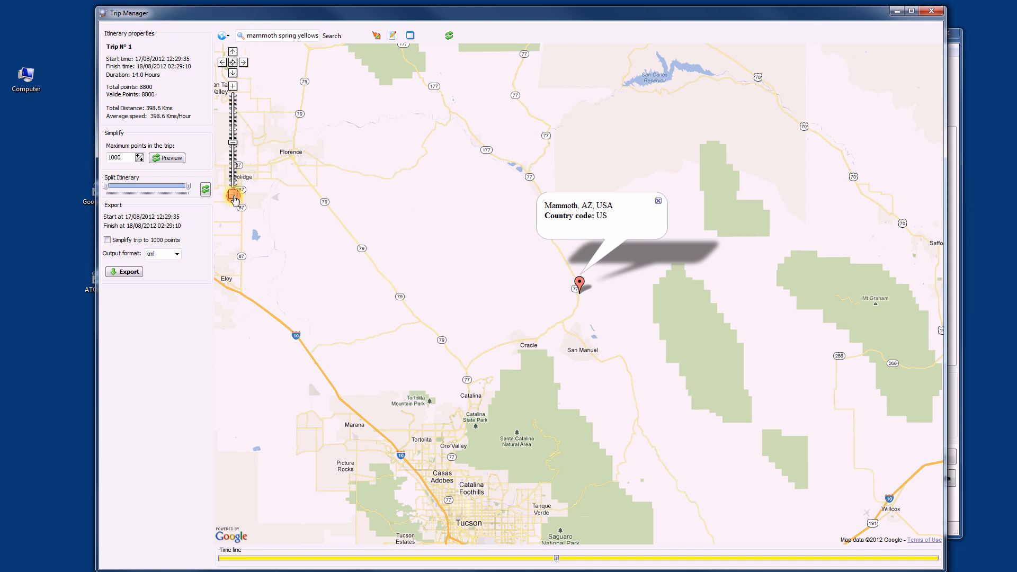
{"action": "left_click", "coordinate": [232, 195]}
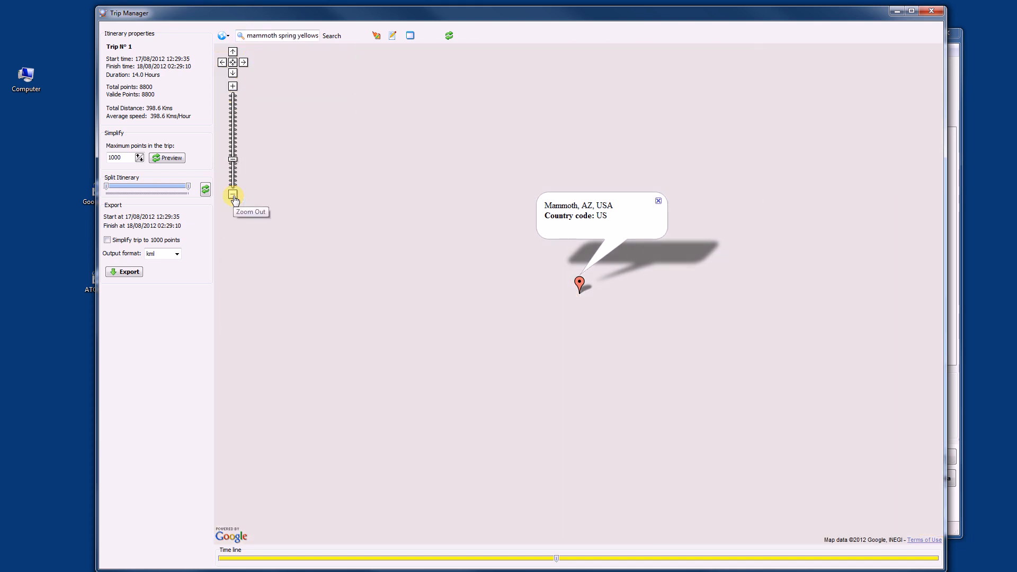
{"action": "left_click", "coordinate": [232, 196]}
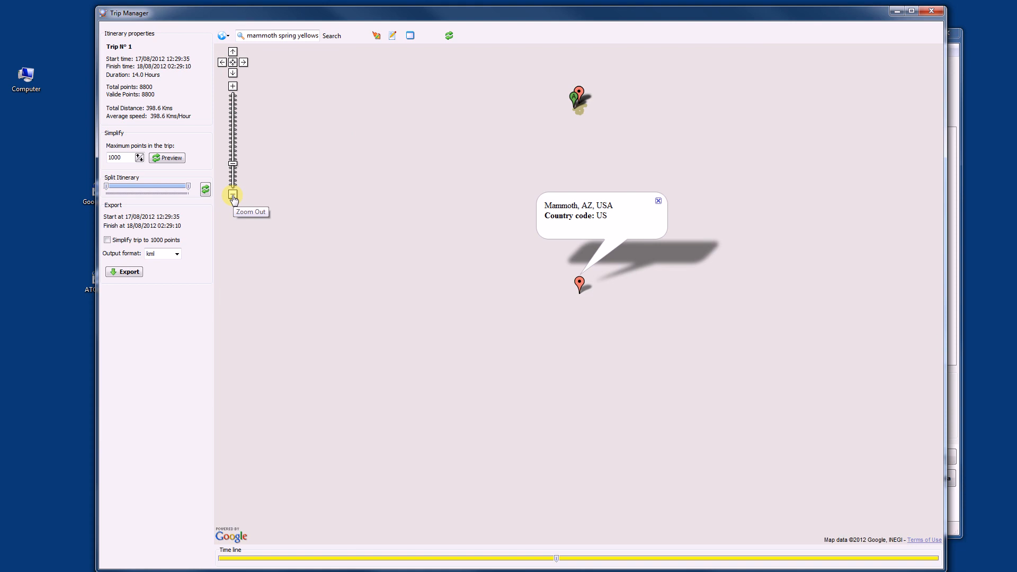
{"action": "left_click", "coordinate": [232, 196]}
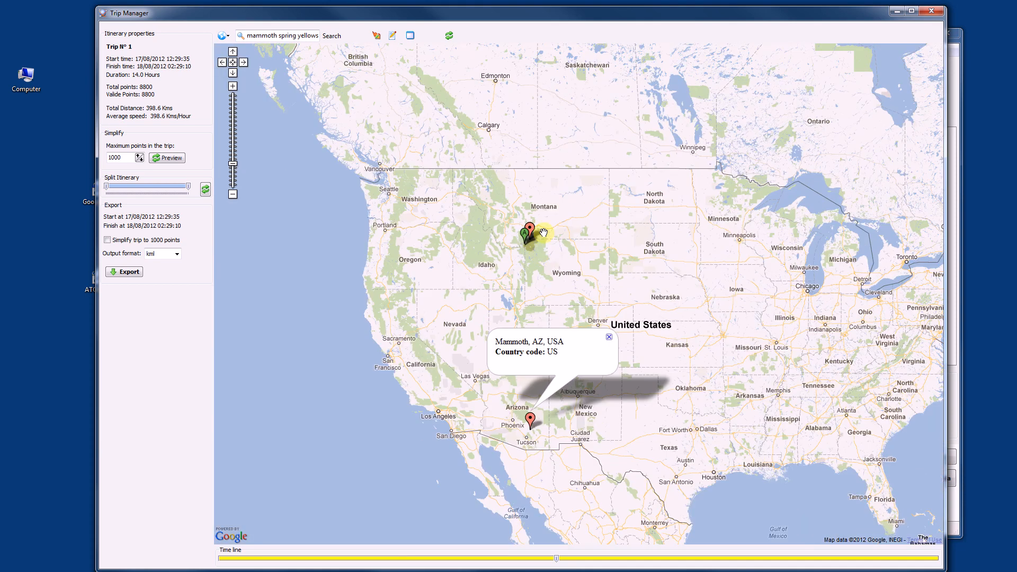
{"action": "left_click", "coordinate": [232, 86]}
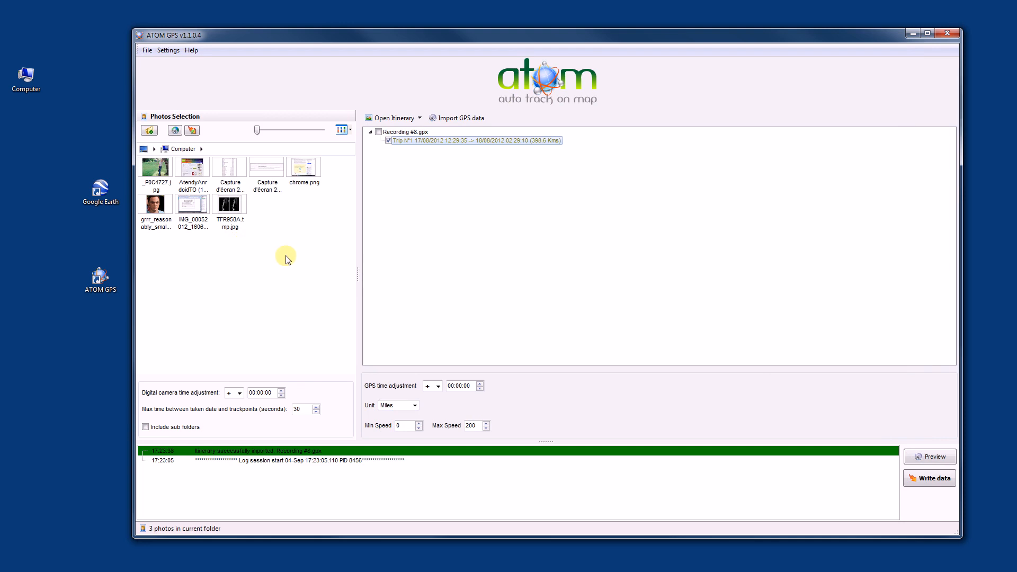
{"action": "mouse_move", "coordinate": [291, 341]}
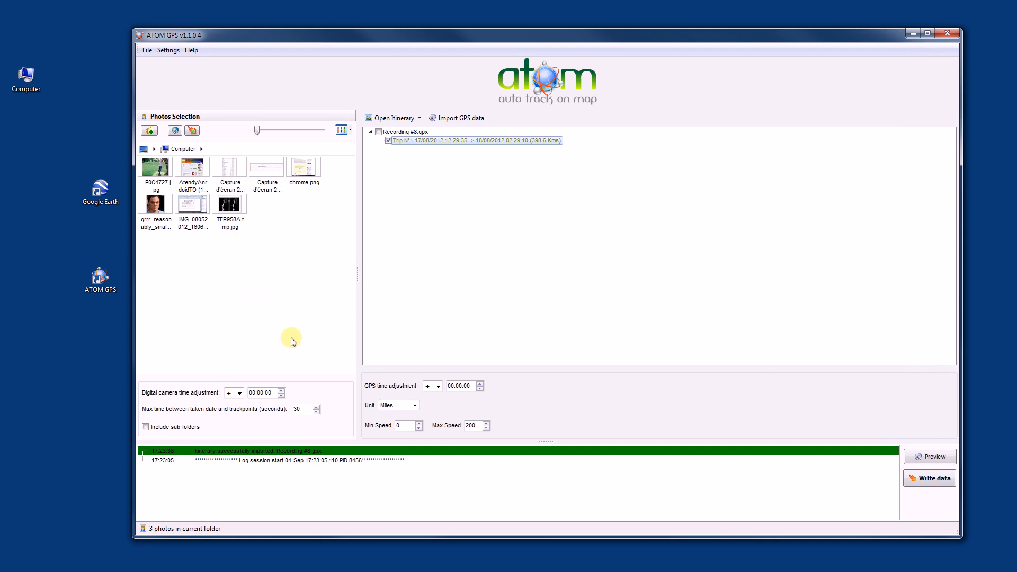
{"action": "mouse_move", "coordinate": [375, 255]}
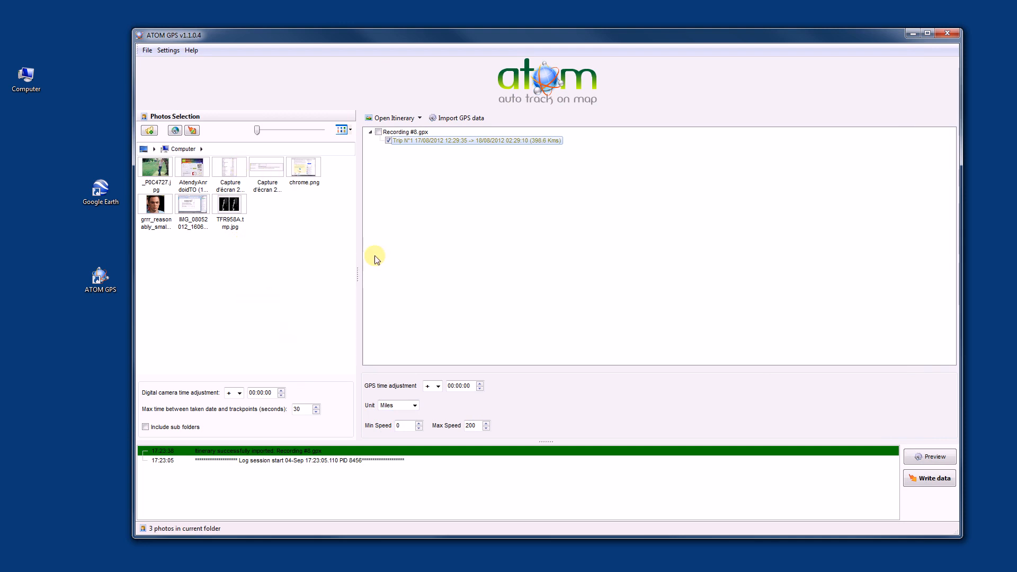
- Import Recording #8.gpx again through Open Itinerary
{"action": "left_click", "coordinate": [391, 118]}
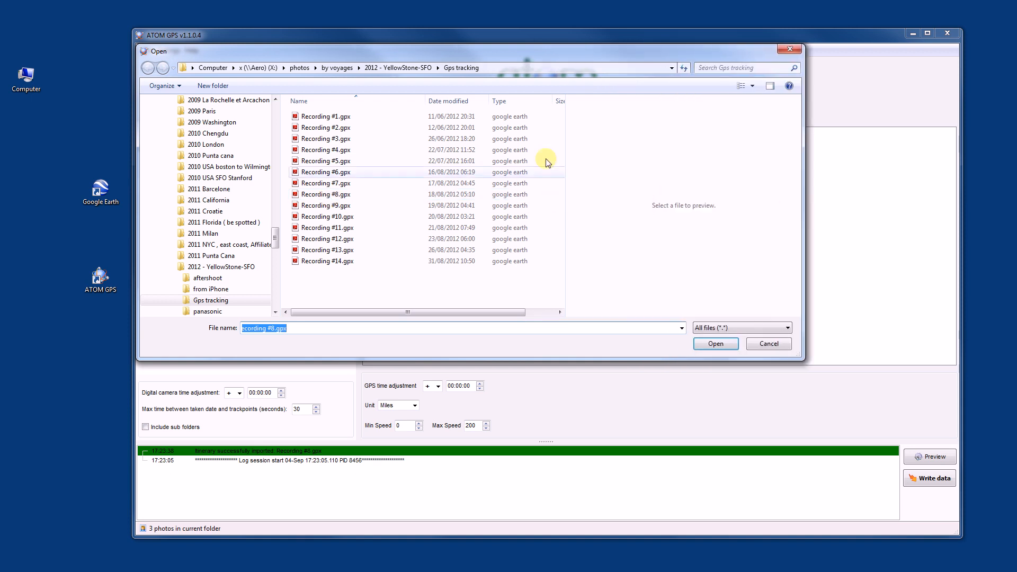
{"action": "mouse_move", "coordinate": [567, 164]}
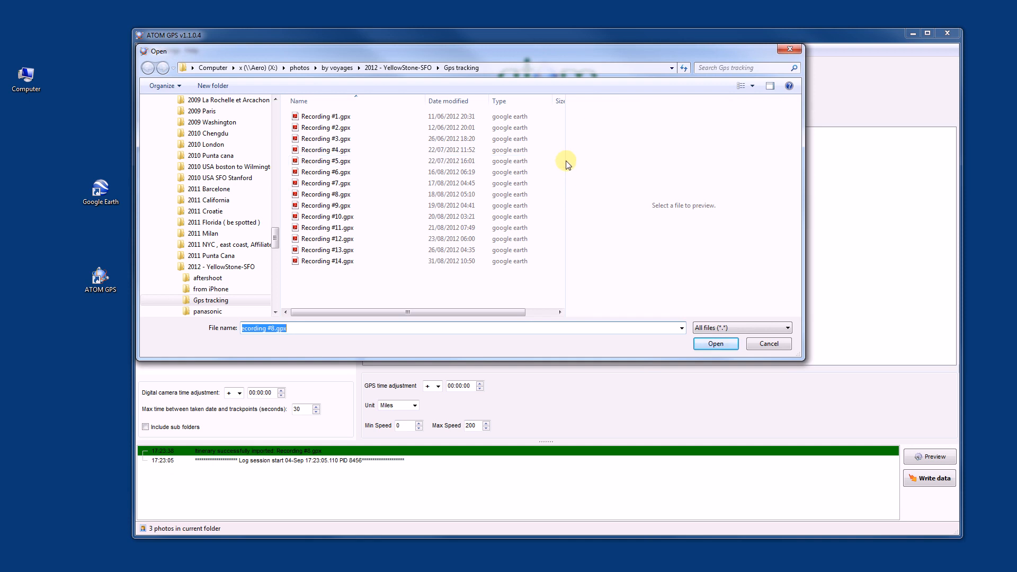
{"action": "mouse_move", "coordinate": [328, 194]}
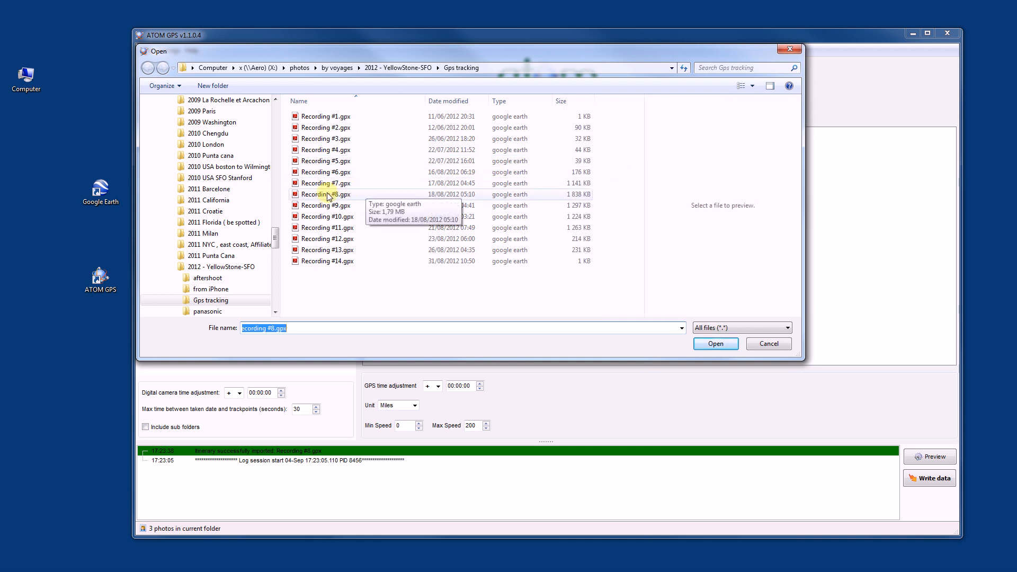
{"action": "left_click", "coordinate": [714, 344]}
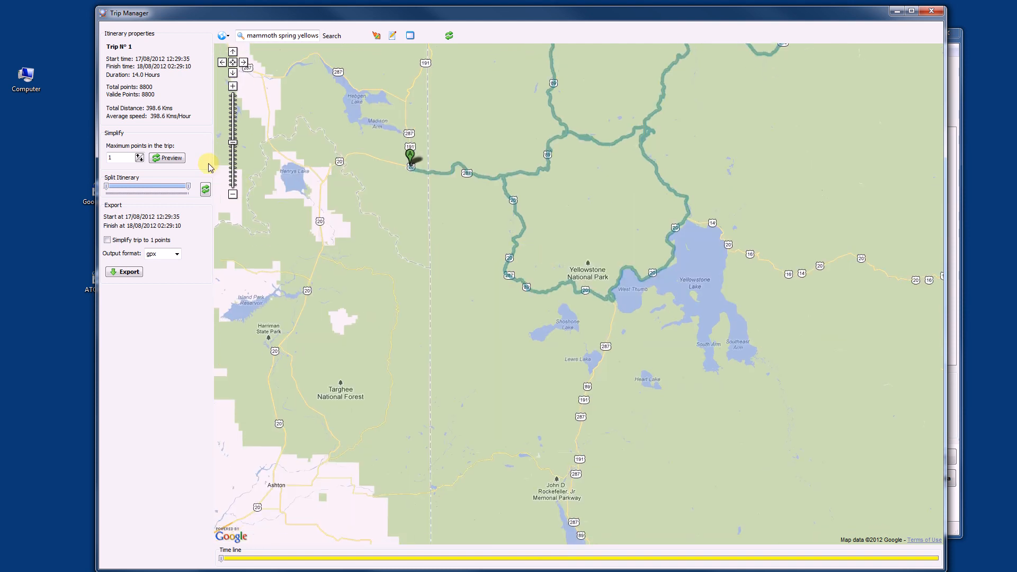
{"action": "mouse_move", "coordinate": [105, 17]}
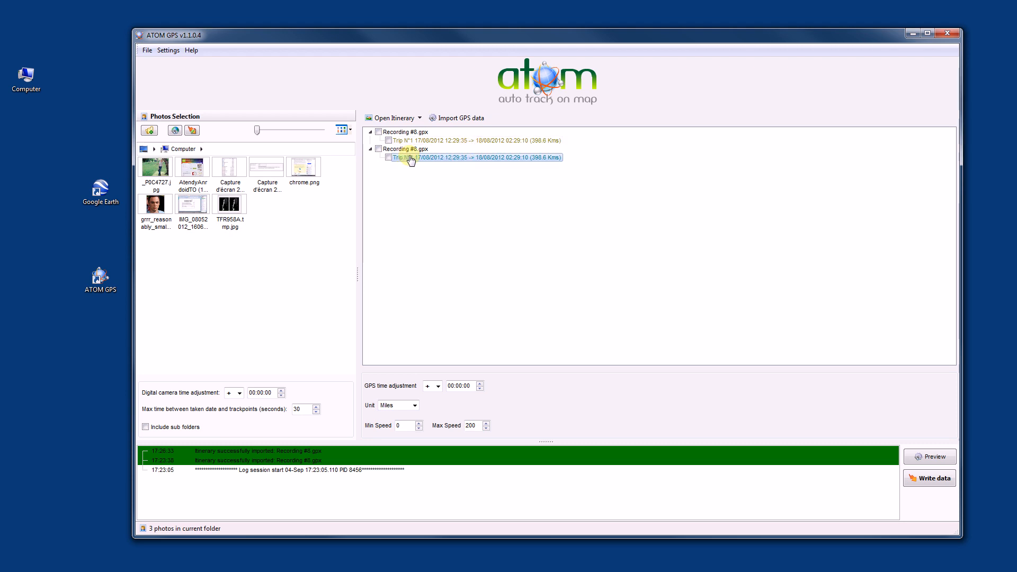
{"action": "mouse_move", "coordinate": [411, 157]}
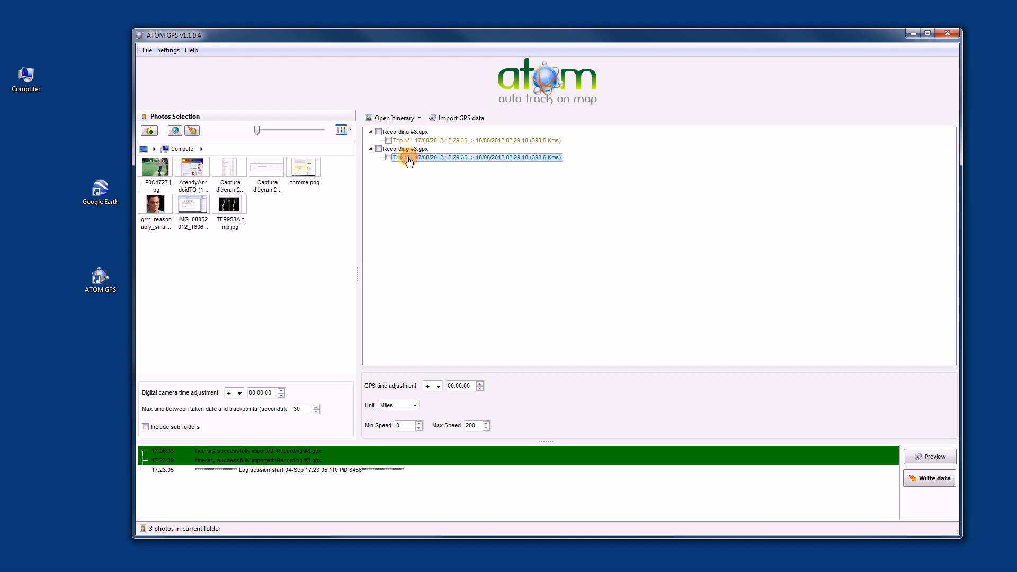
- Delete the duplicate Recording #8 itinerary and import Recording #9.gpx (628.3 km trip)
{"action": "right_click", "coordinate": [407, 157]}
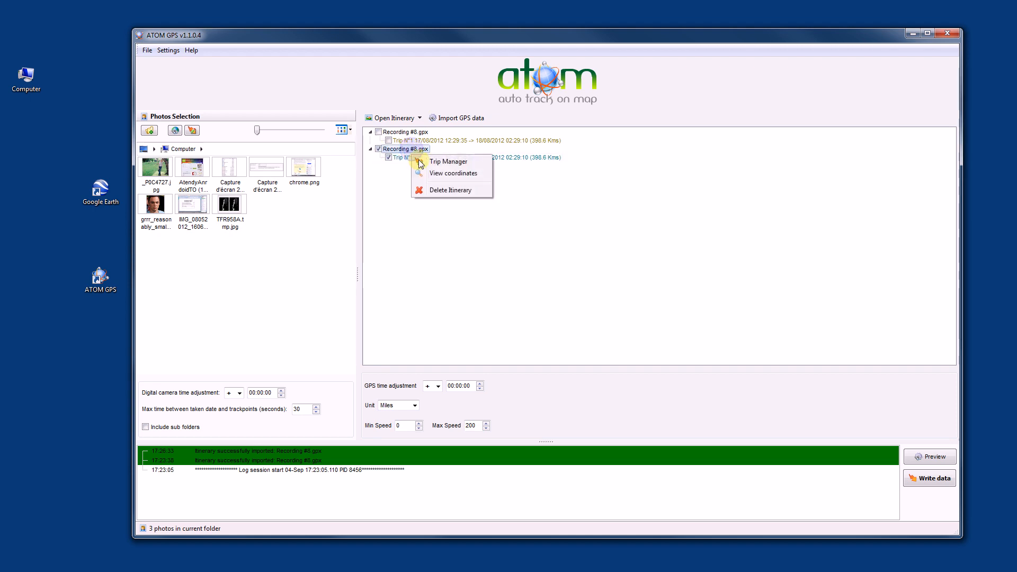
{"action": "left_click", "coordinate": [451, 189]}
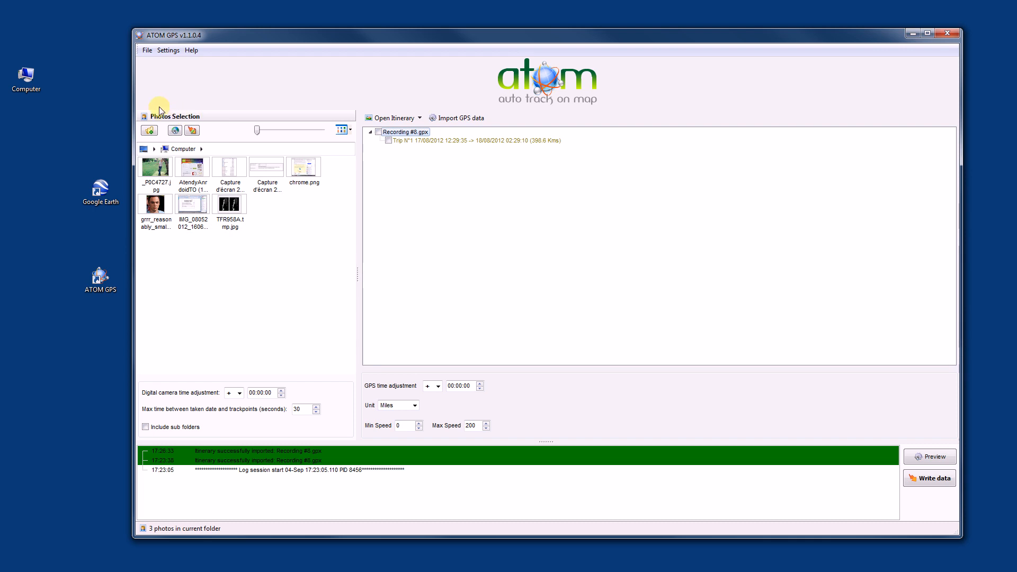
{"action": "left_click", "coordinate": [391, 118]}
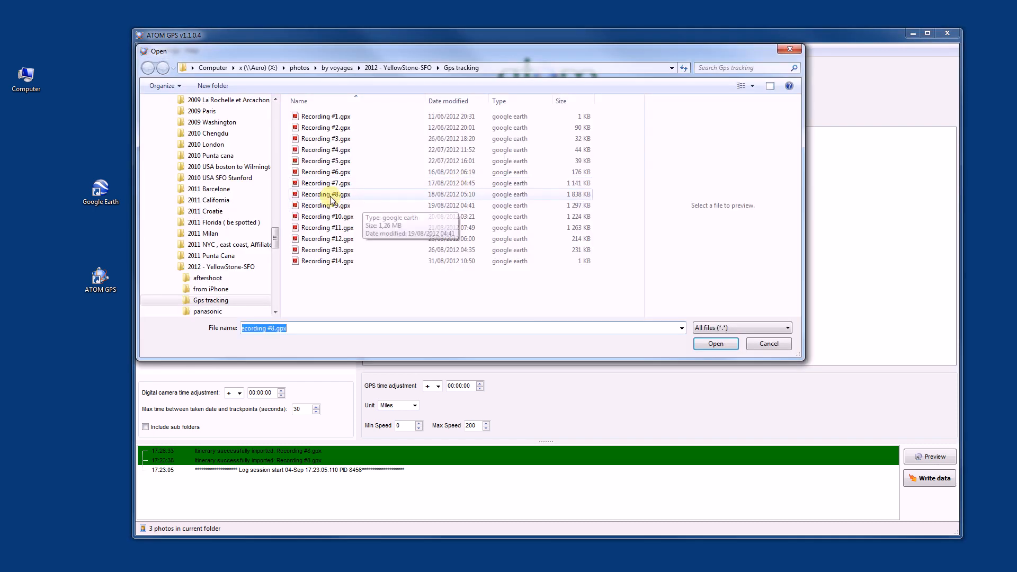
{"action": "left_click", "coordinate": [715, 344]}
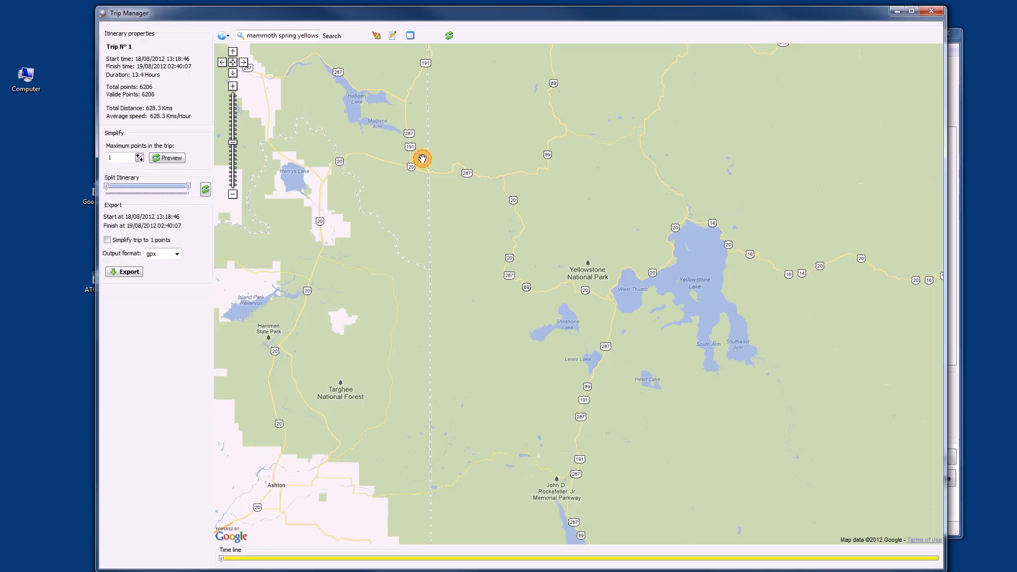
- Zoom out until the whole Yellowstone to Salt Lake City route is visible
{"action": "left_click", "coordinate": [232, 194]}
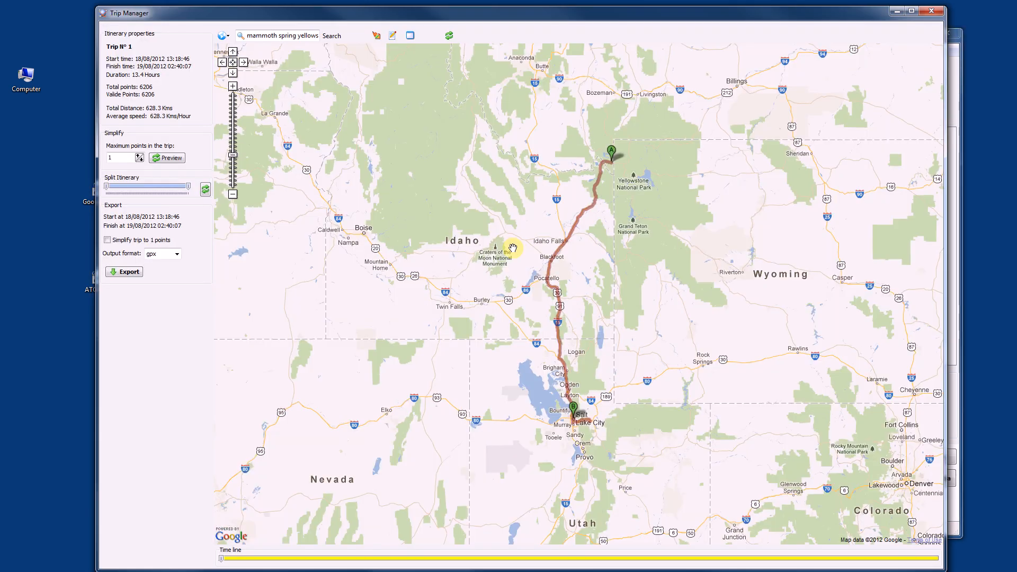
{"action": "mouse_move", "coordinate": [574, 345]}
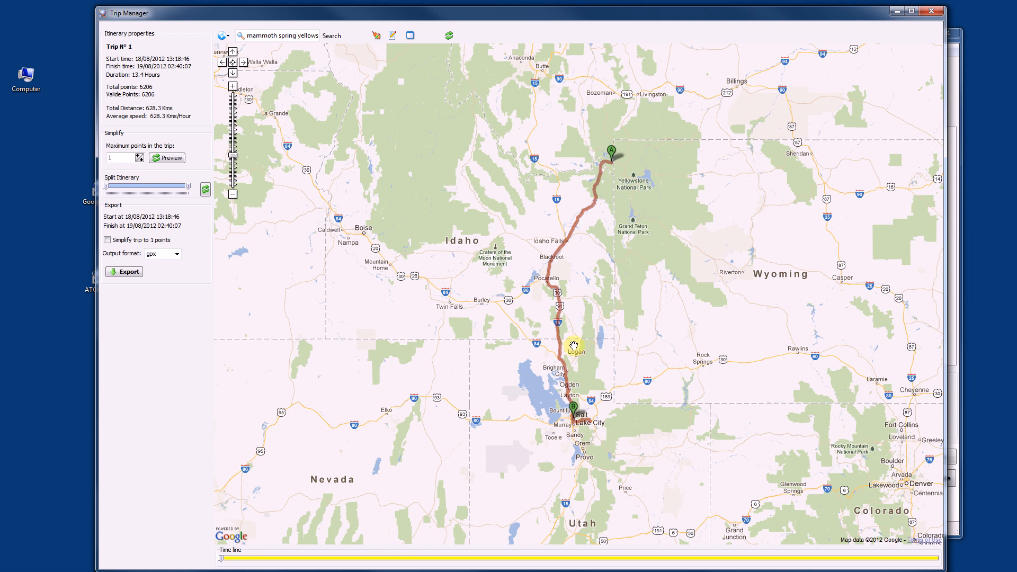
{"action": "mouse_move", "coordinate": [688, 211]}
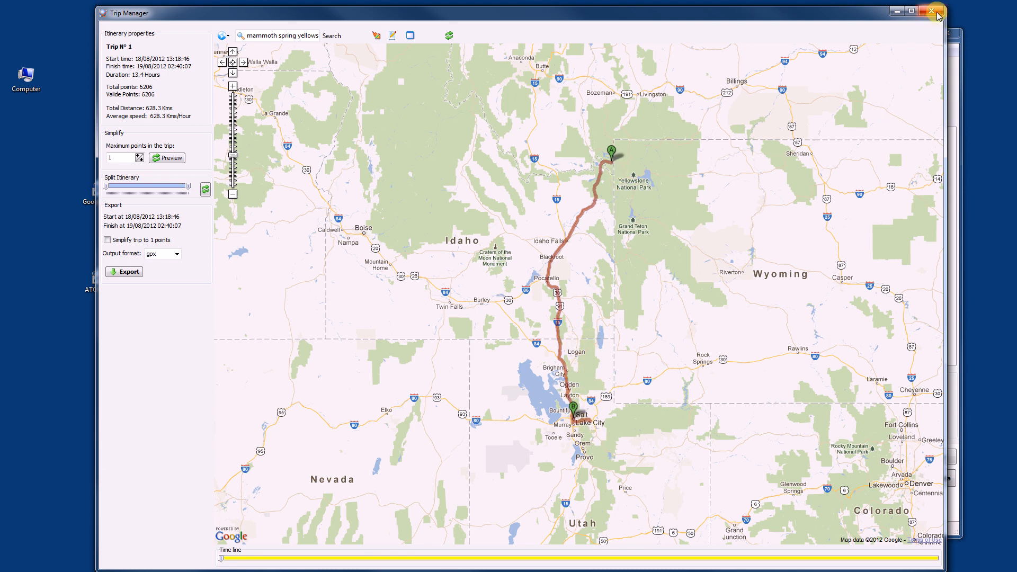
{"action": "mouse_move", "coordinate": [935, 12]}
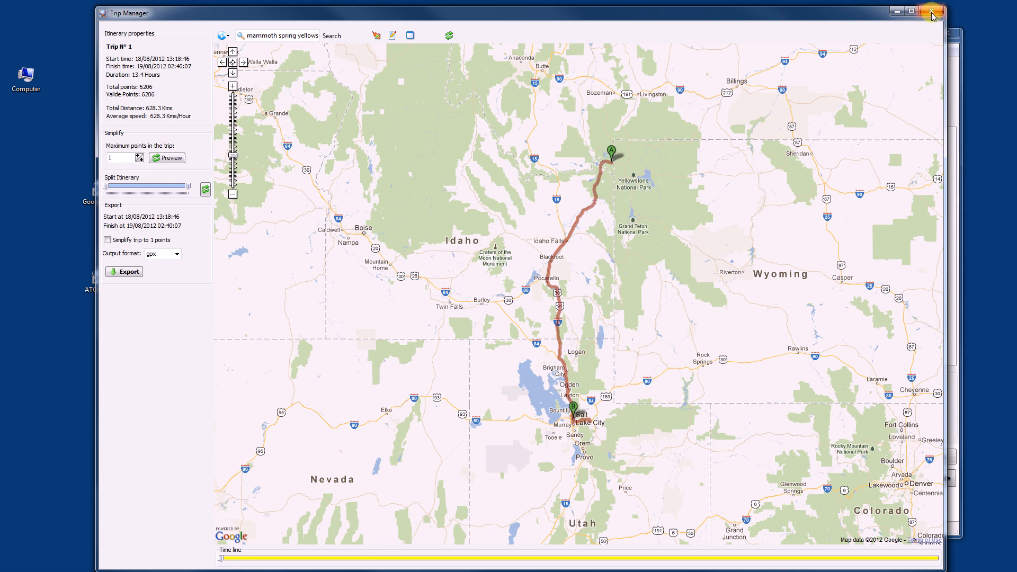
{"action": "mouse_move", "coordinate": [799, 266]}
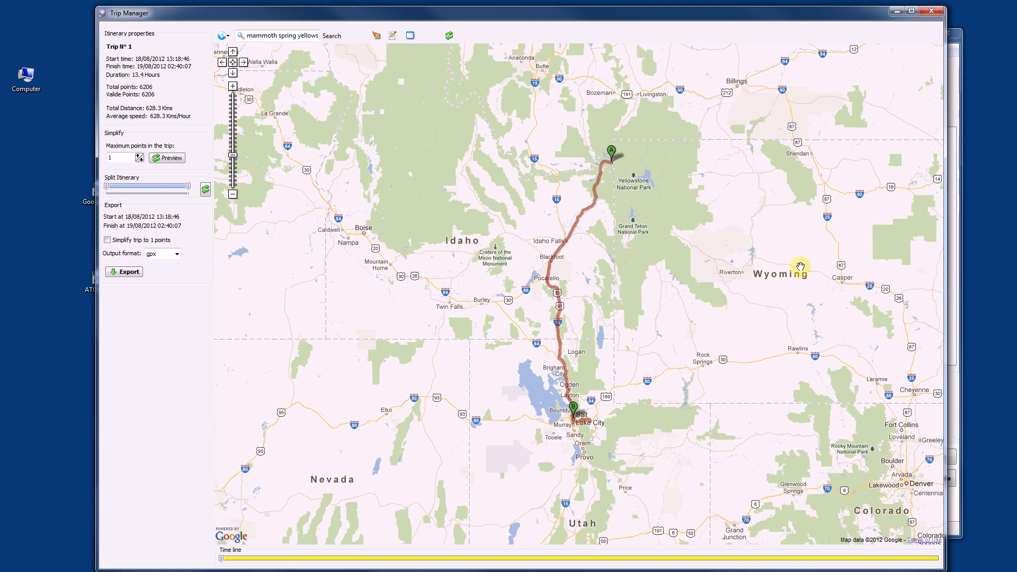